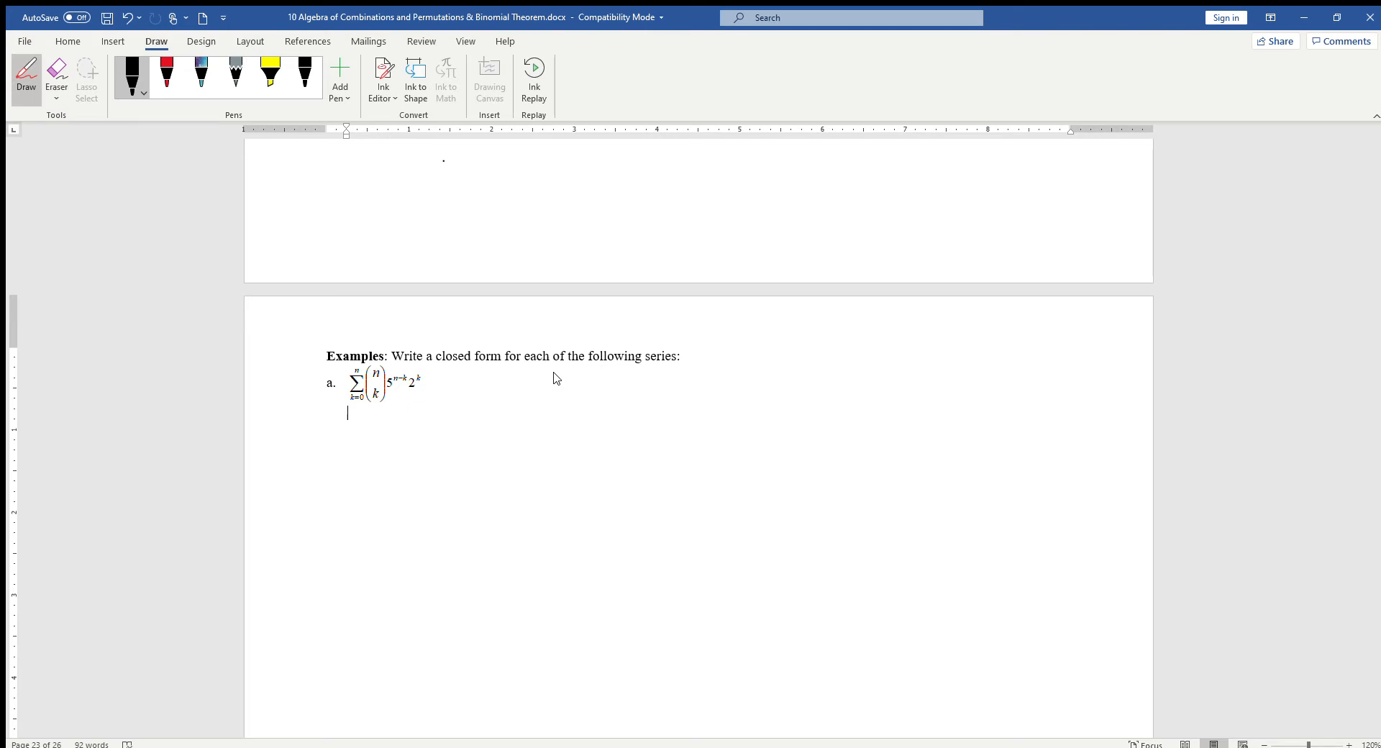
Step: Handwrite the sum of C(n,k)a^(n−k)b^k = (a+b)^n beside example a, circling (a+b)^n and the series
left_click_drag(757, 334, 753, 392)
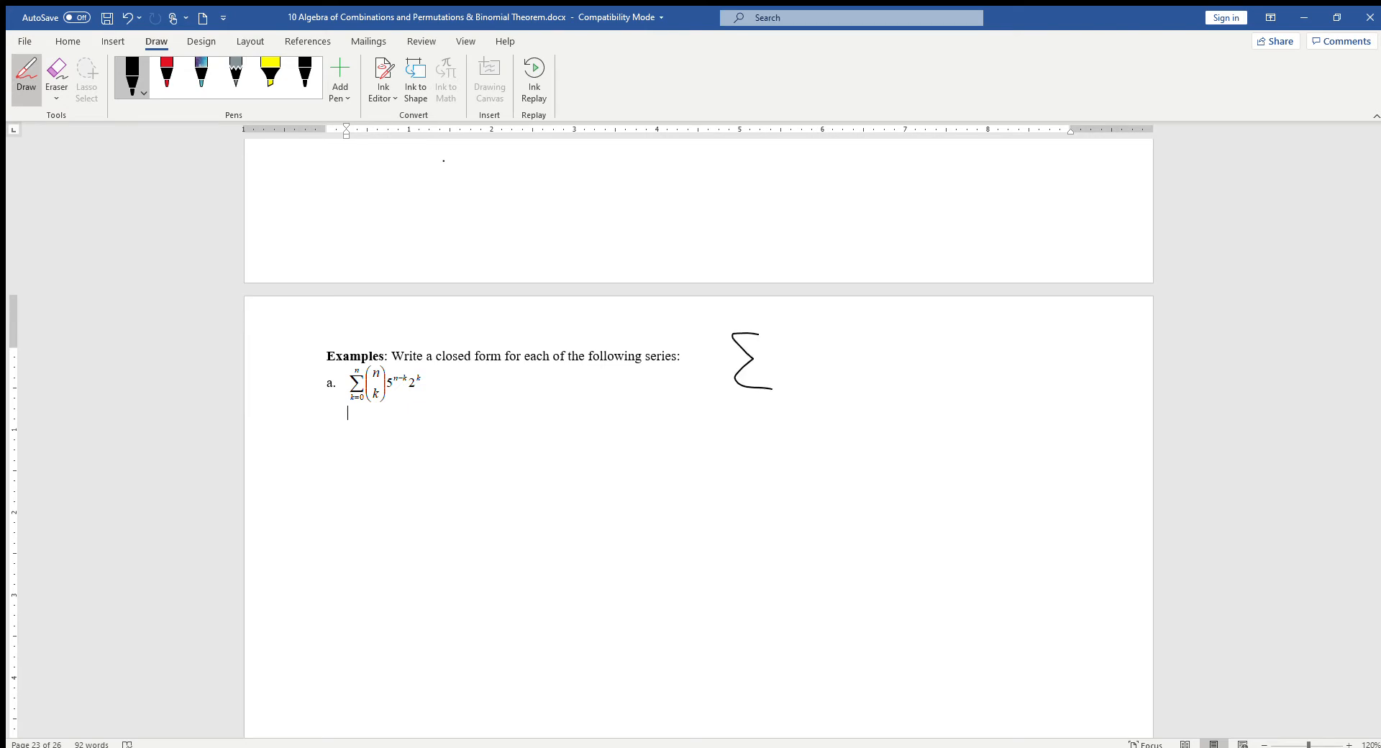
left_click_drag(727, 410, 788, 419)
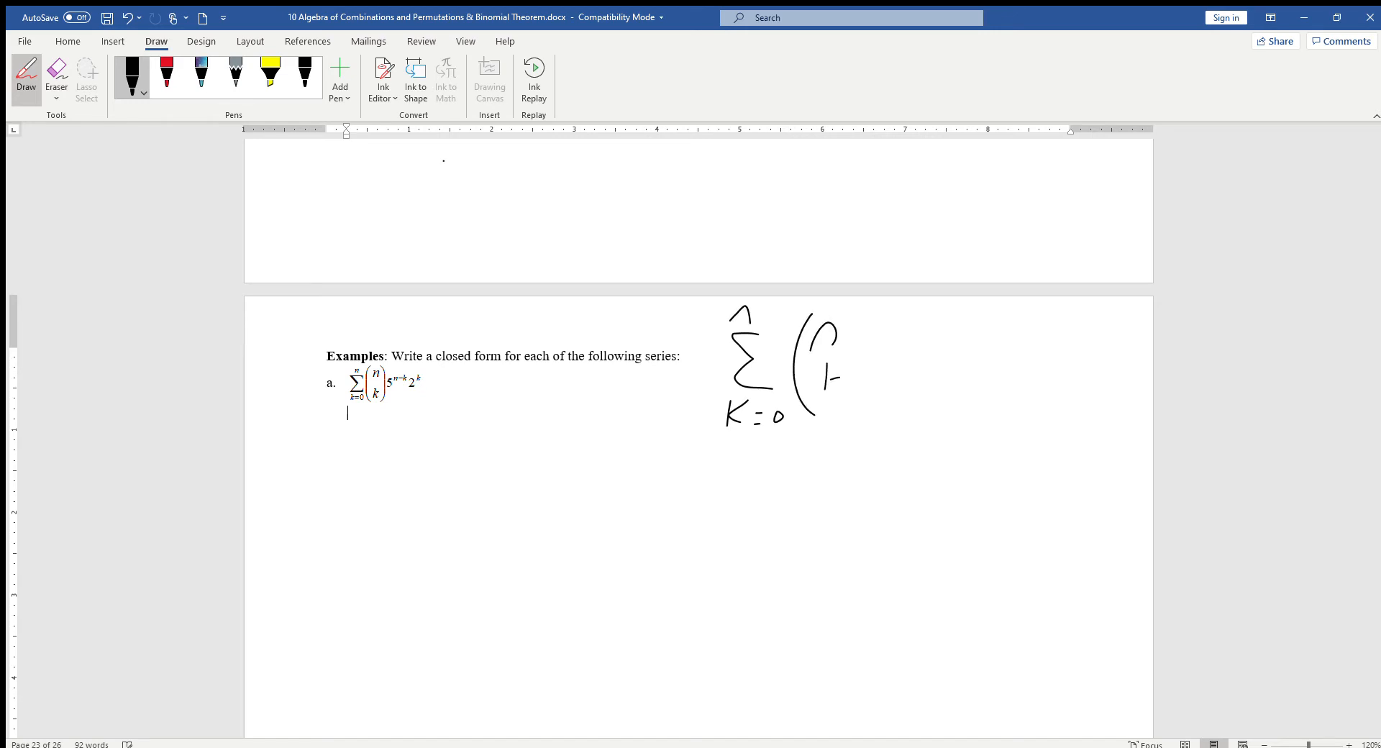
left_click_drag(820, 361, 890, 388)
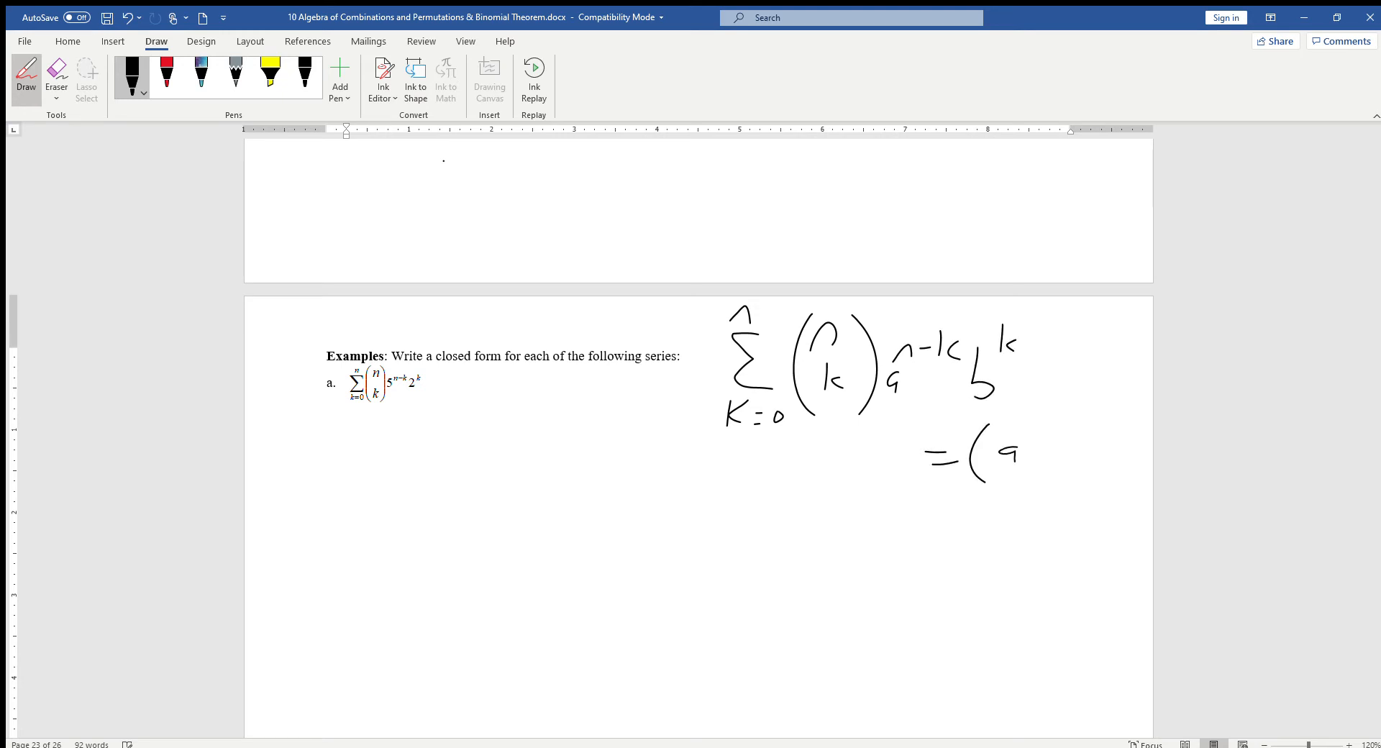
left_click_drag(1004, 454, 1119, 423)
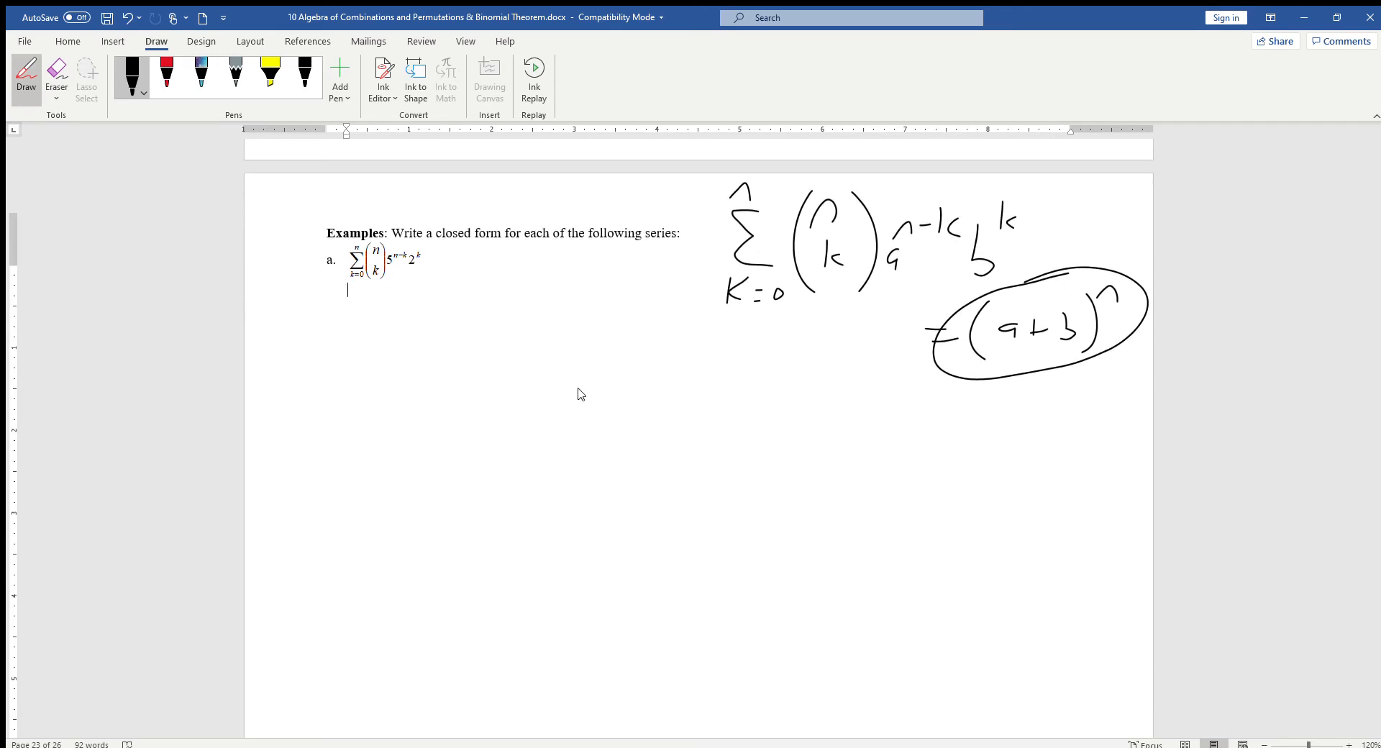
left_click_drag(339, 247, 432, 282)
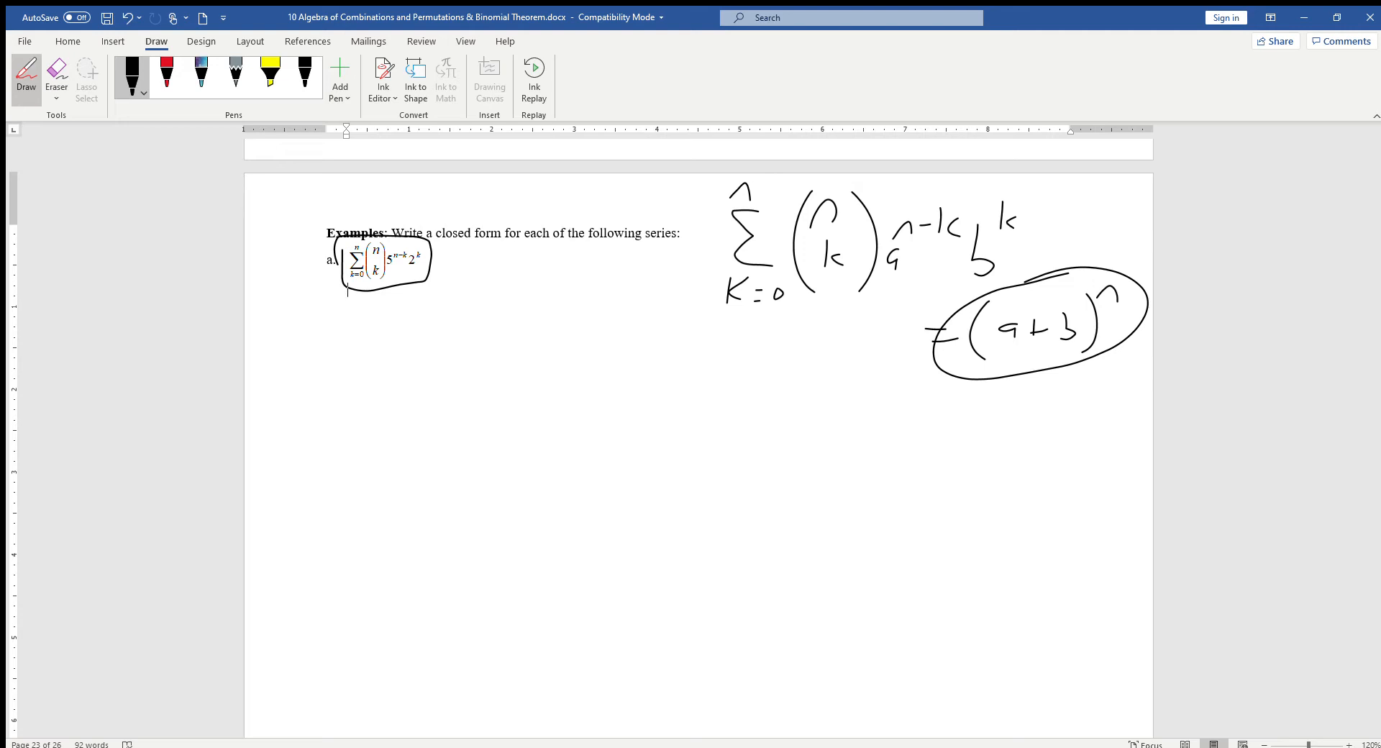
Step: Draw an arrow from example a to the identity and write a = 5, b = 2
left_click_drag(466, 264, 696, 251)
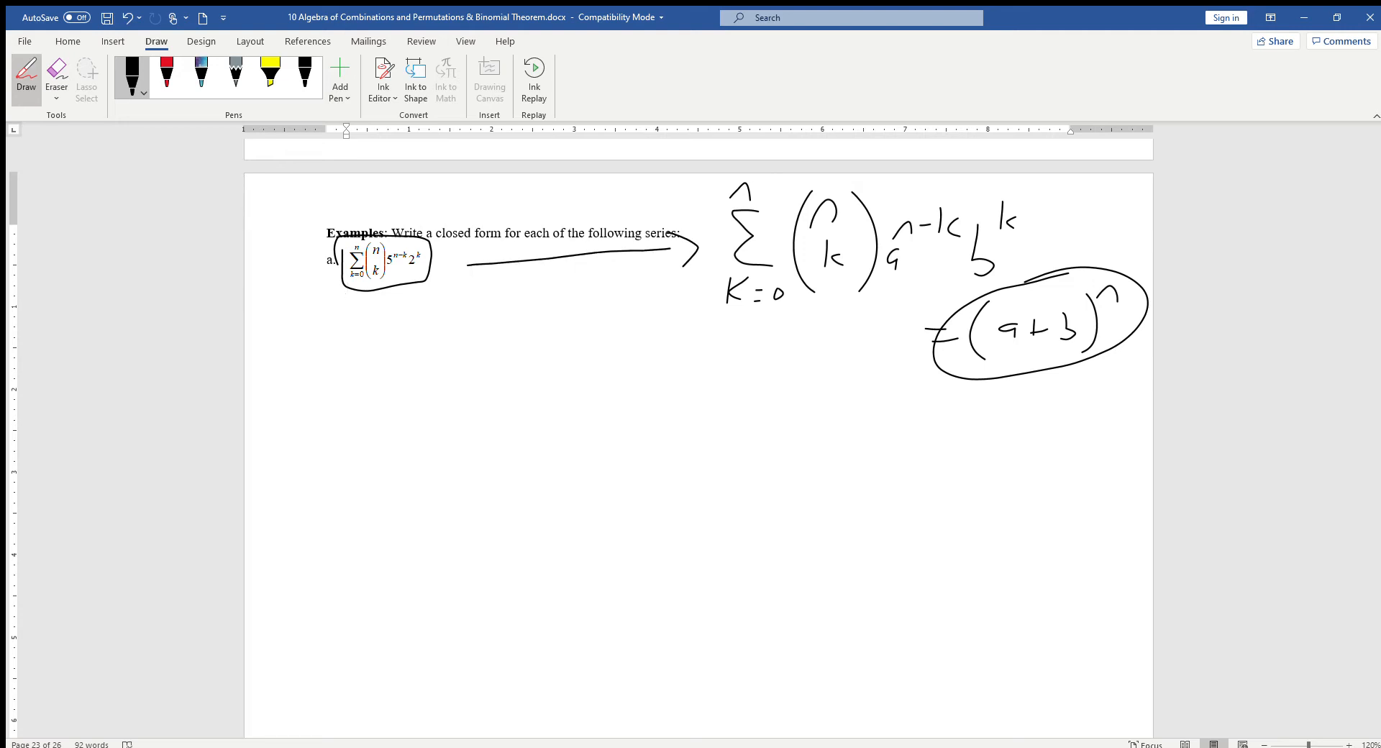
left_click_drag(379, 317, 431, 326)
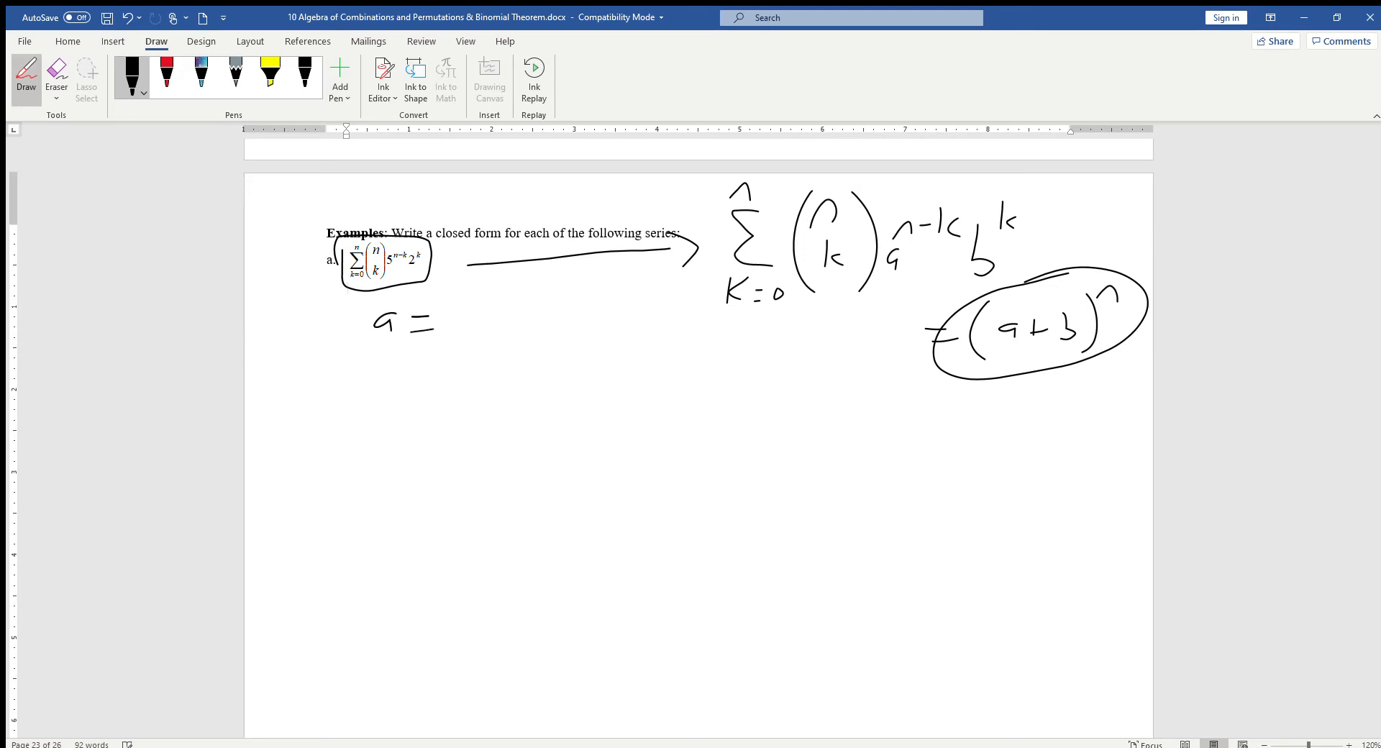
left_click_drag(458, 317, 564, 317)
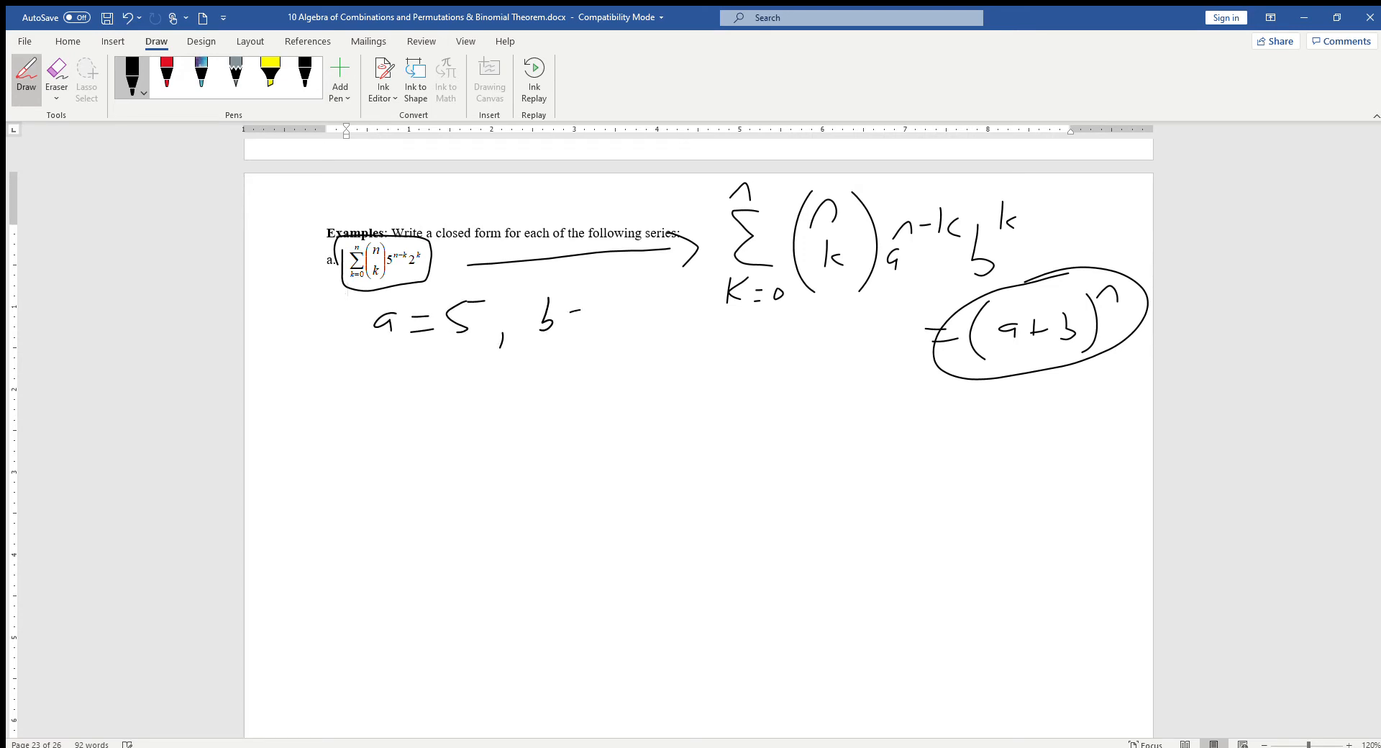
left_click_drag(577, 317, 625, 317)
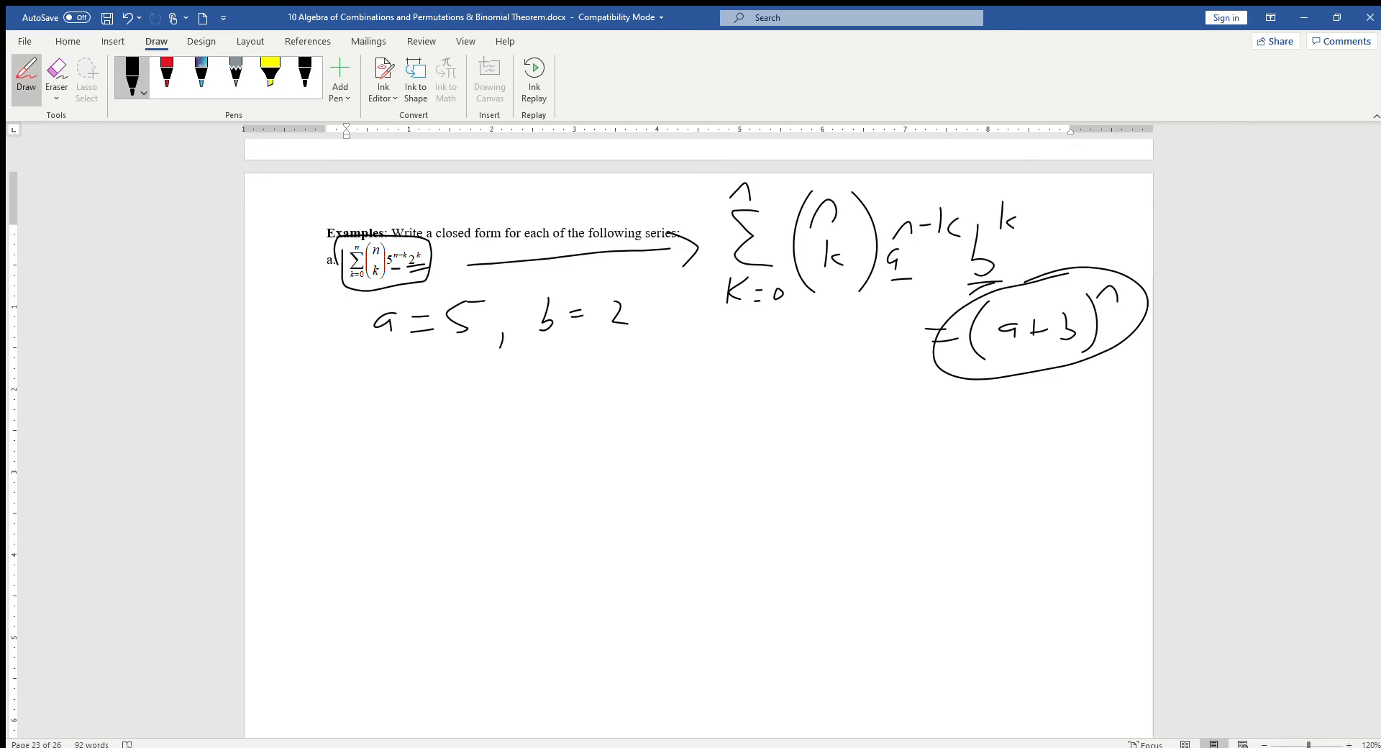
Step: Double-underline (a+b)^n and write (5+2)^n = 7^n with the answer boxed
left_click_drag(985, 394, 1108, 363)
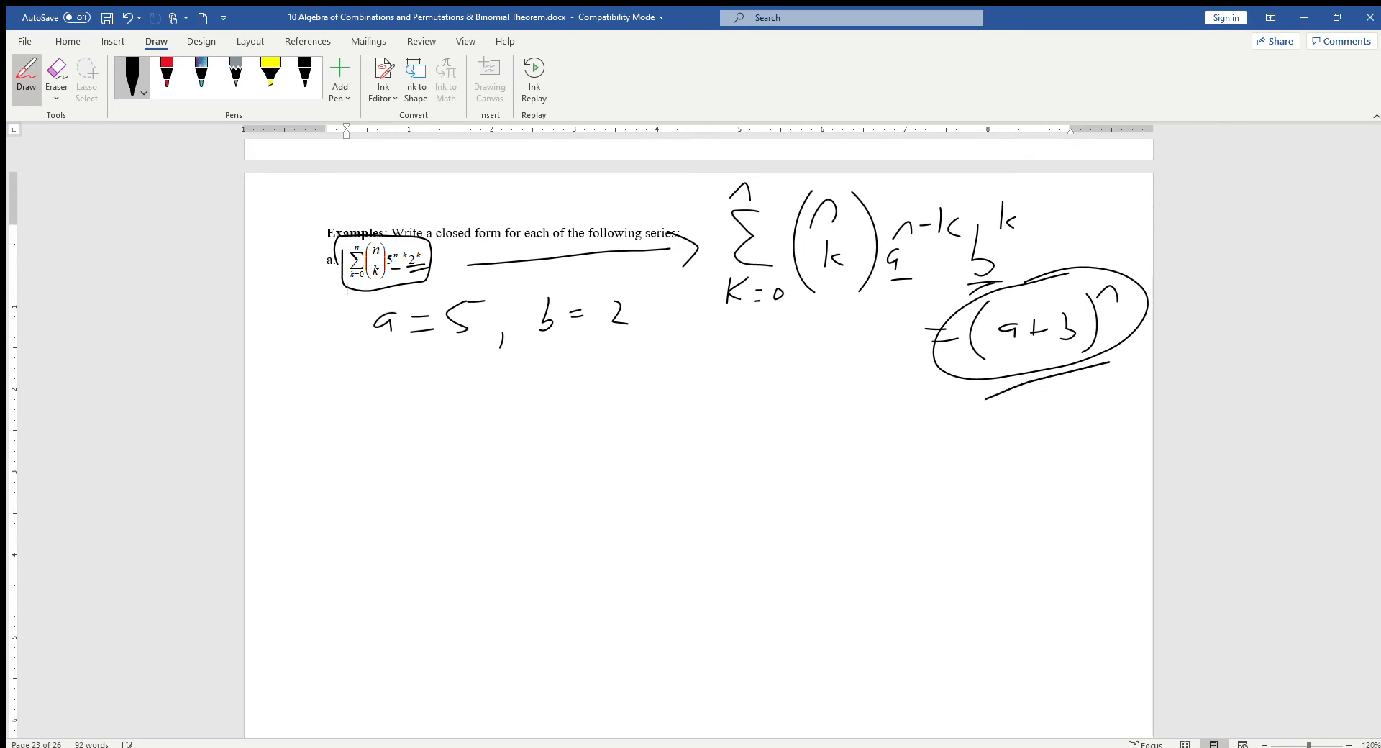
left_click_drag(986, 379, 1118, 369)
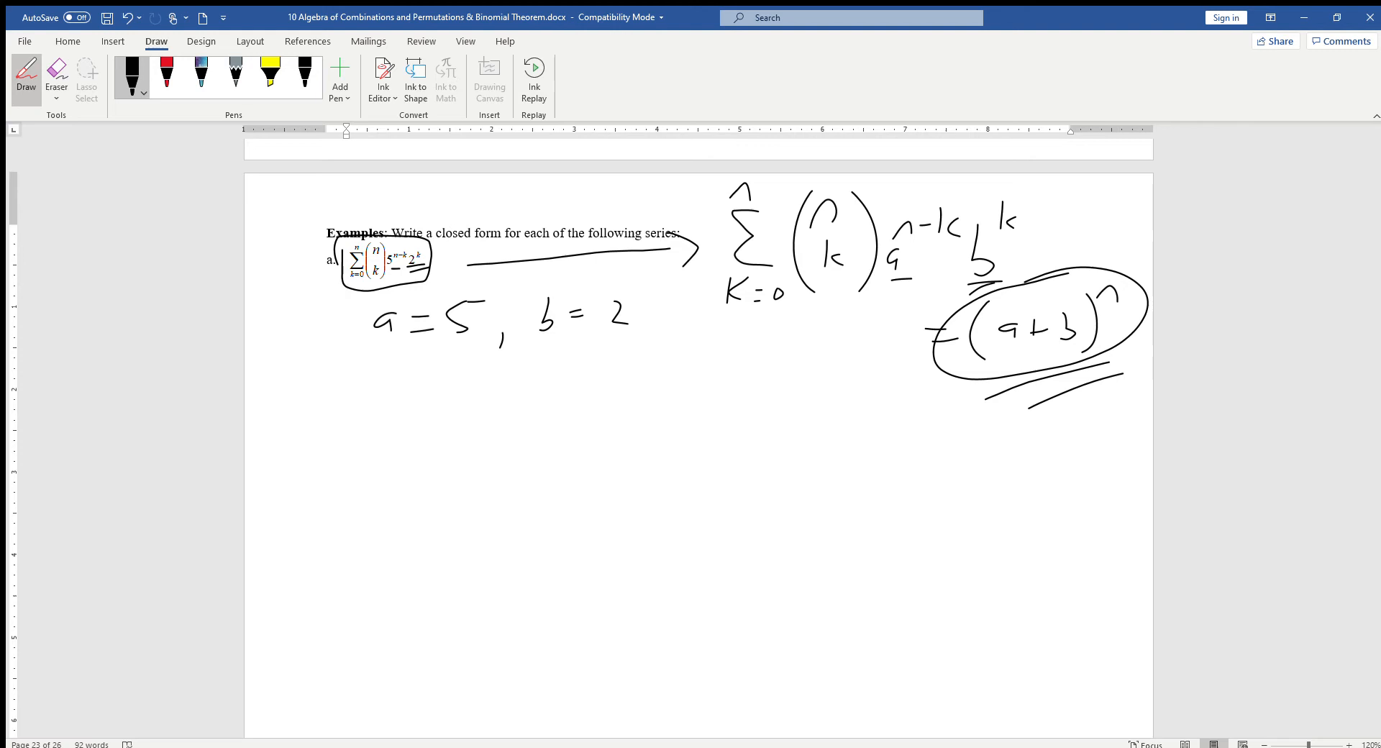
left_click_drag(352, 428, 506, 427)
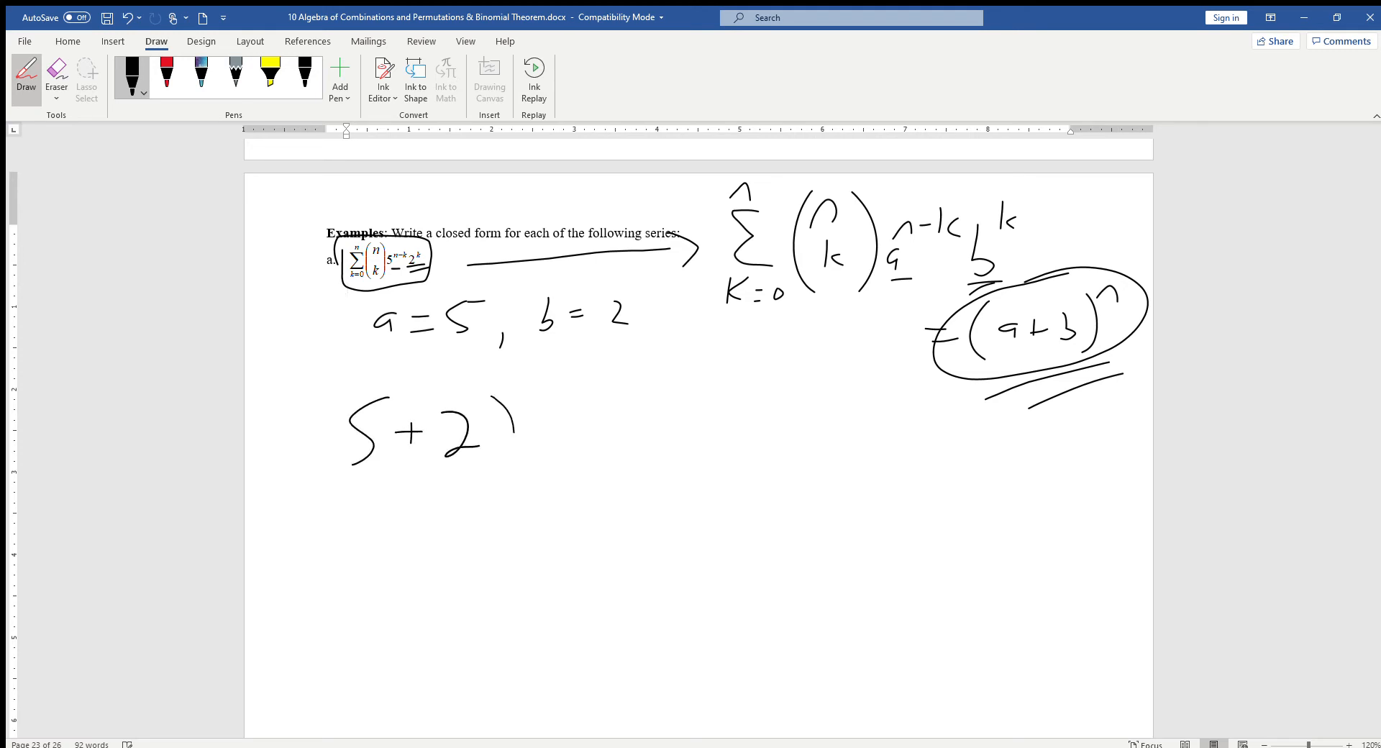
left_click_drag(322, 415, 554, 396)
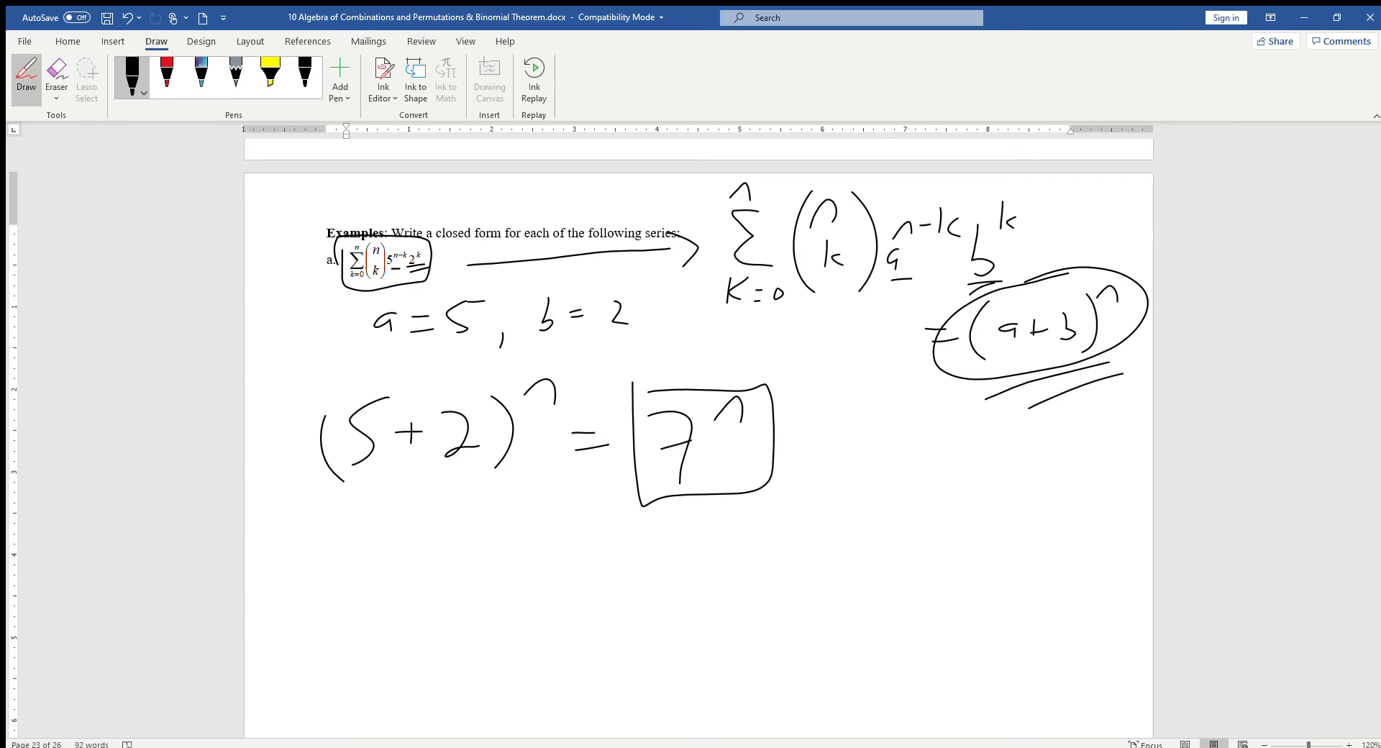
mouse_move(700, 530)
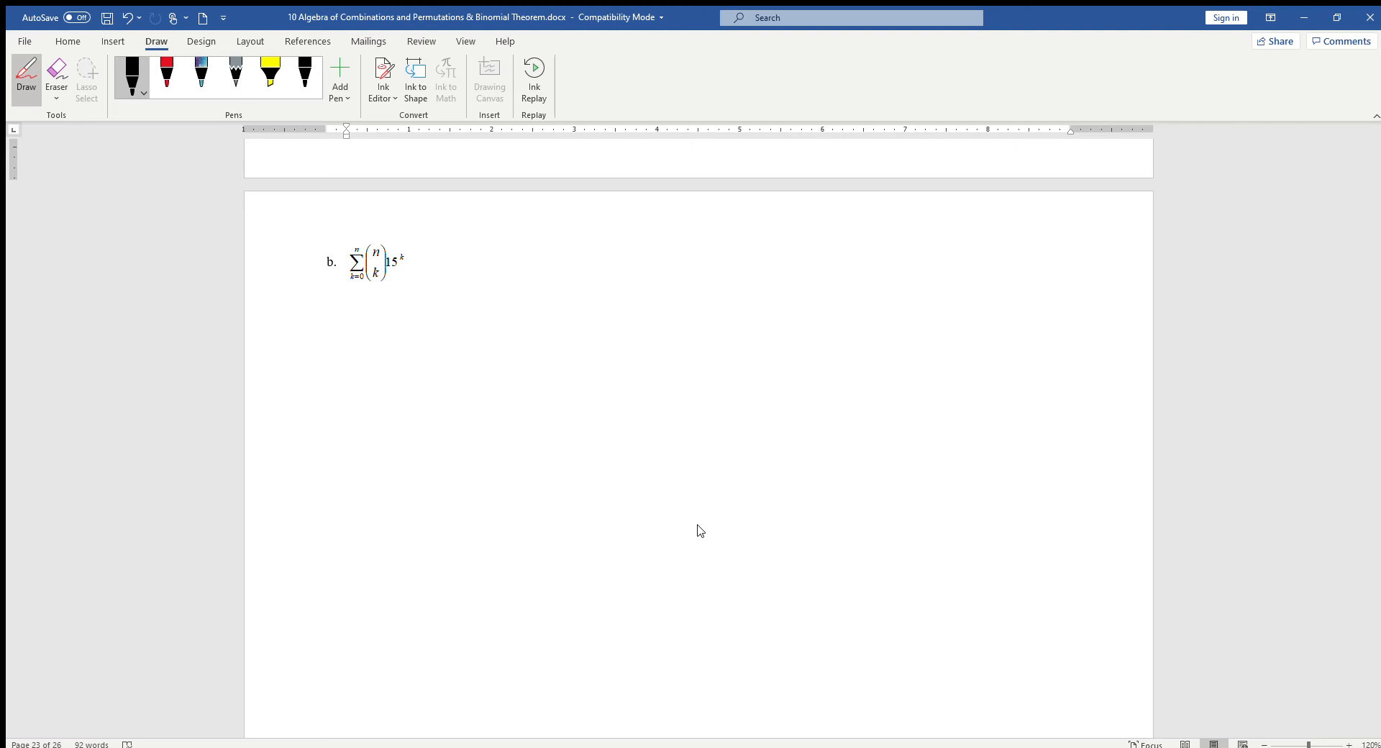
Step: Switch to red ink and write a double-underlined ·1^(n−k) after example b's series
left_click(166, 77)
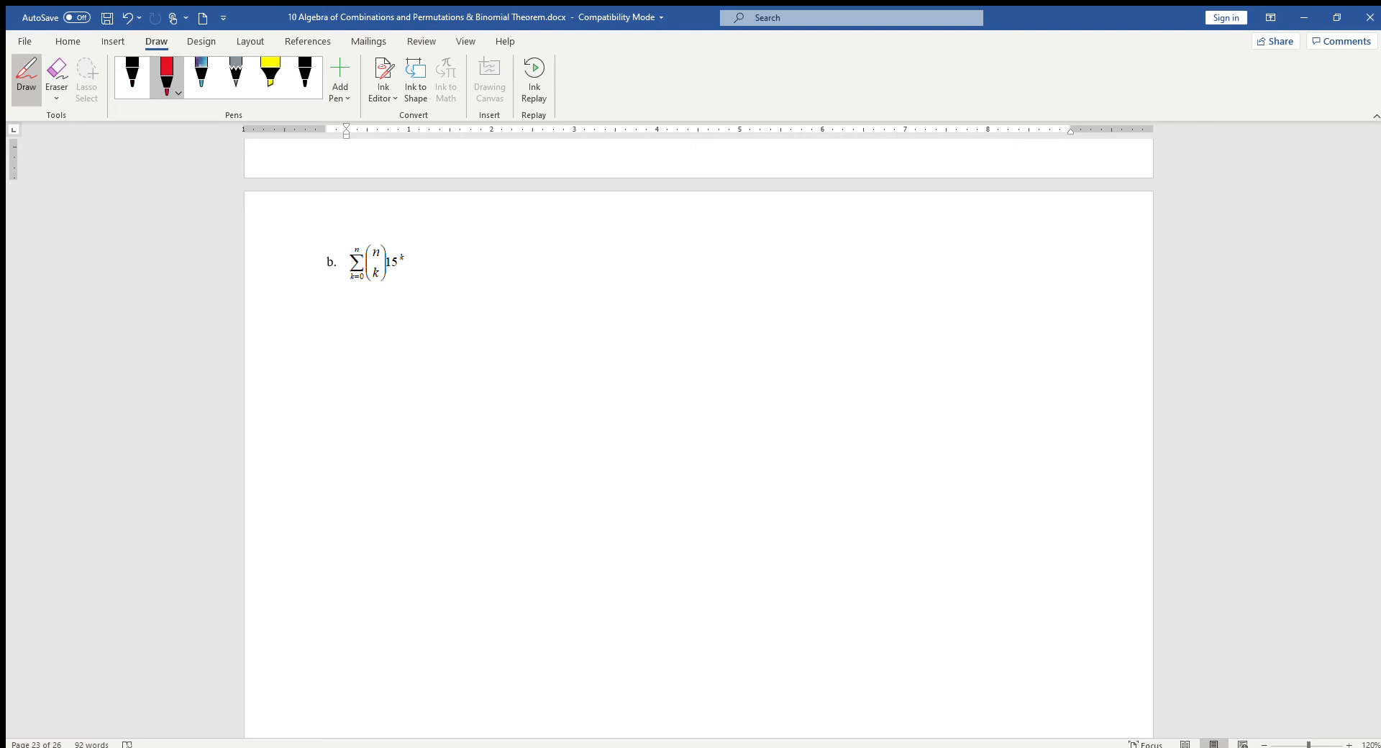
left_click_drag(414, 269, 419, 264)
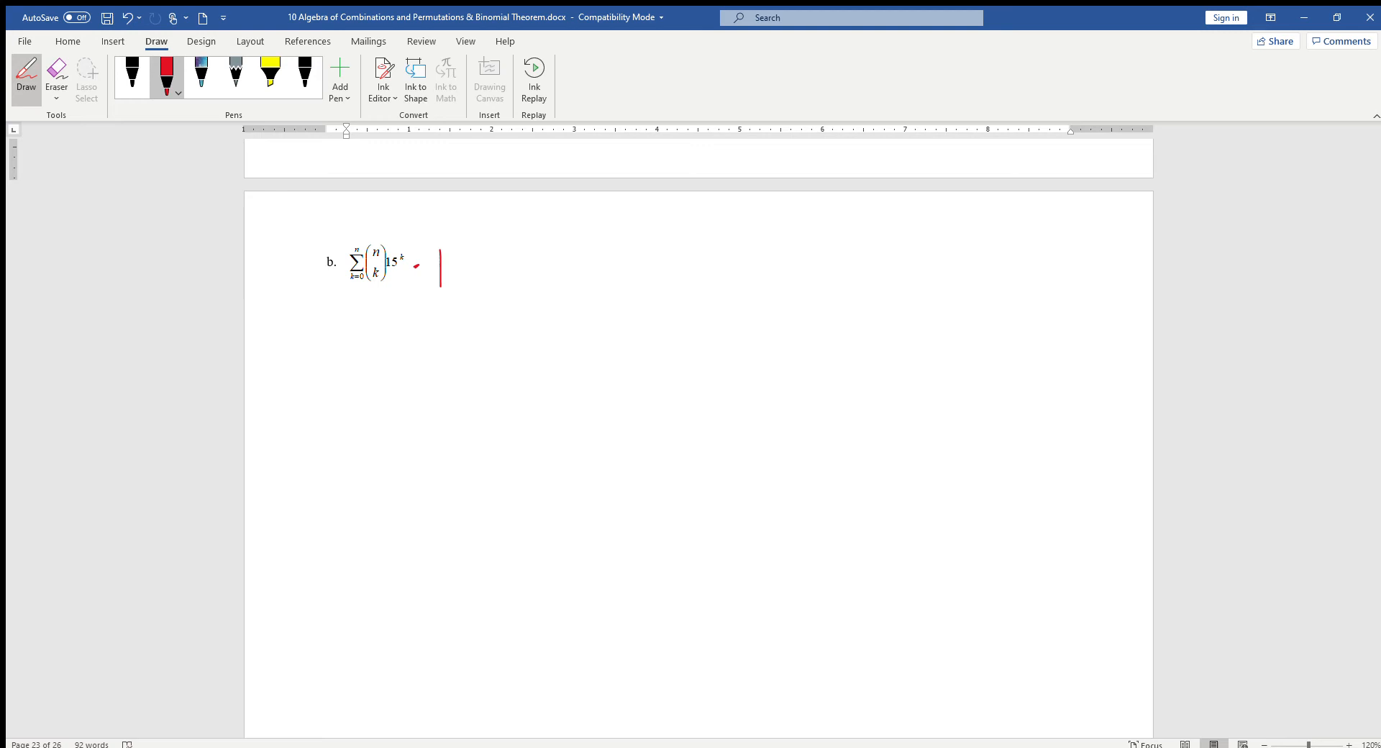
left_click_drag(454, 246, 528, 242)
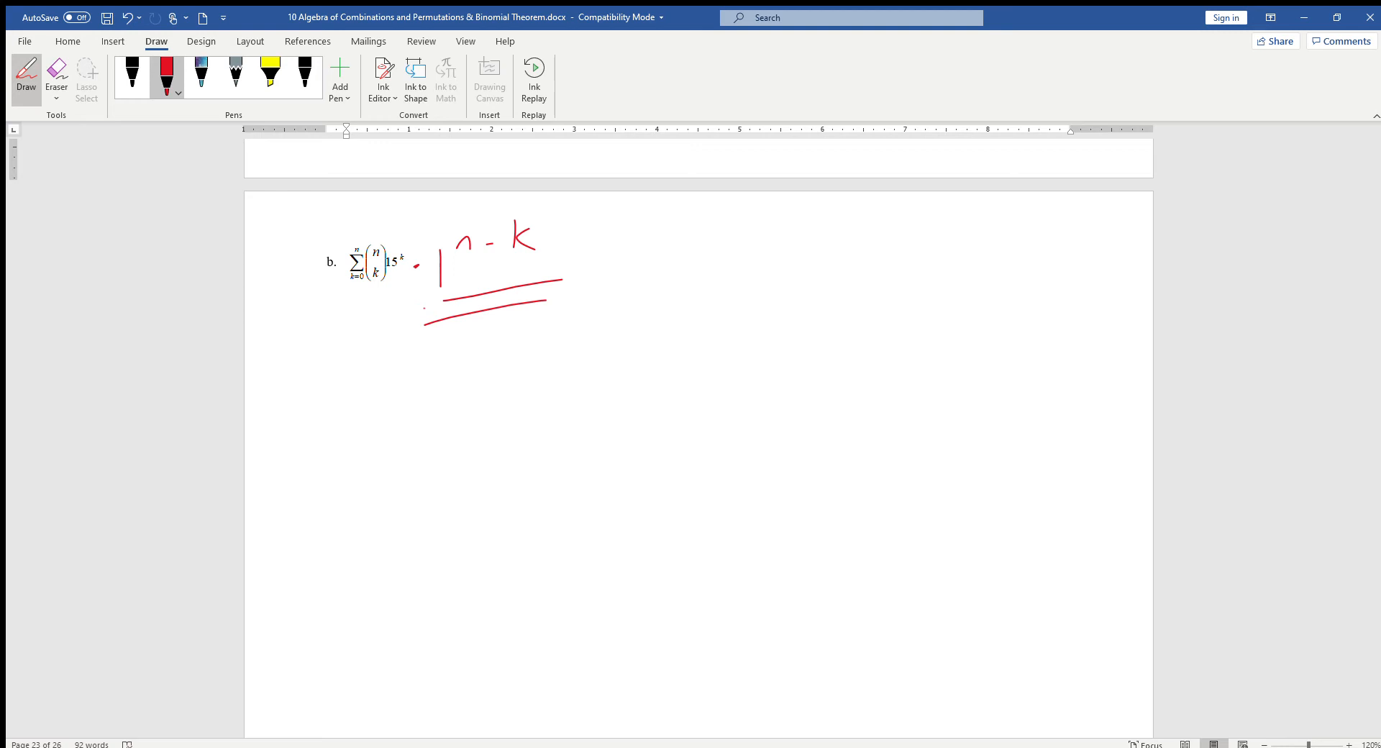
Step: In black ink, write a = 1, b = 15 and circle the result (1+15)^n = 16^n
left_click_drag(648, 264, 735, 246)
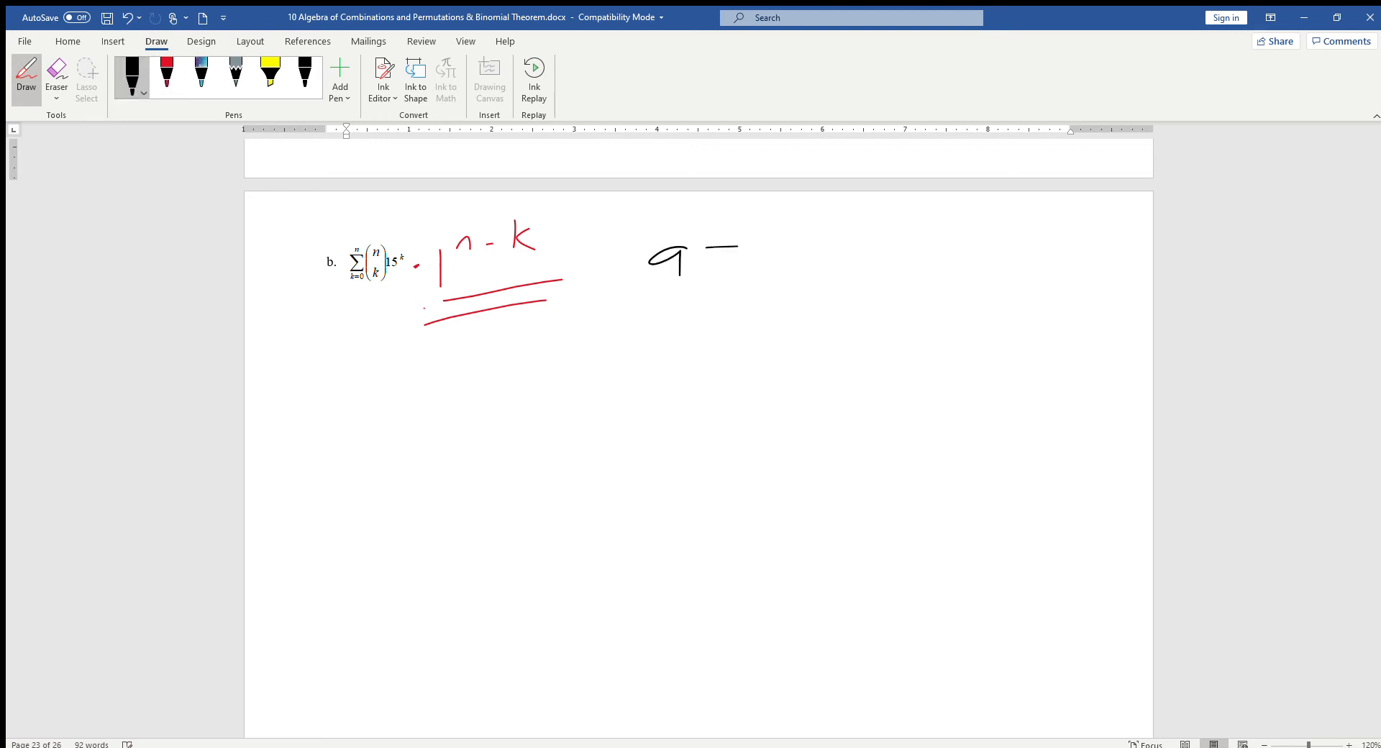
left_click_drag(713, 256, 775, 264)
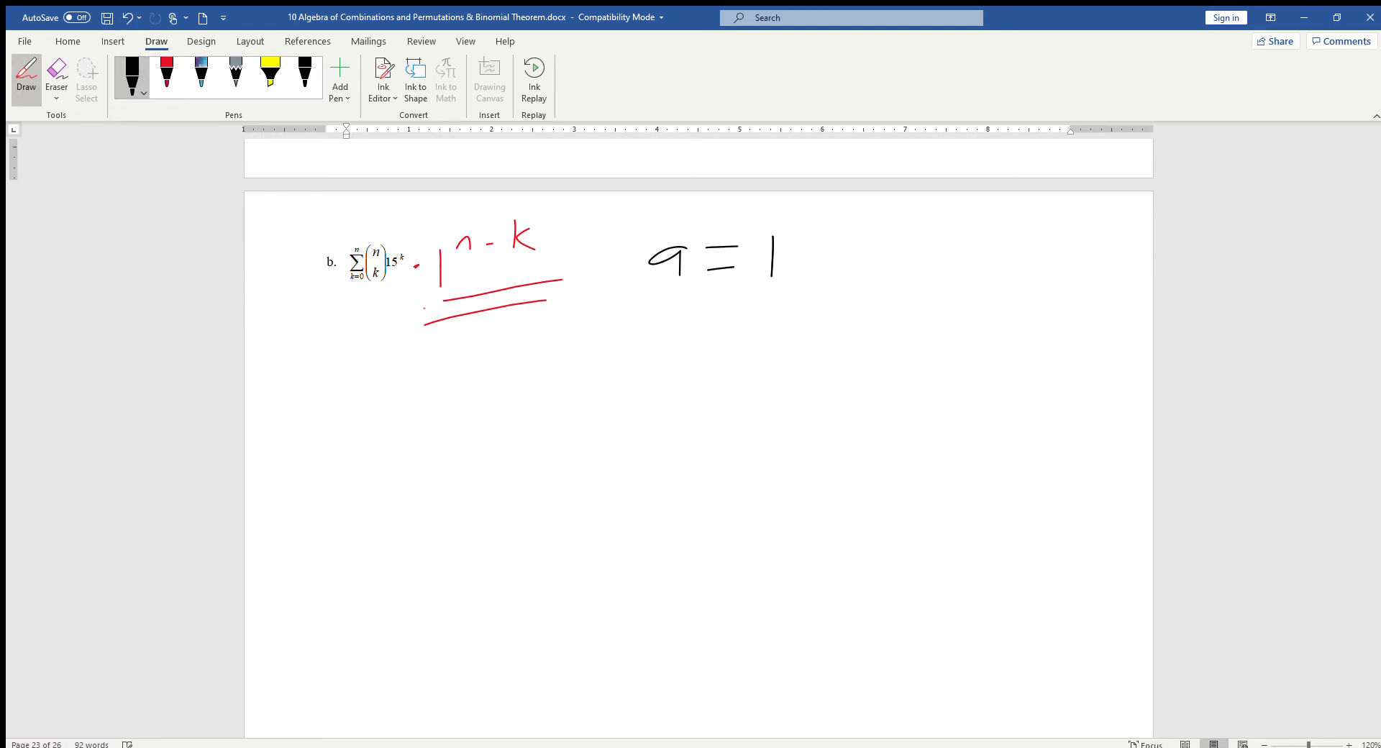
left_click_drag(670, 353, 801, 330)
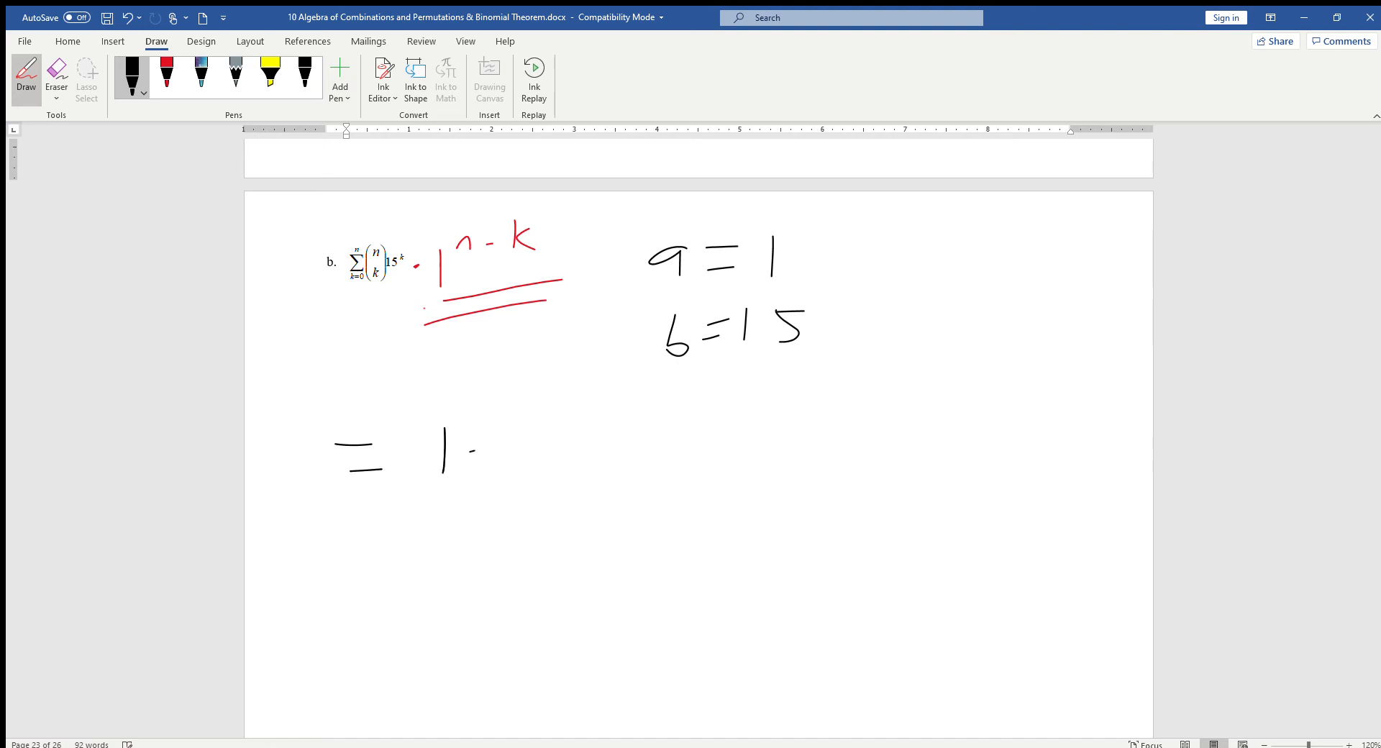
left_click_drag(440, 449, 599, 449)
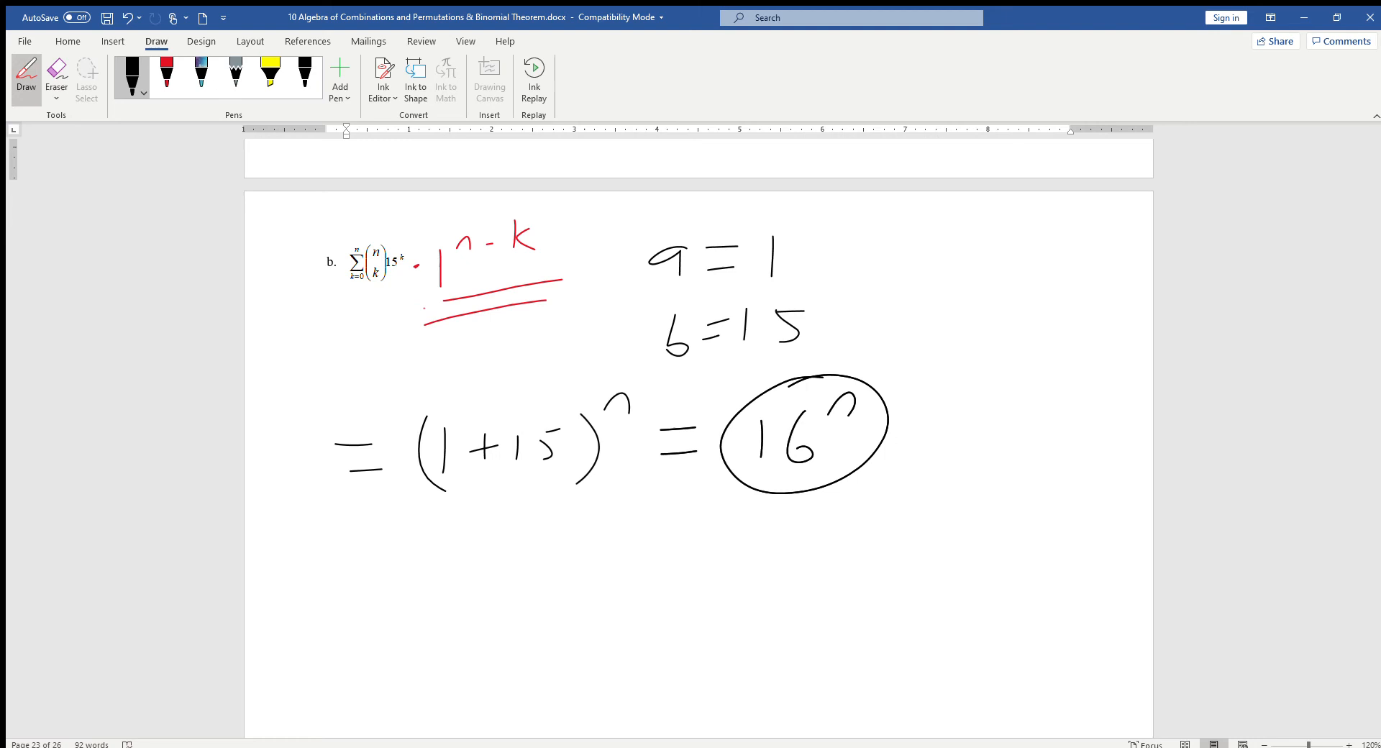
scroll("down", 3)
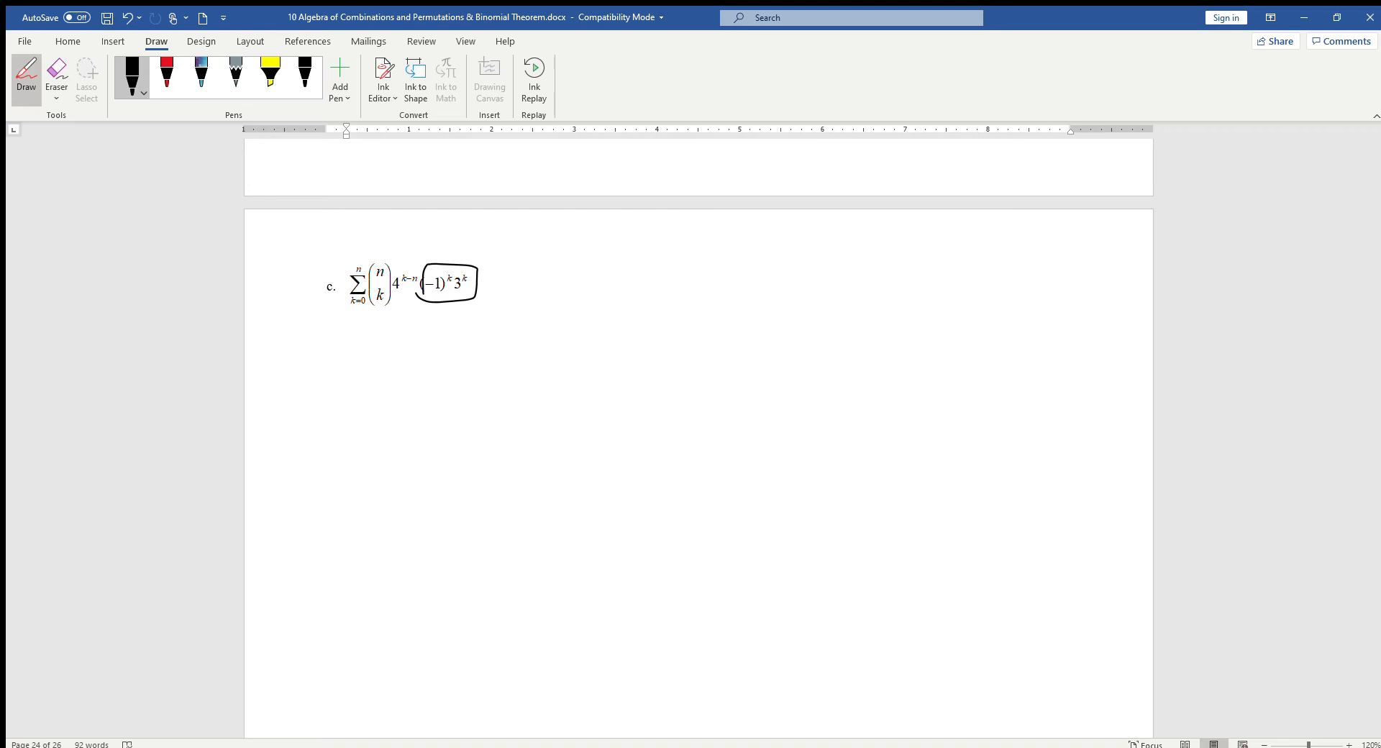
Step: Draw an arrow from the boxed (−1)^k 3^k and write (−1·3)^k = (−3)^k
left_click_drag(456, 262, 544, 251)
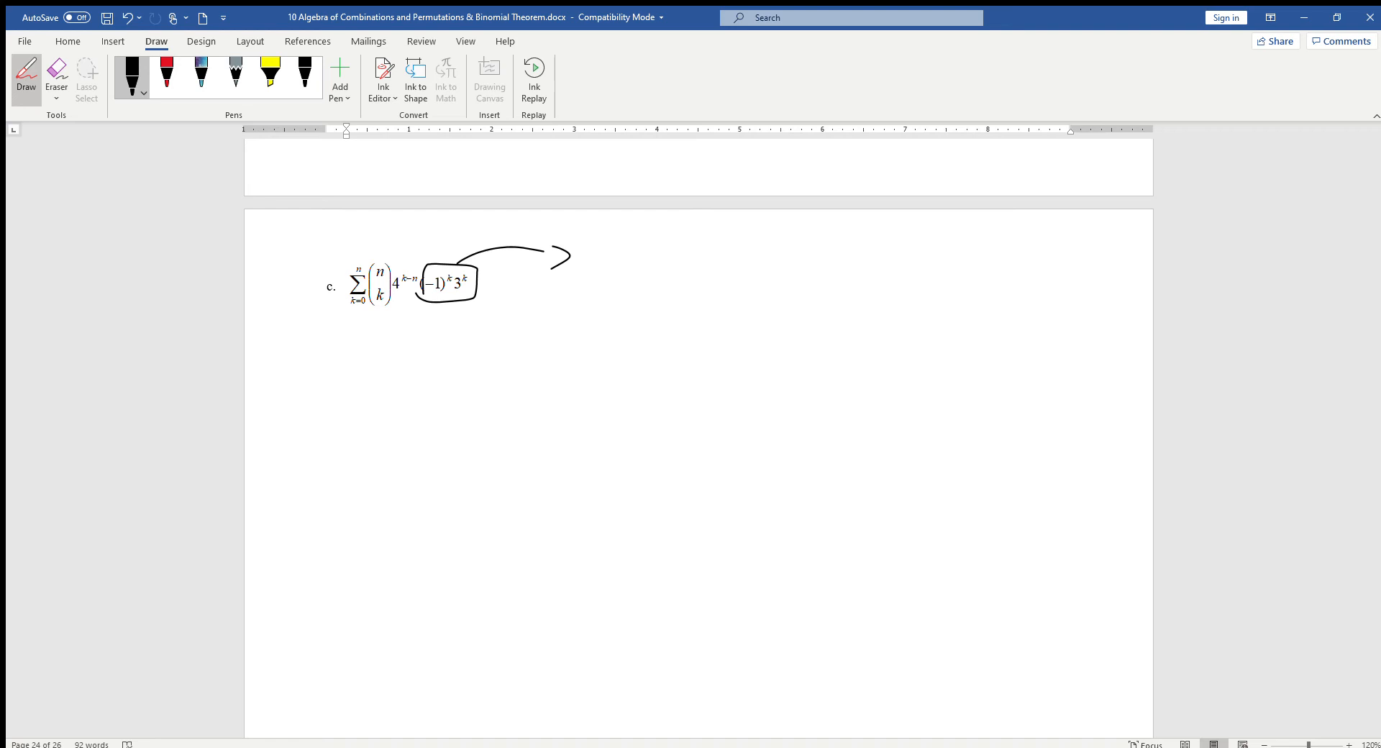
left_click_drag(586, 290, 692, 290)
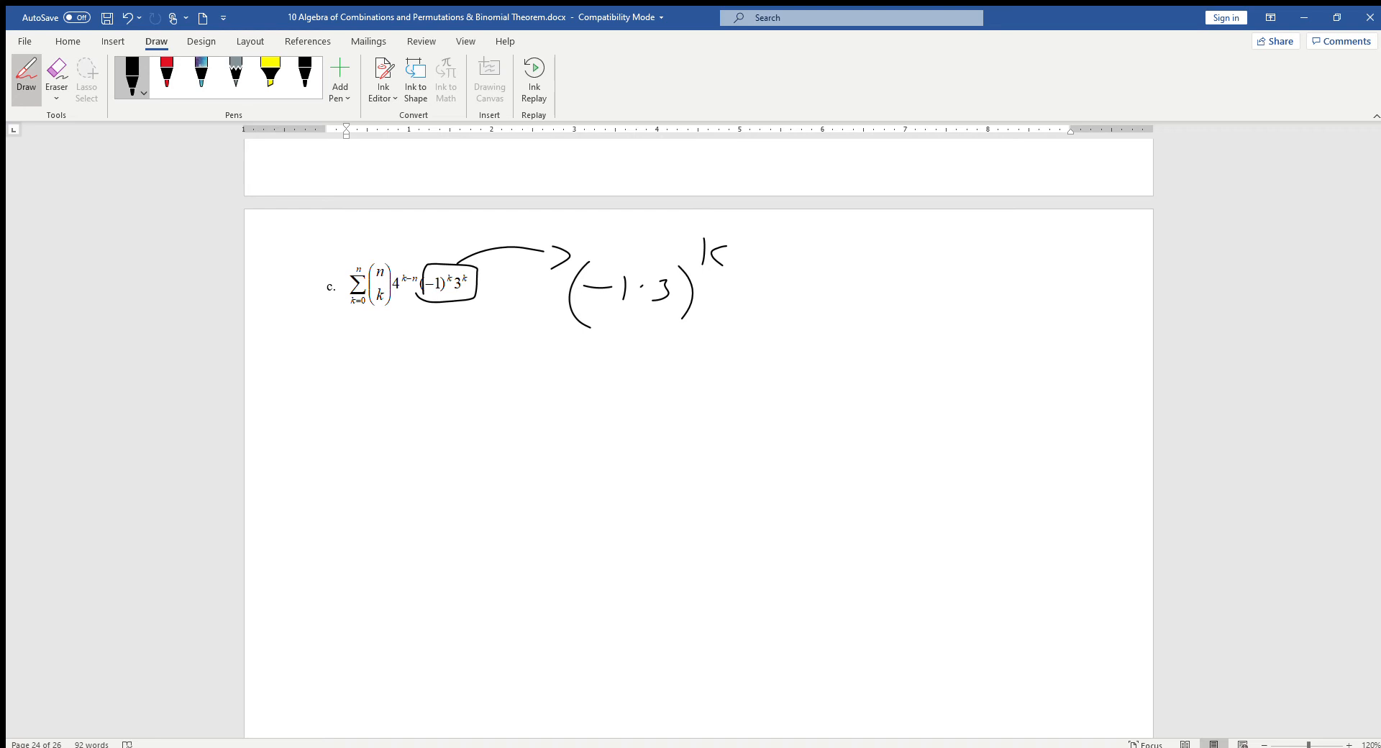
left_click_drag(738, 286, 772, 285)
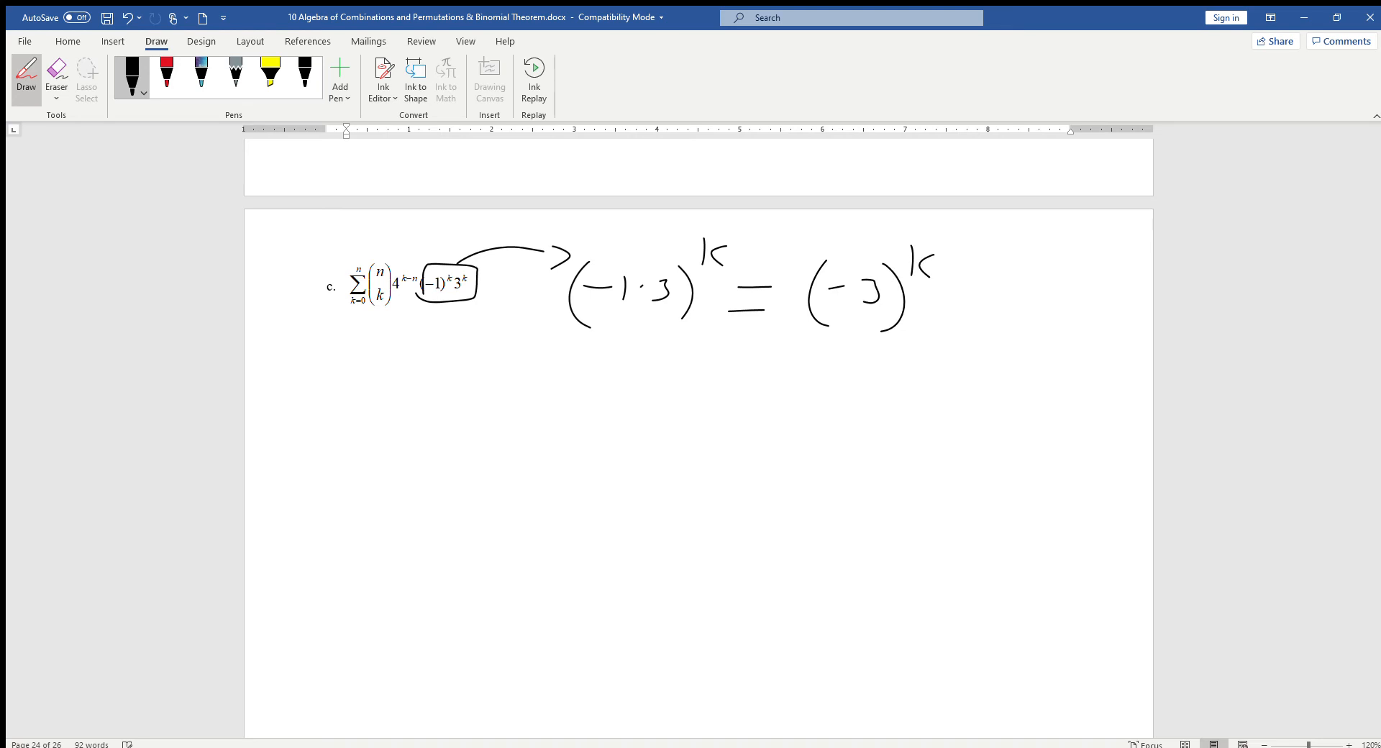
left_click_drag(398, 299, 484, 423)
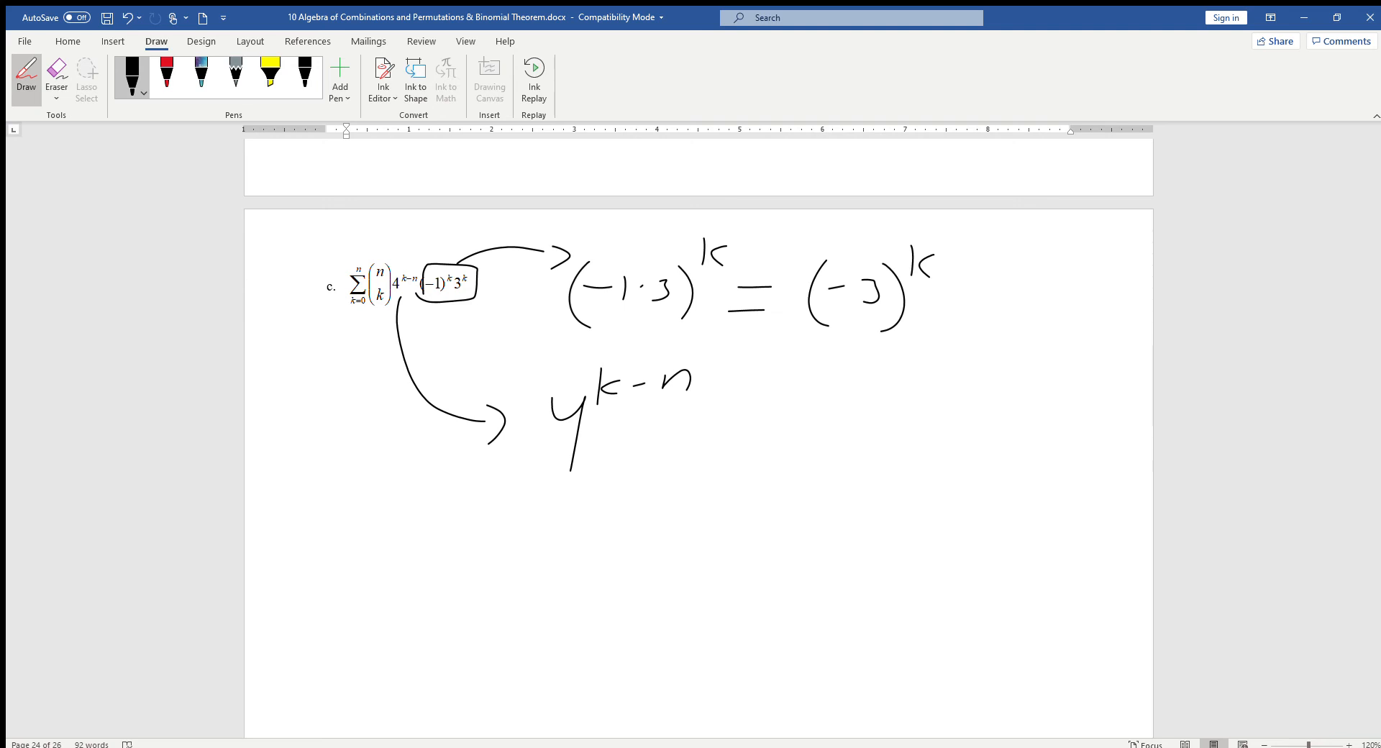
Step: Rewrite 4^(k−n) in ink as 4^(−1(n−k)) = (1/4)^(n−k)
left_click_drag(699, 440, 740, 454)
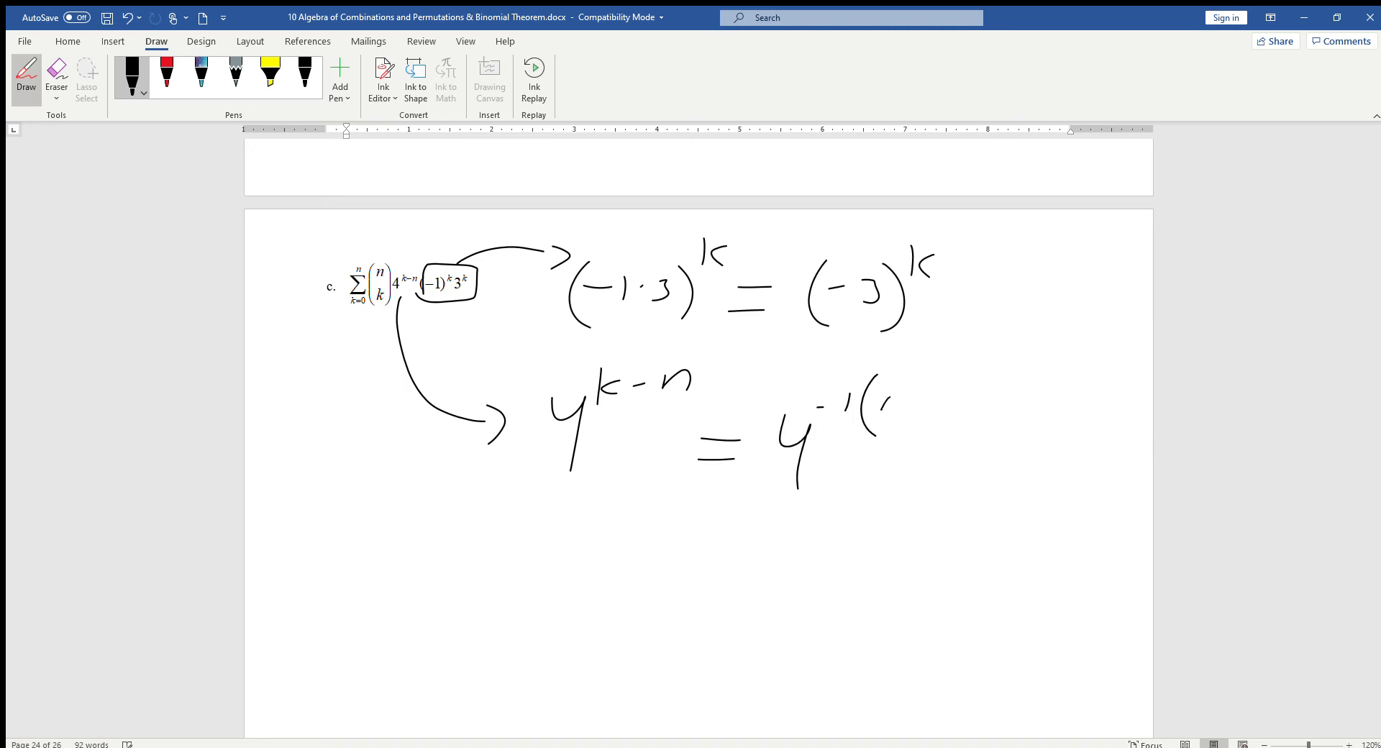
left_click_drag(850, 400, 964, 405)
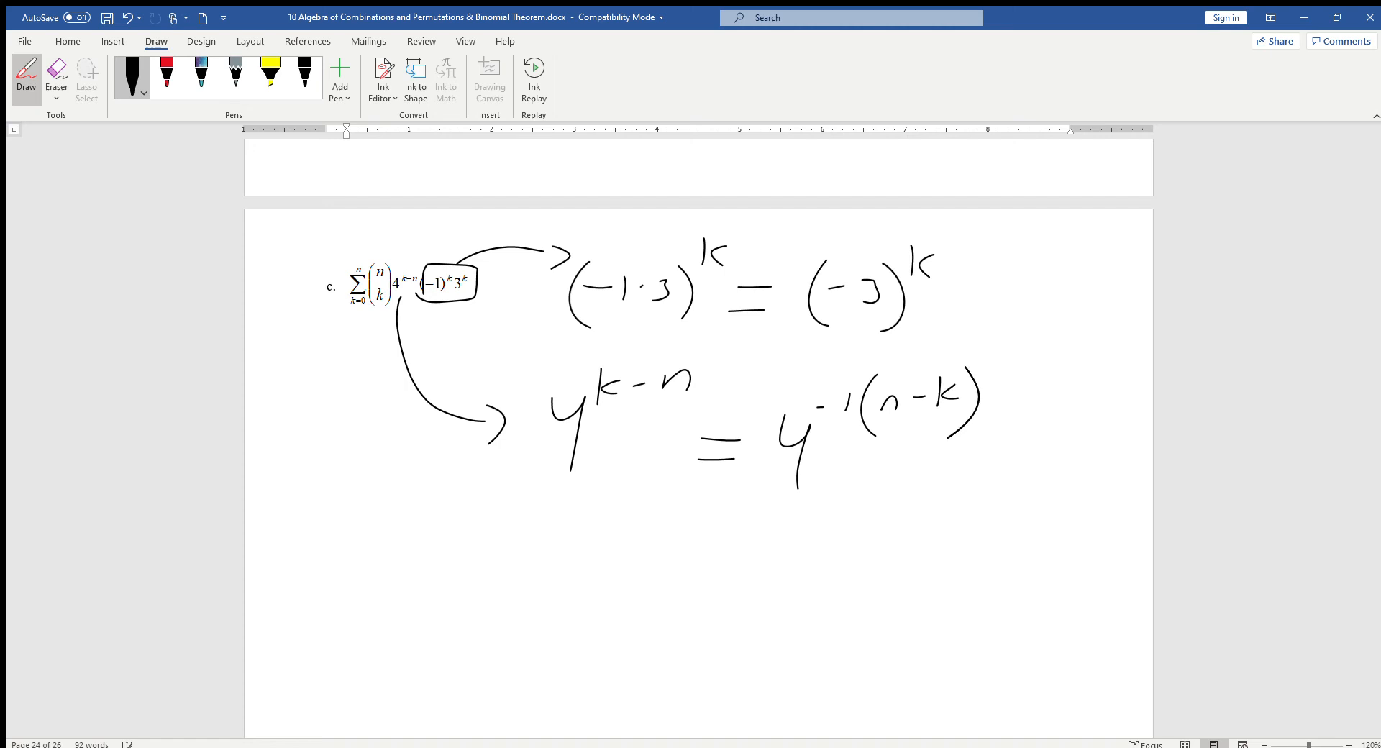
left_click_drag(714, 545, 753, 568)
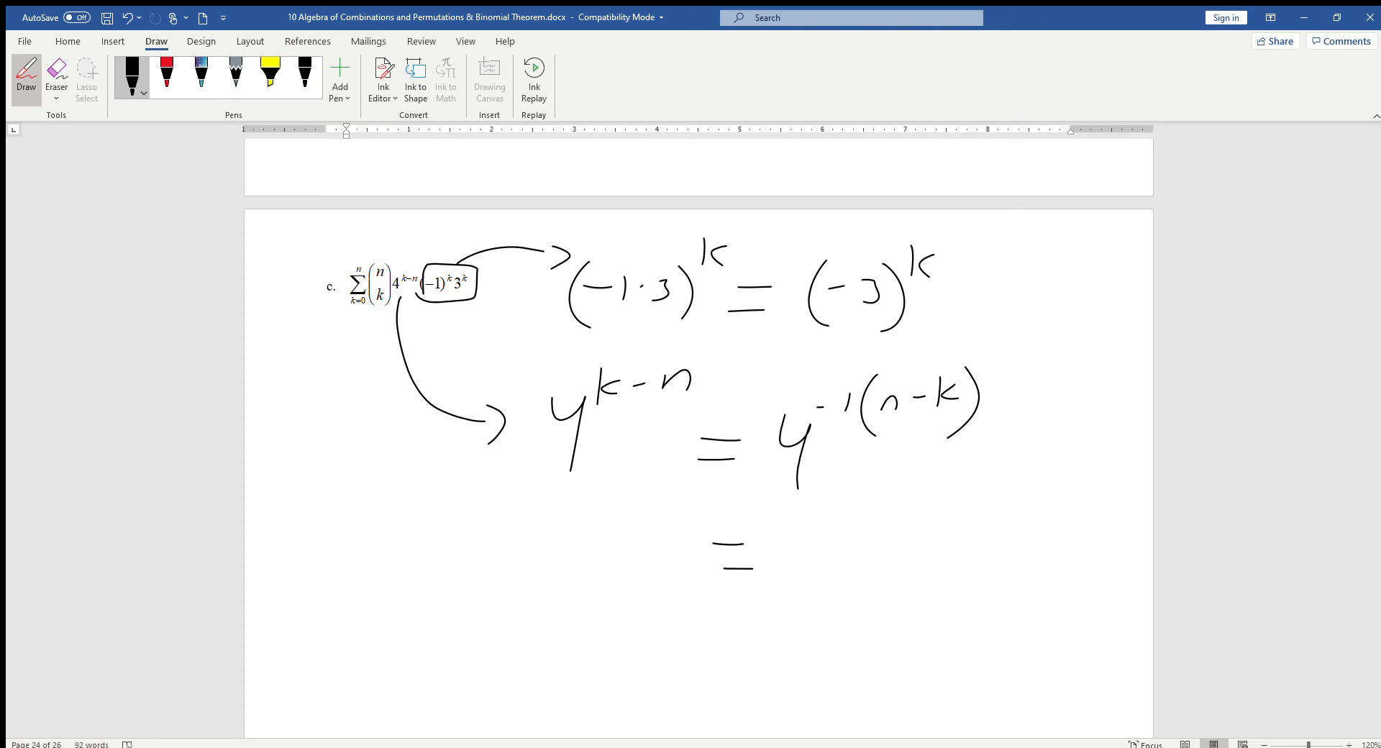
left_click_drag(784, 529, 880, 599)
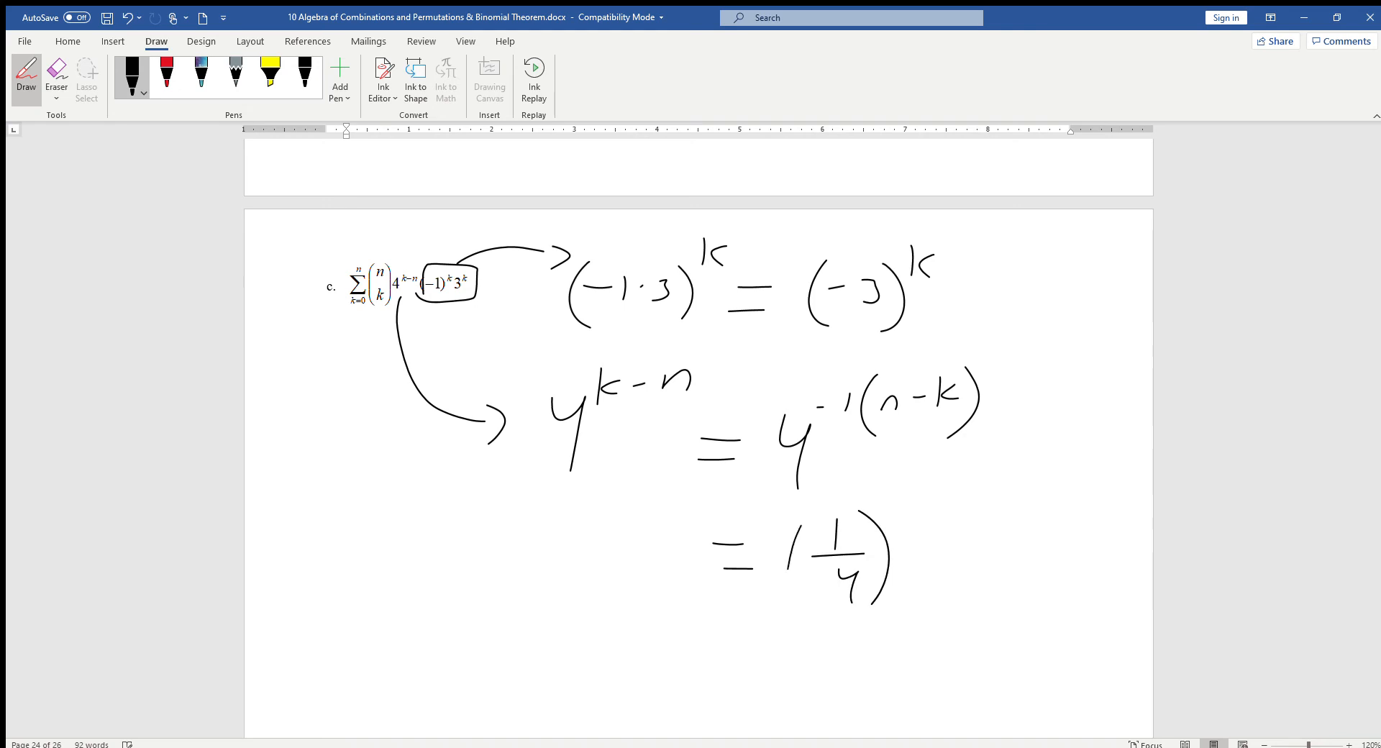
left_click_drag(793, 546, 960, 510)
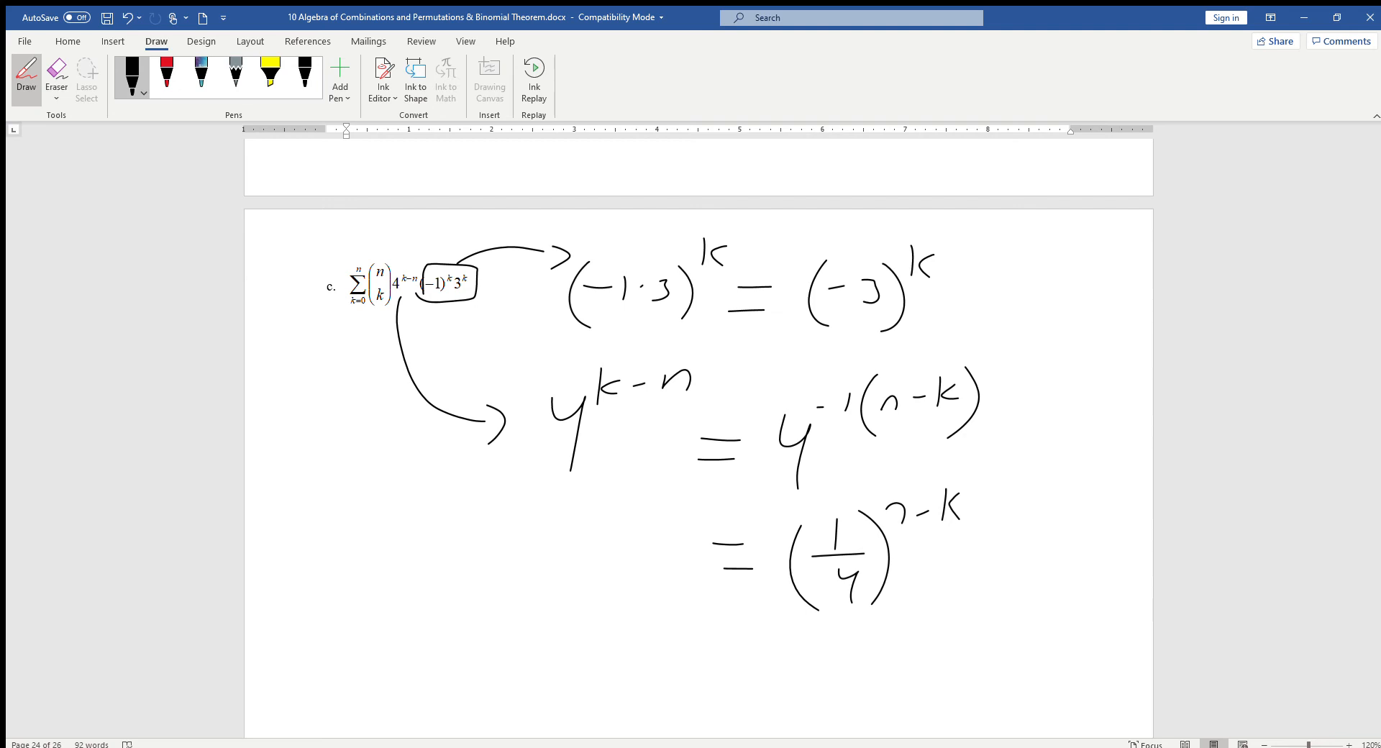
mouse_move(1359, 322)
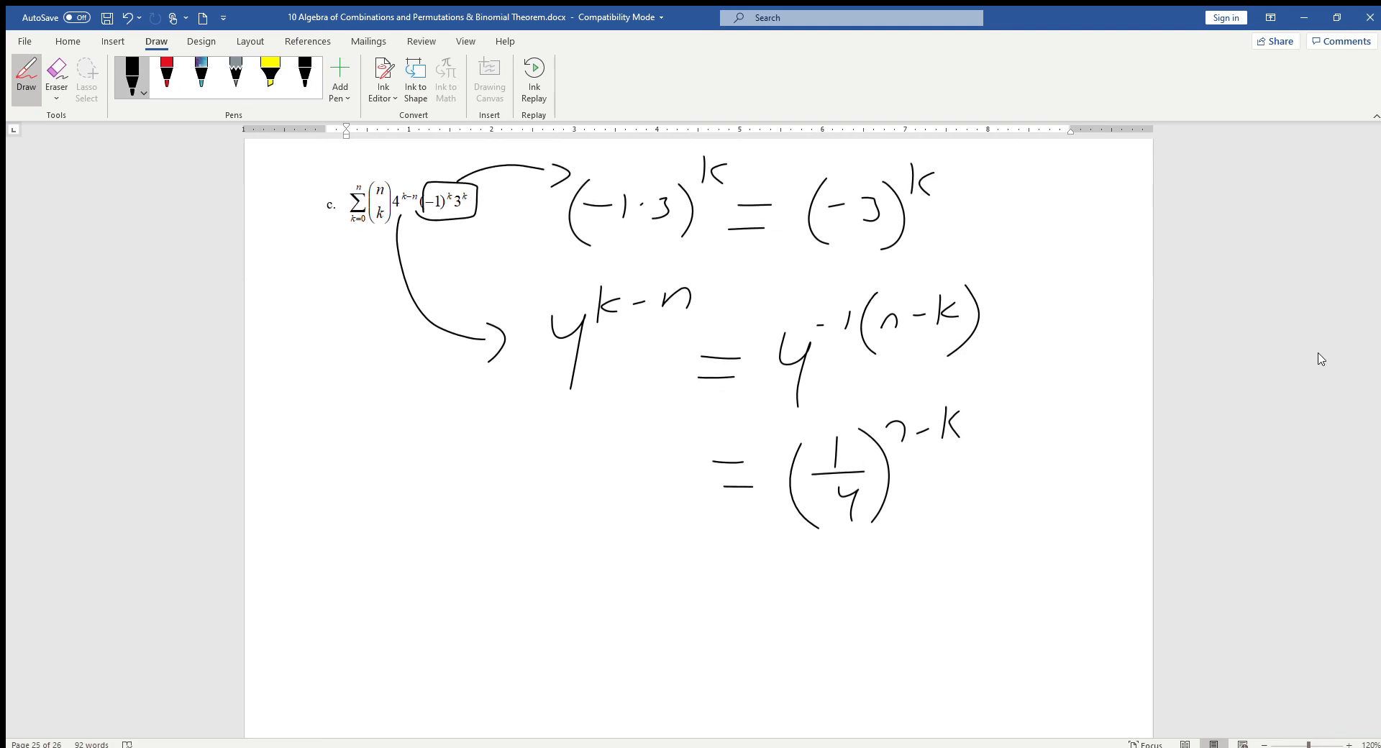
Step: Handwrite a = 1/4 and b = −3 on the left below example c's work
left_click_drag(295, 454, 361, 450)
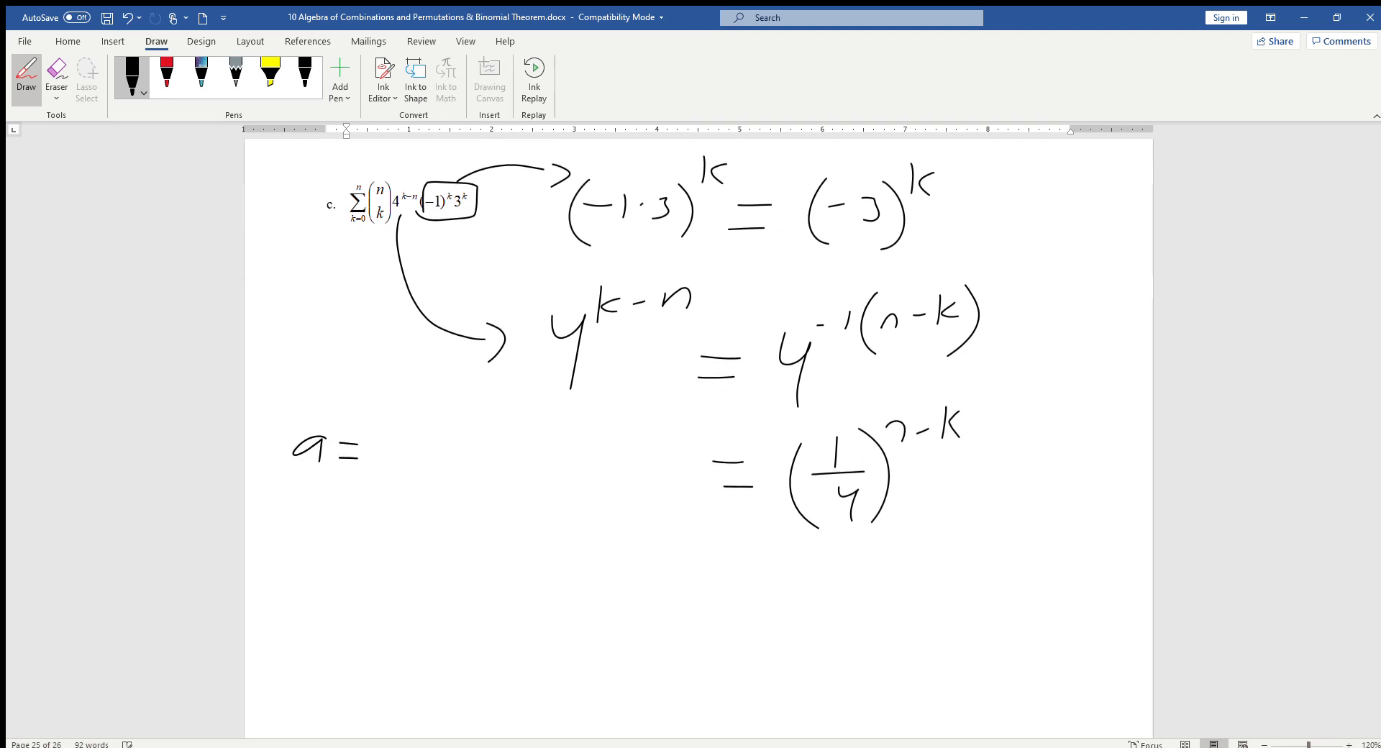
left_click_drag(379, 445, 440, 450)
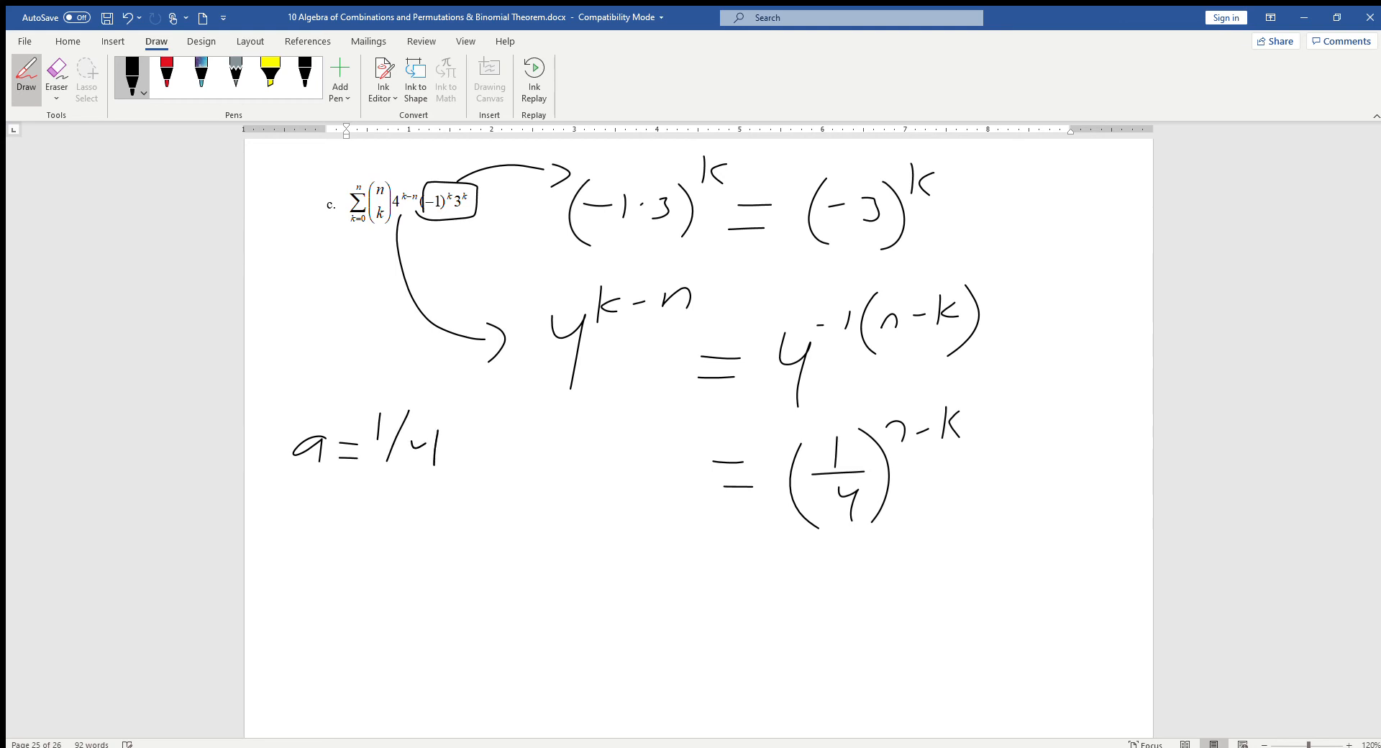
left_click_drag(308, 507, 321, 528)
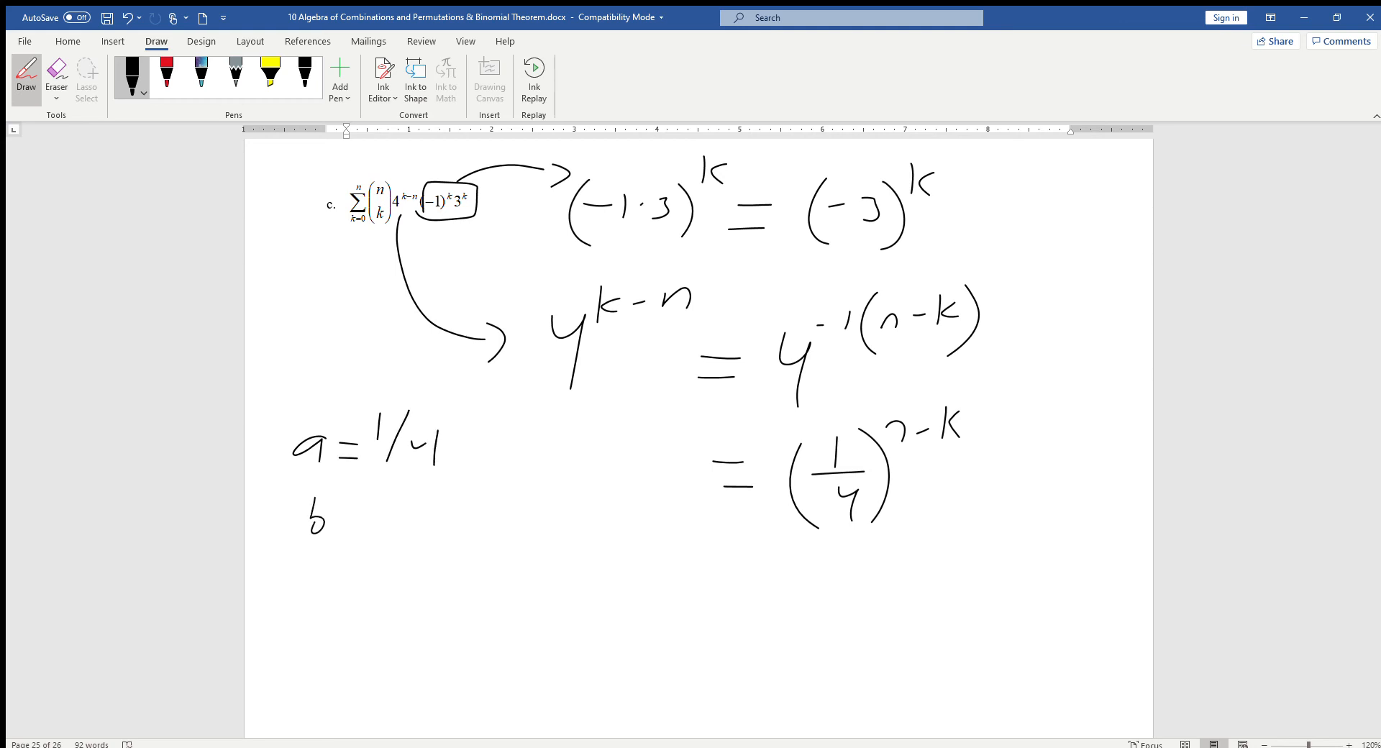
left_click_drag(344, 511, 419, 515)
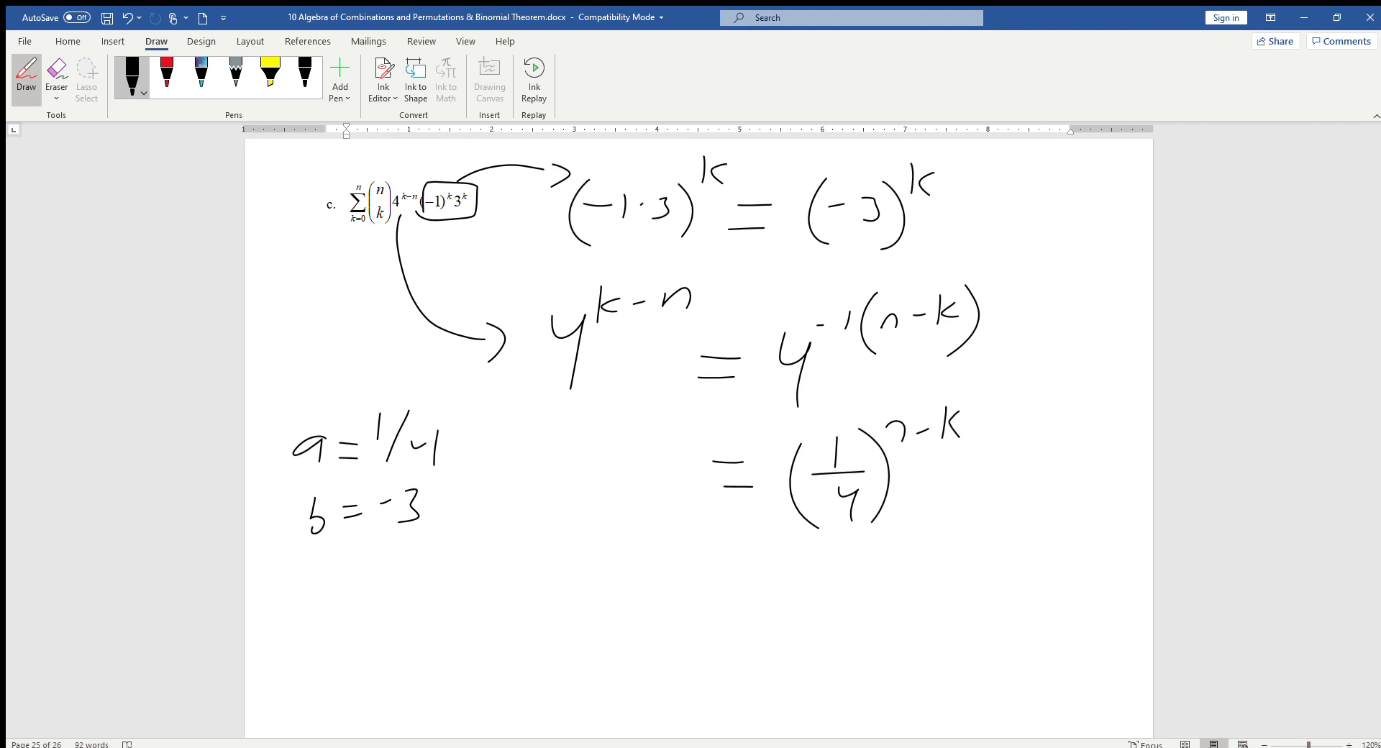
Step: Double-underline the 1/4, then write (1/4 + (−3))^n = (−11/4)^n and box the result
left_click_drag(828, 532, 880, 542)
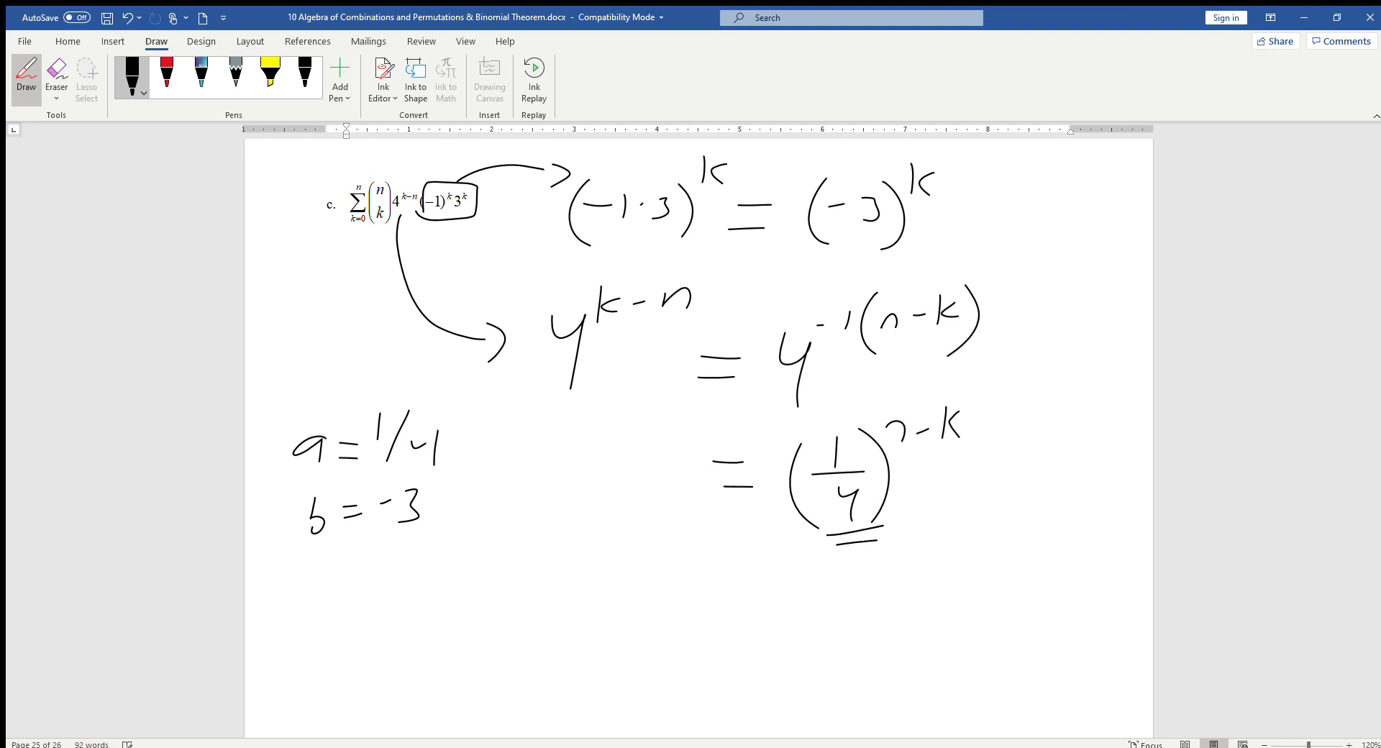
left_click_drag(846, 238, 885, 246)
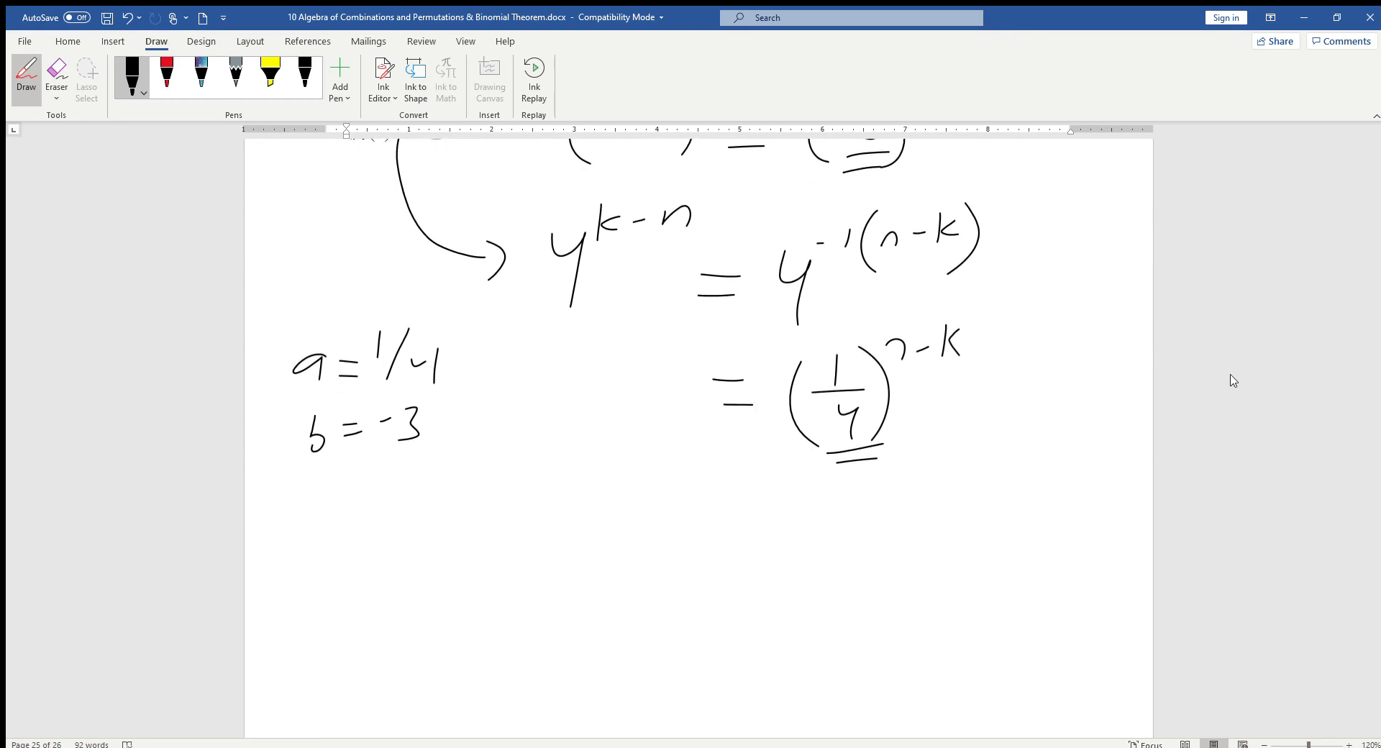
left_click_drag(304, 511, 299, 587)
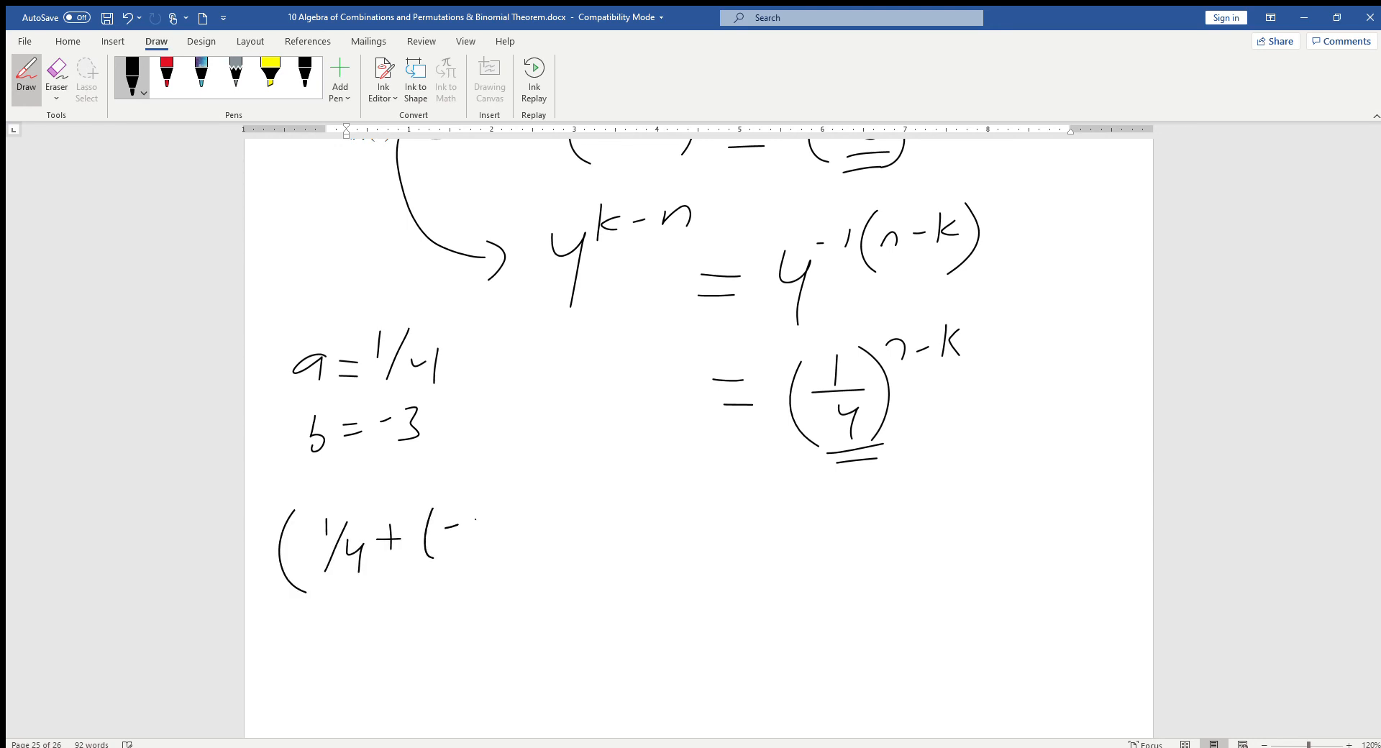
left_click_drag(445, 528, 494, 546)
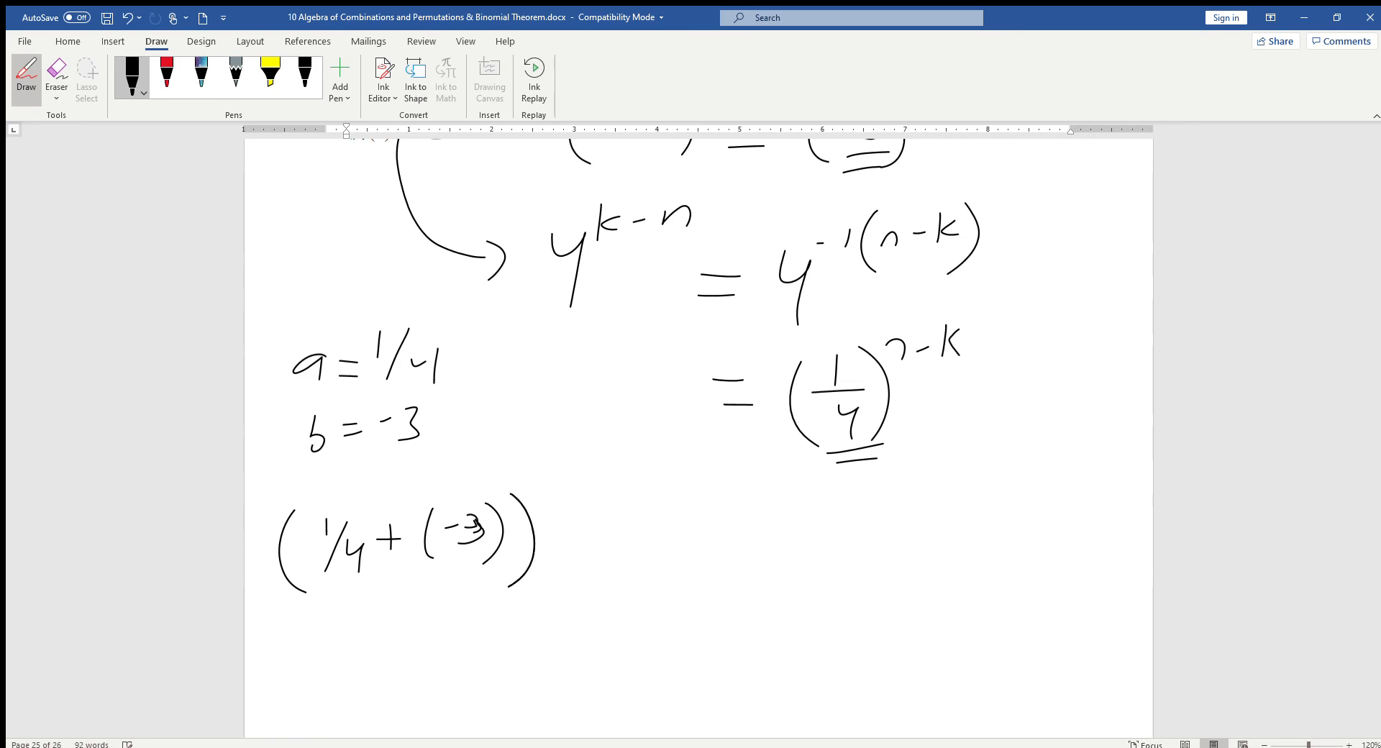
left_click_drag(555, 494, 616, 538)
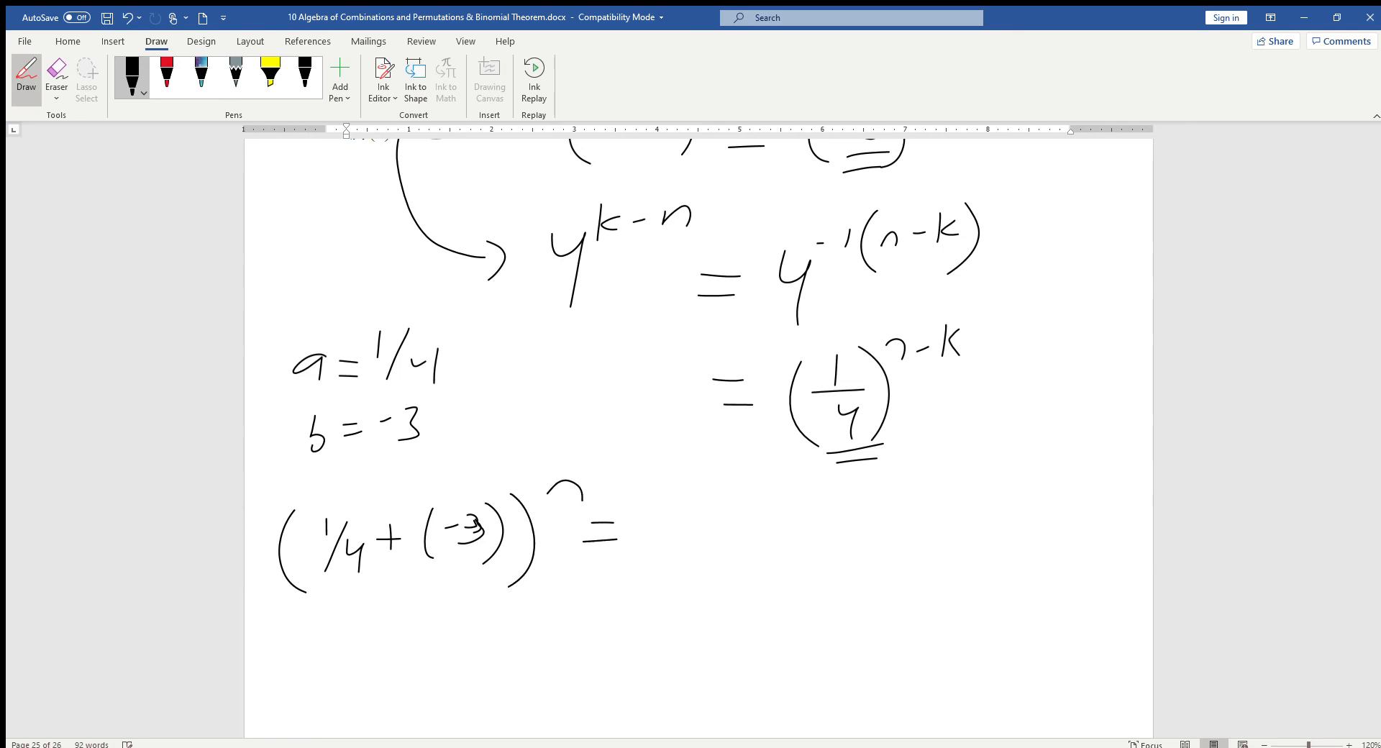
left_click_drag(700, 507, 705, 608)
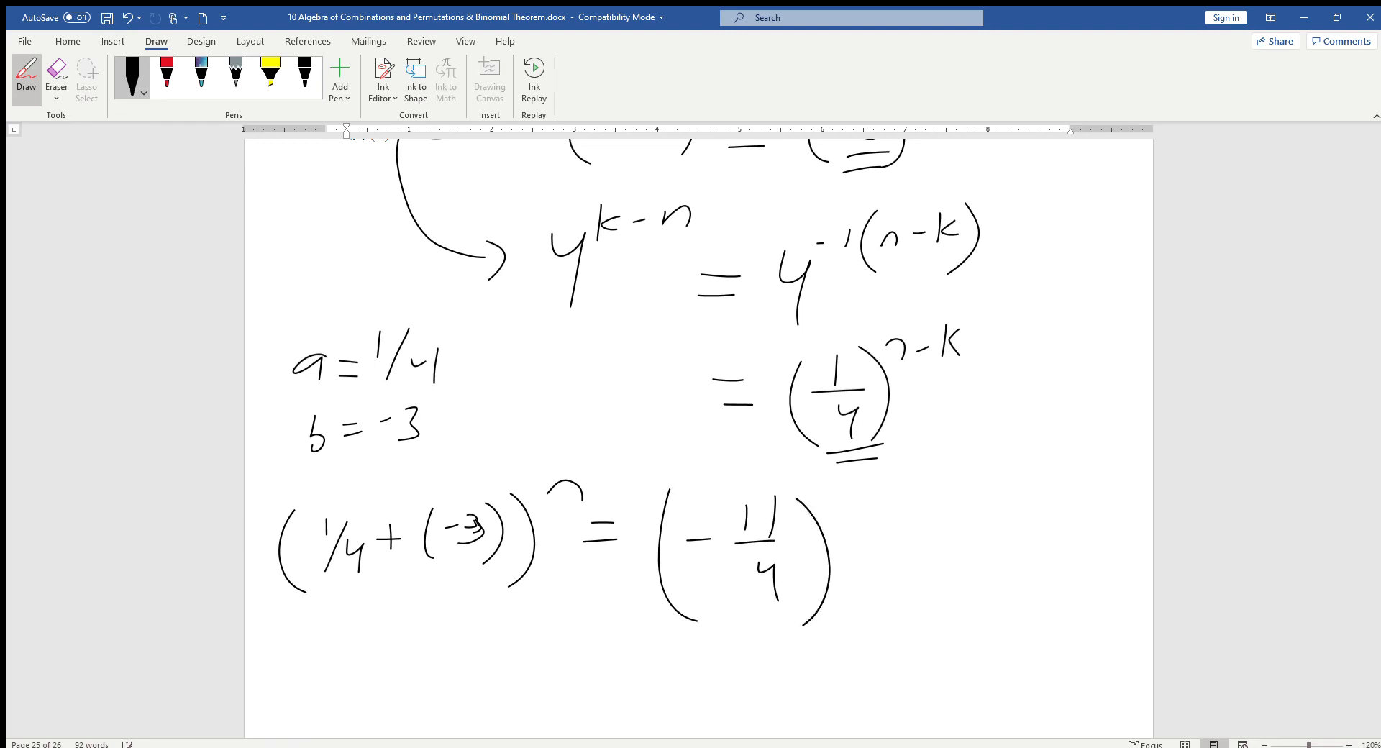
left_click_drag(639, 476, 898, 648)
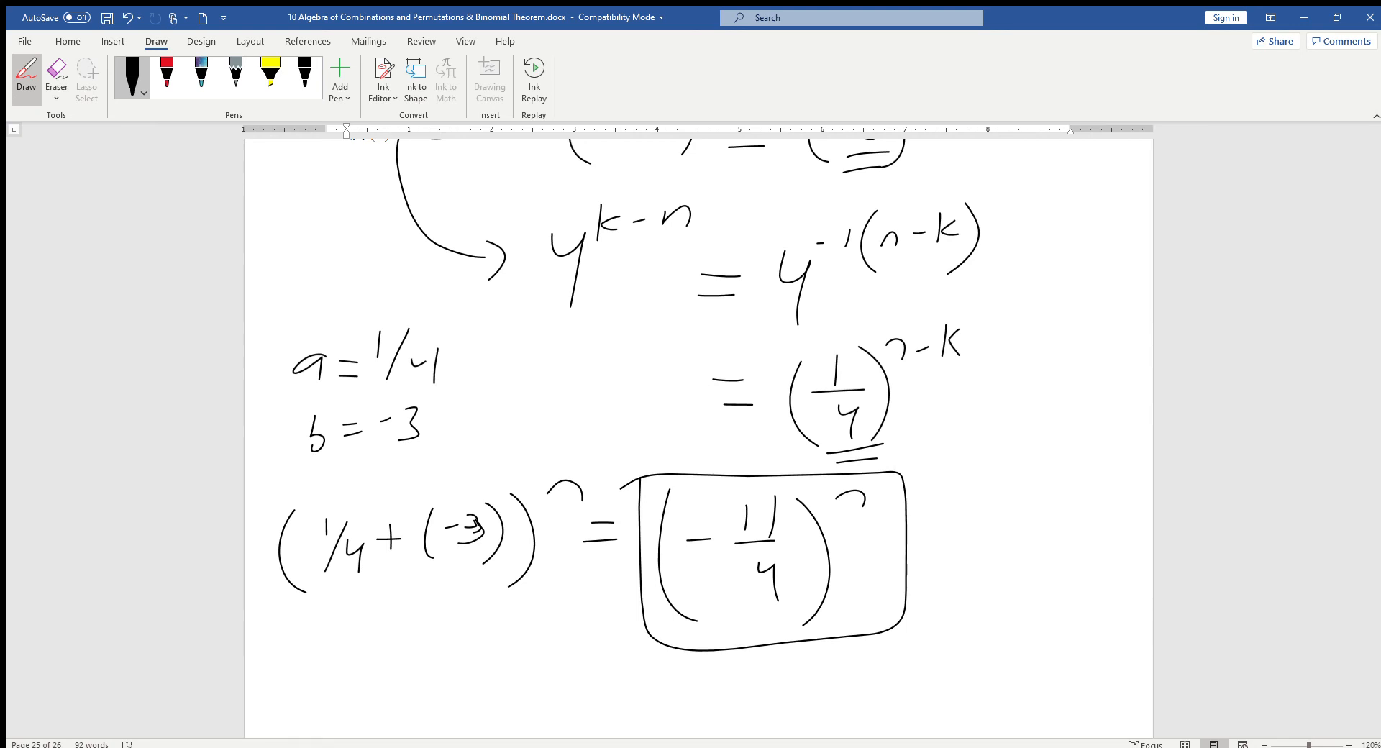
scroll("down", 3)
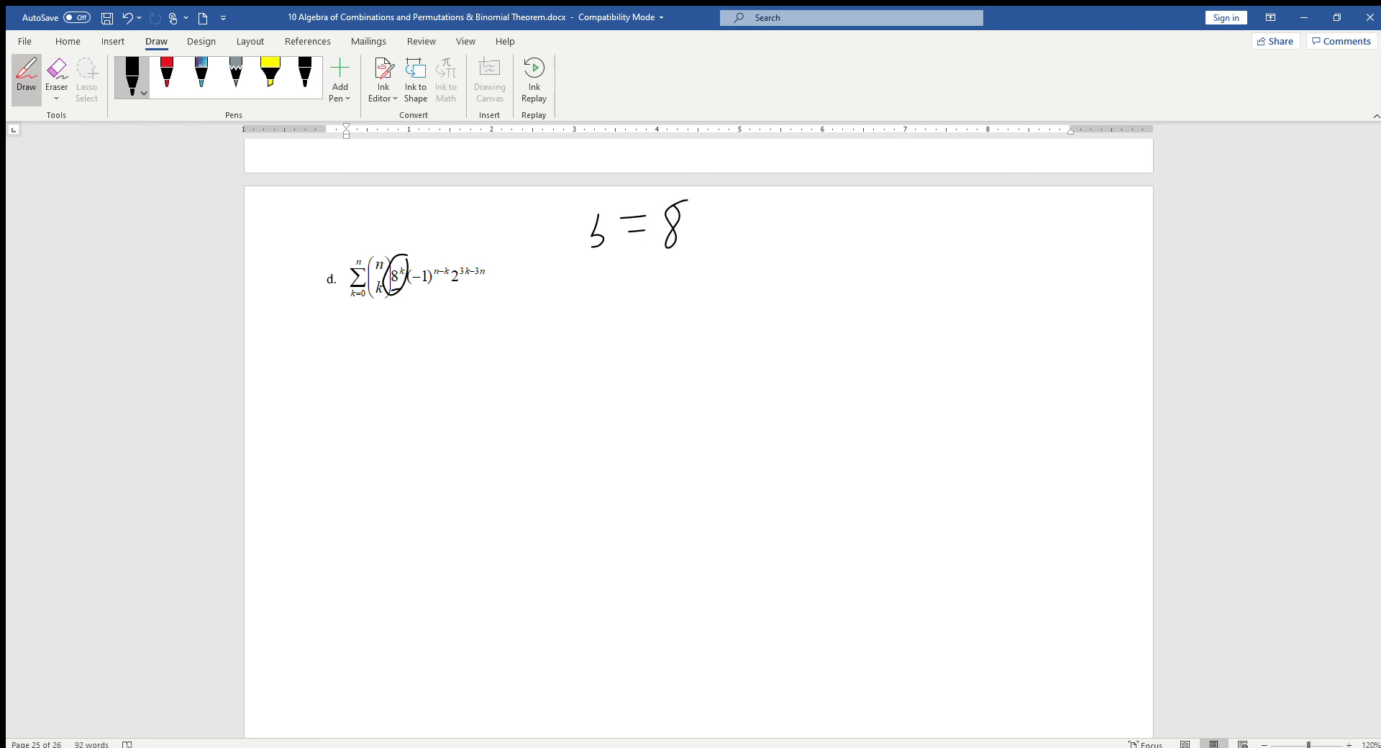
Step: Underline example d's (−1)^(n−k) 2^(3k−3n) factors
left_click_drag(409, 294, 498, 282)
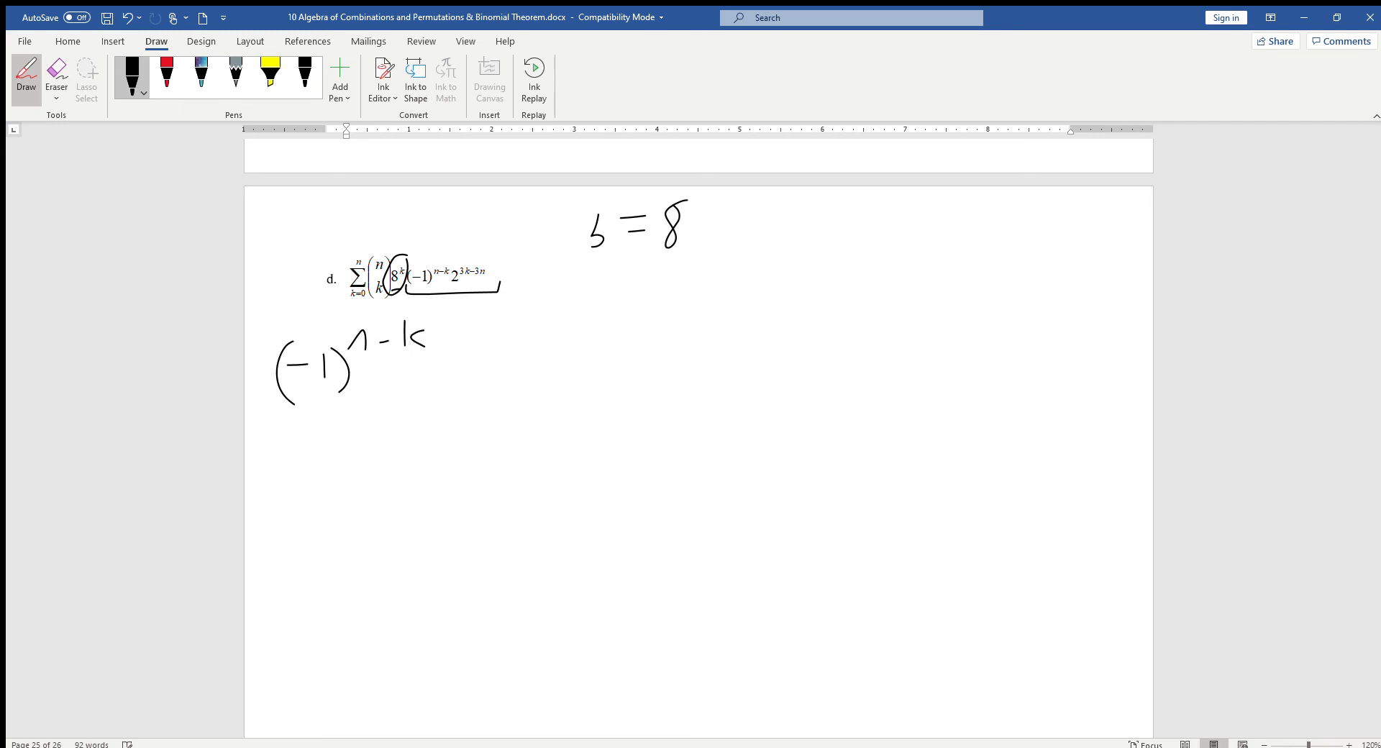
Step: Rewrite the power of 2 as 2^(−3(n−k)) and then as (1/8)^(n−k)
left_click_drag(454, 353, 471, 351)
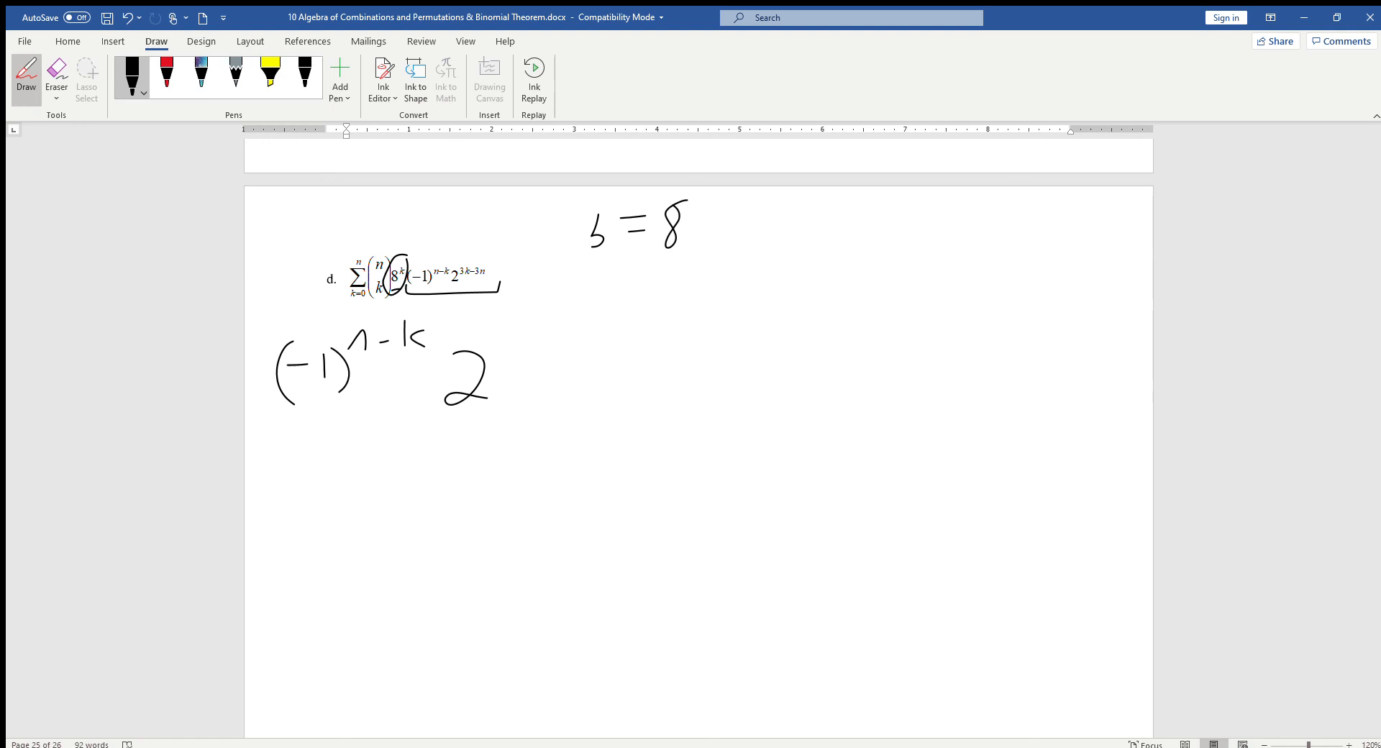
left_click_drag(498, 334, 506, 337)
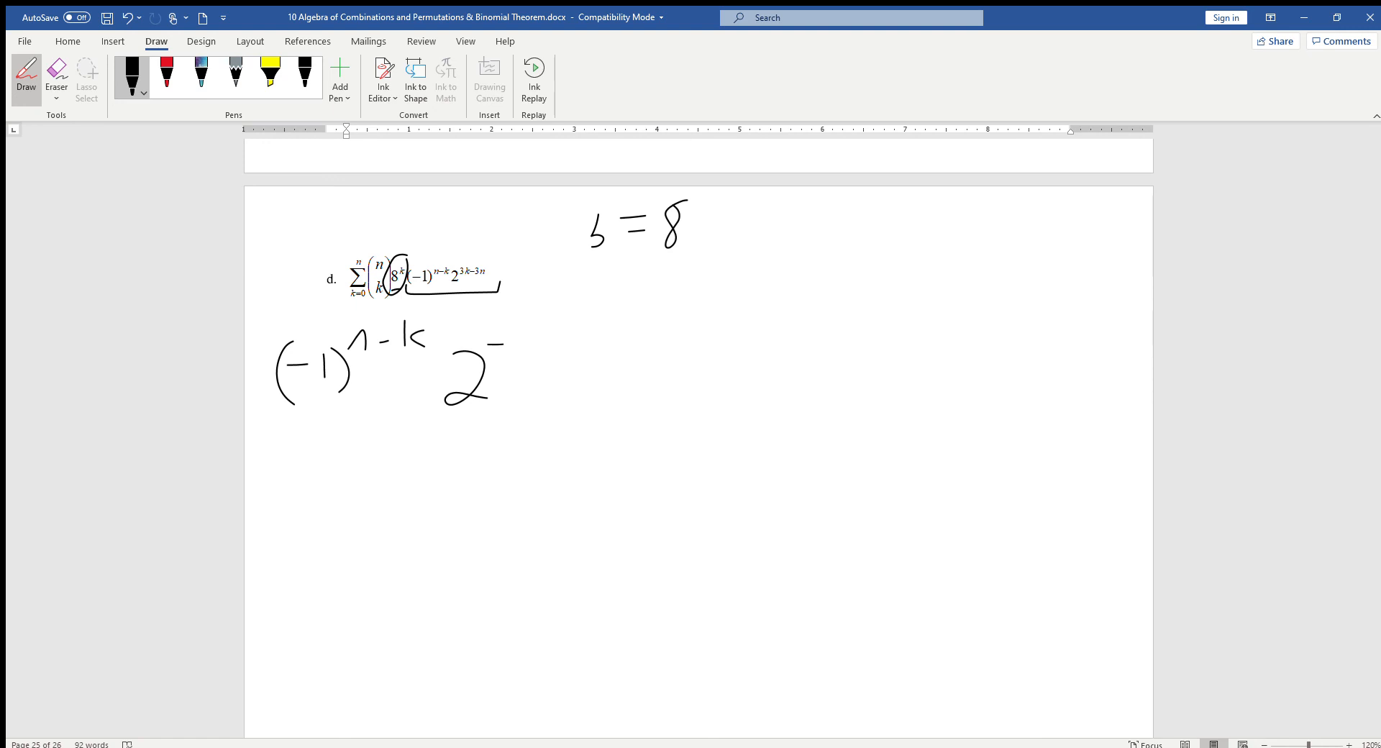
left_click_drag(519, 344, 550, 361)
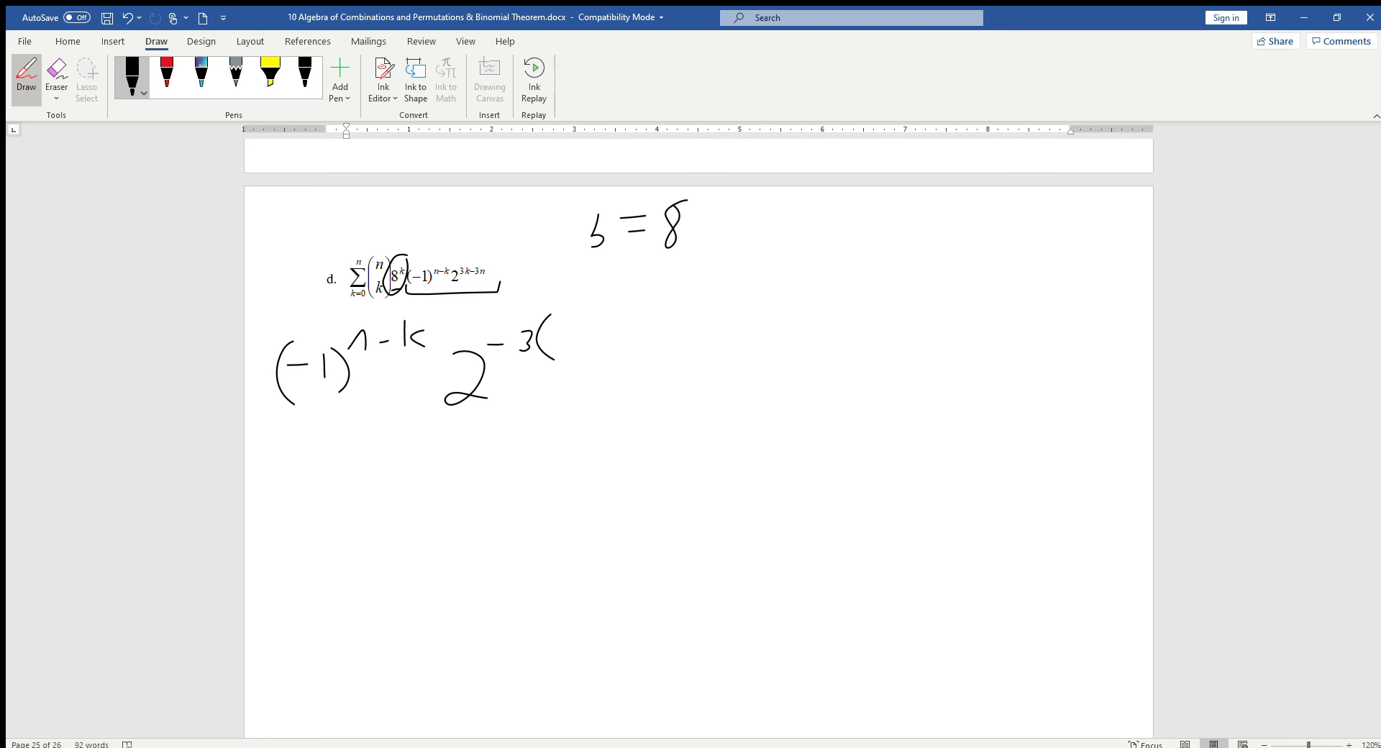
left_click_drag(546, 339, 656, 344)
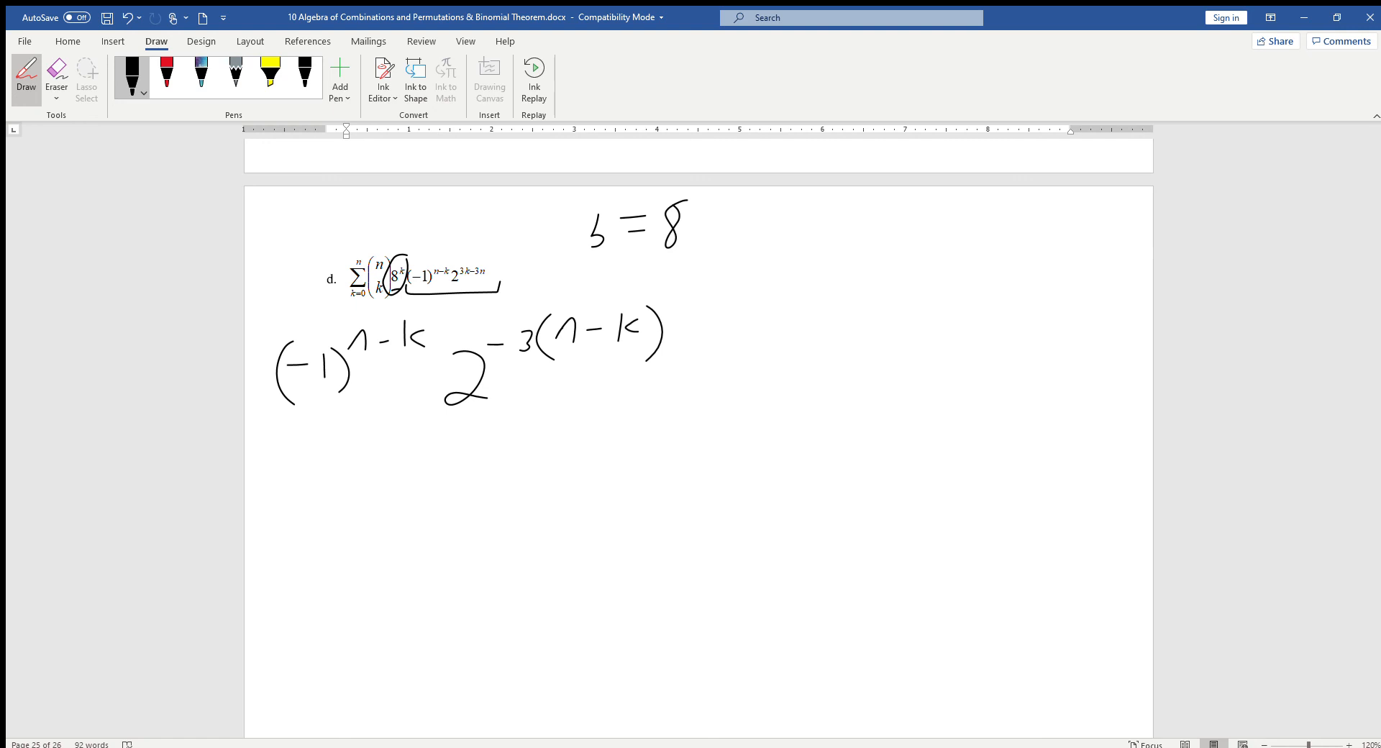
left_click_drag(658, 388, 753, 380)
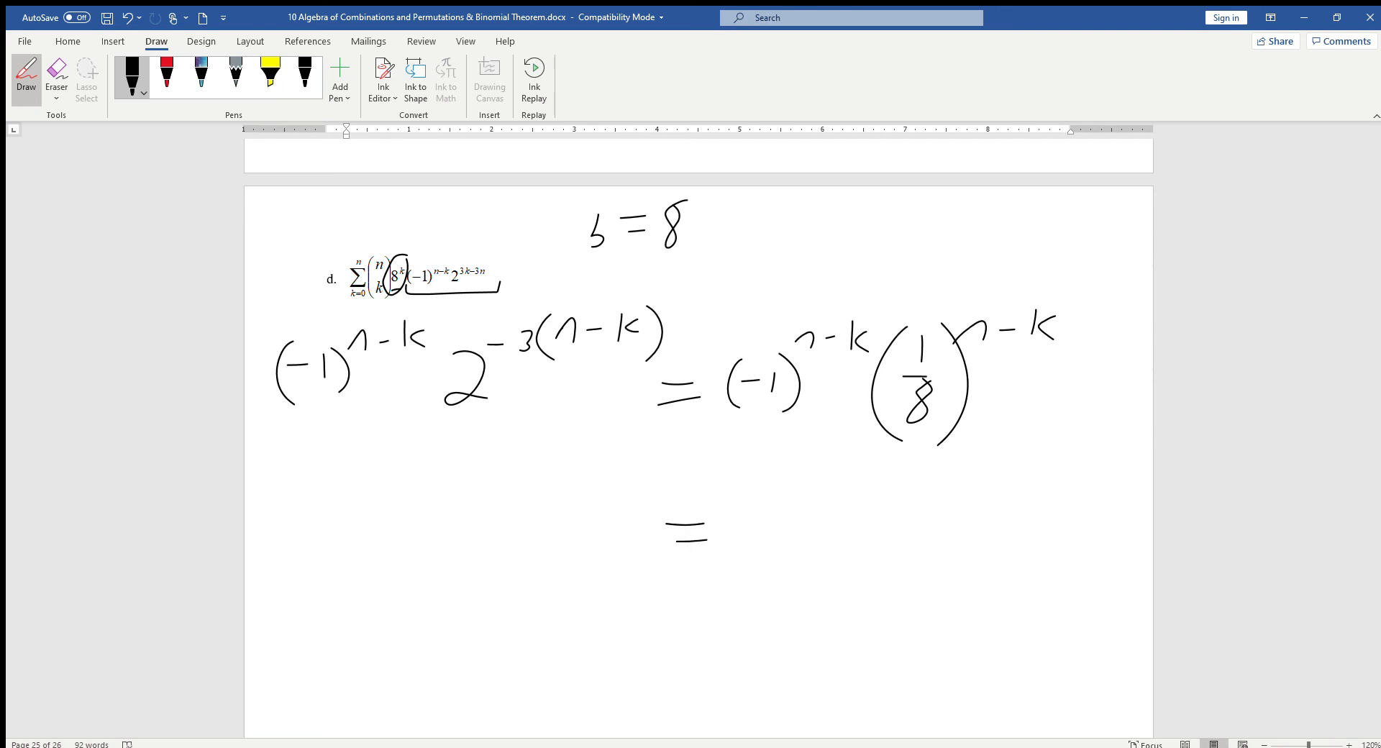
Step: Combine the factors as (−1·1/8)^(n−k) = (−1/8)^(n−k)
left_click_drag(731, 494, 832, 546)
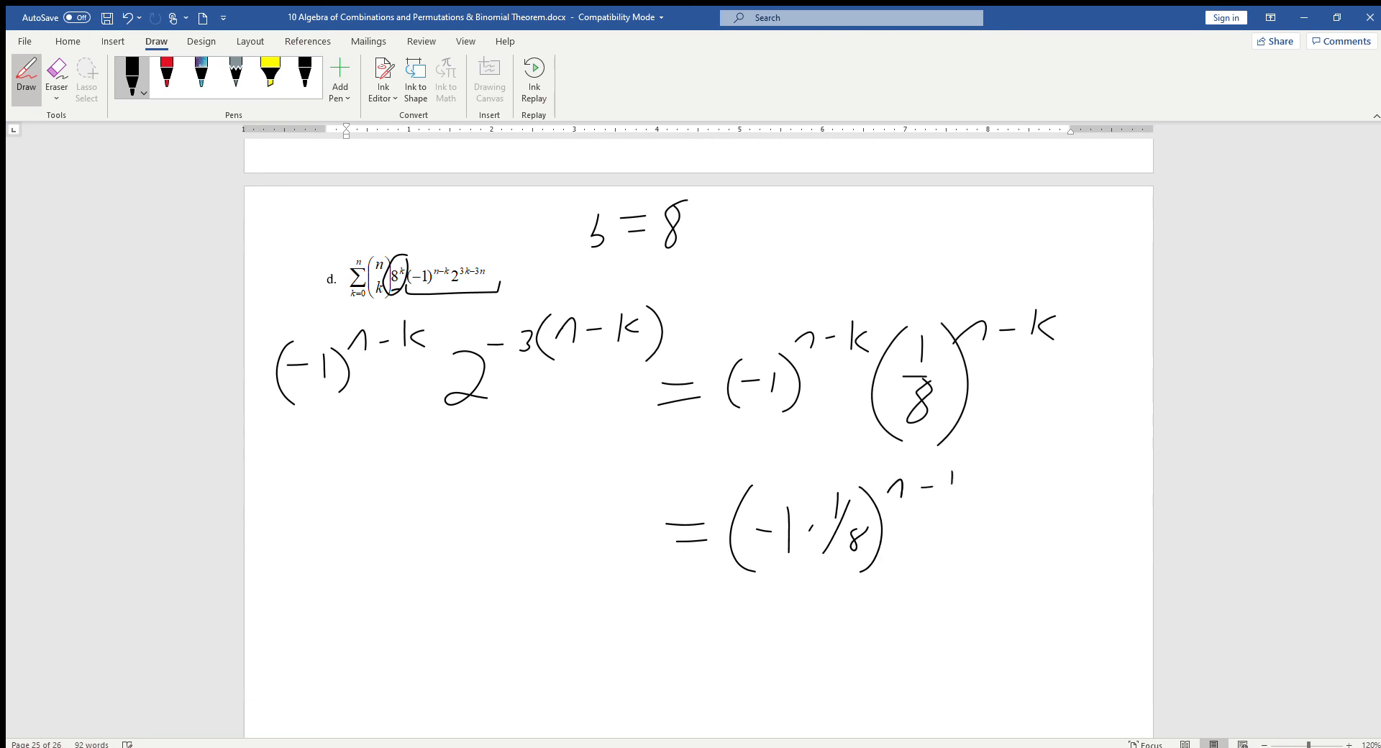
left_click_drag(960, 529, 1043, 525)
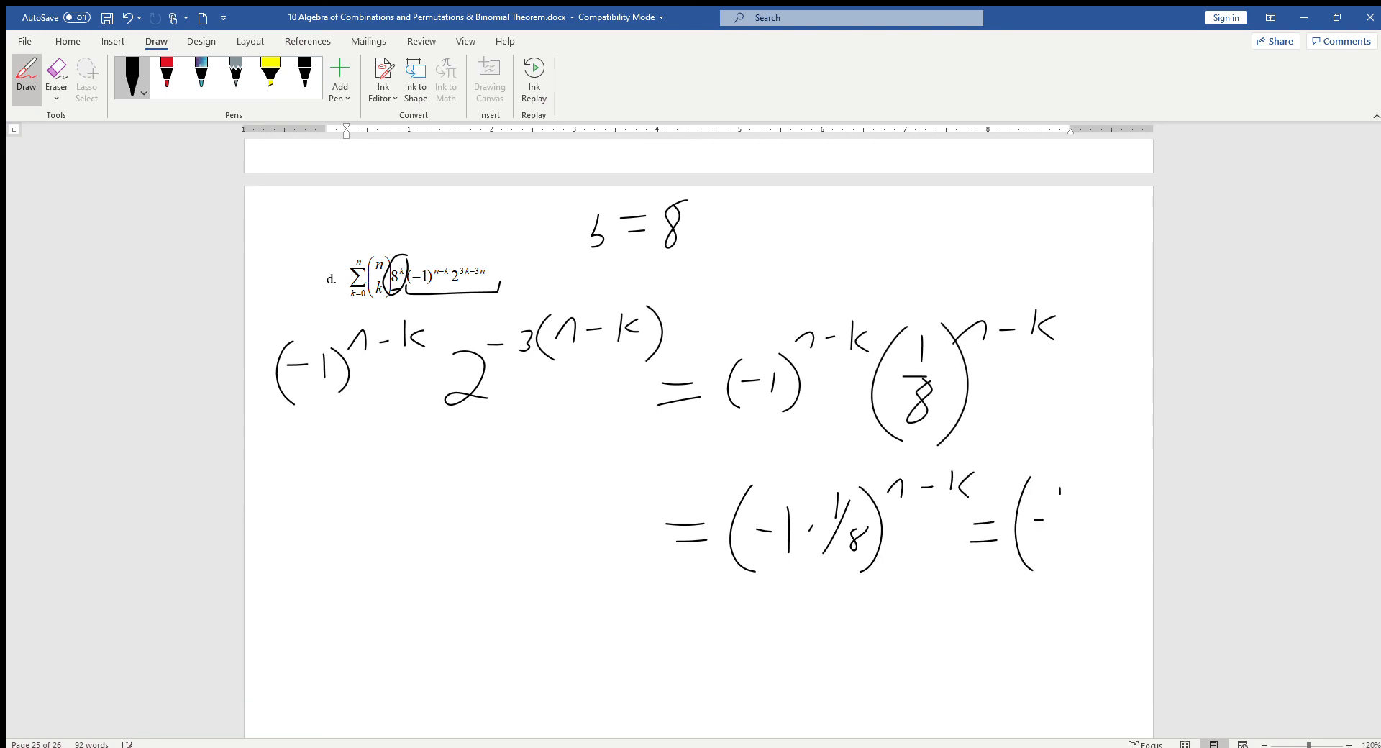
left_click_drag(1022, 494, 1102, 564)
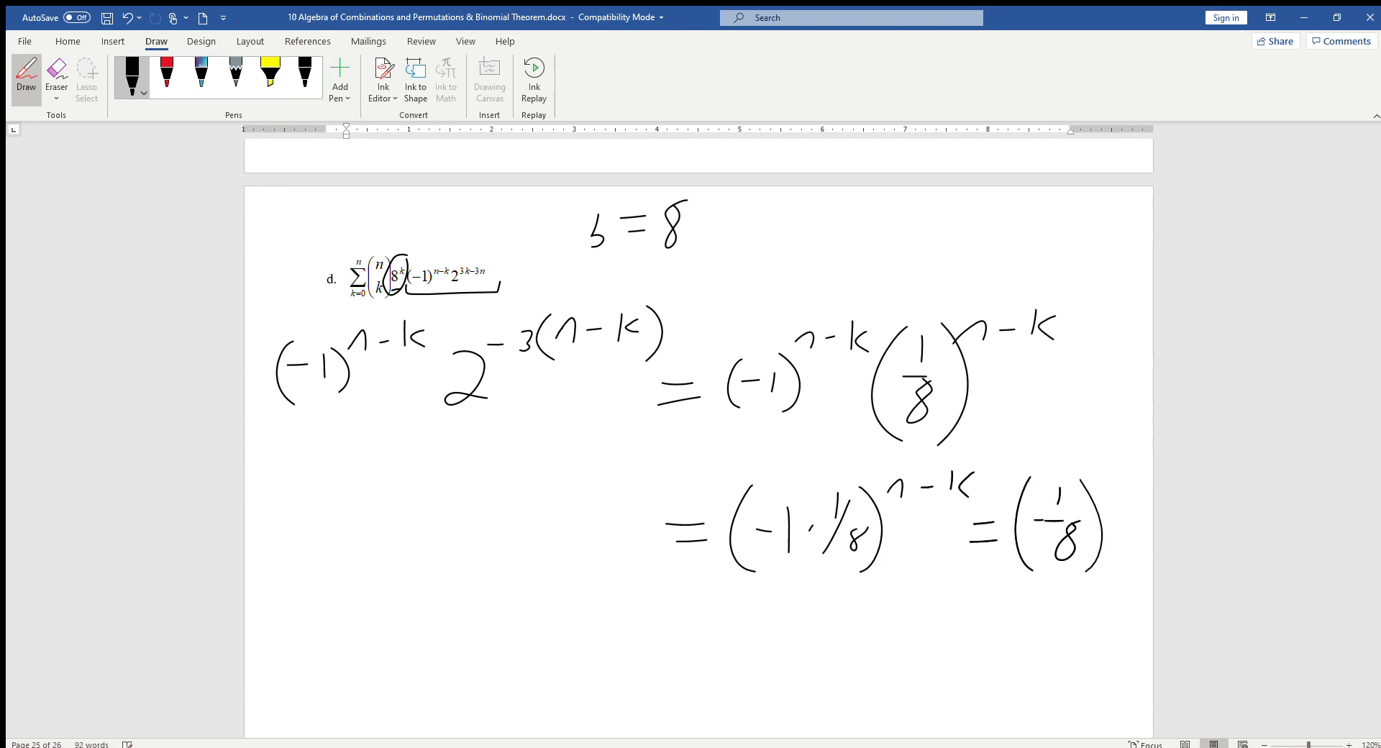
left_click_drag(1101, 476, 1150, 463)
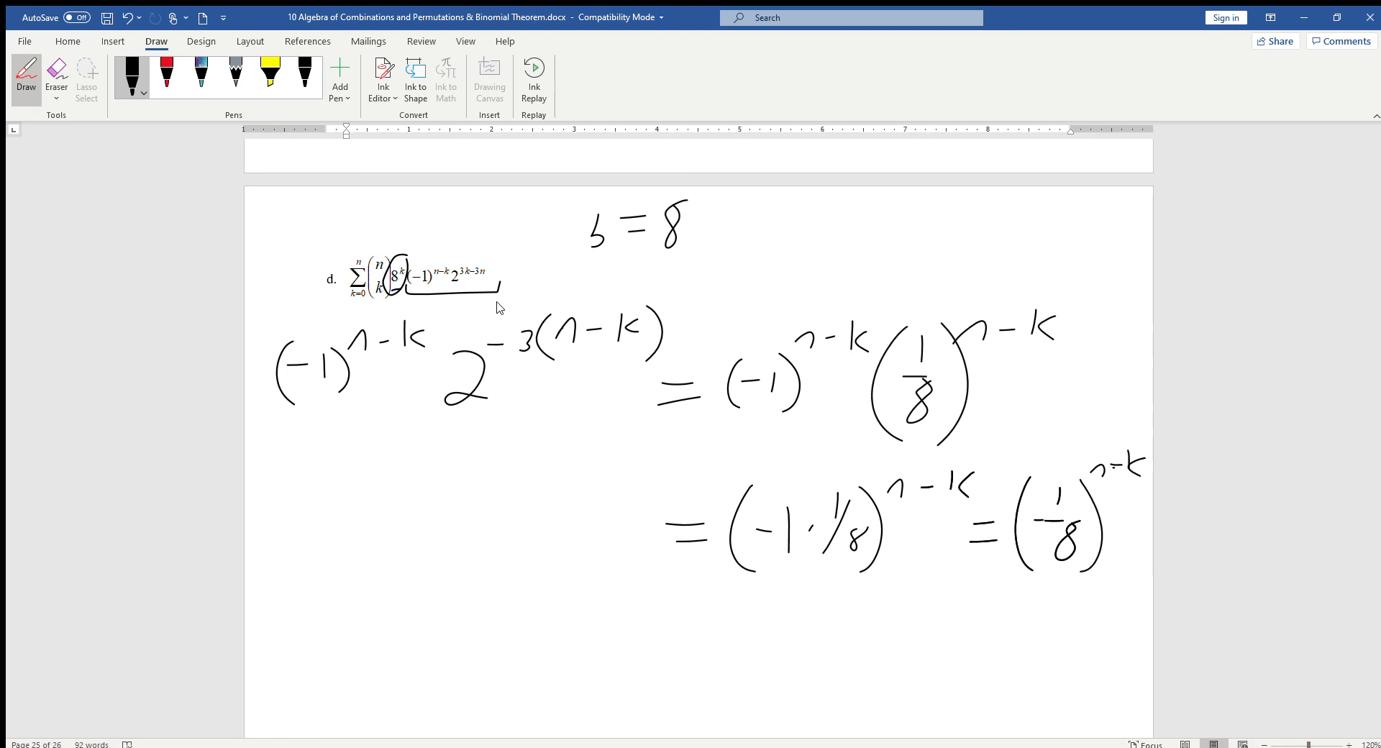
Step: Begin handwriting the 'a =' label next to b = 8
left_click_drag(762, 238, 846, 234)
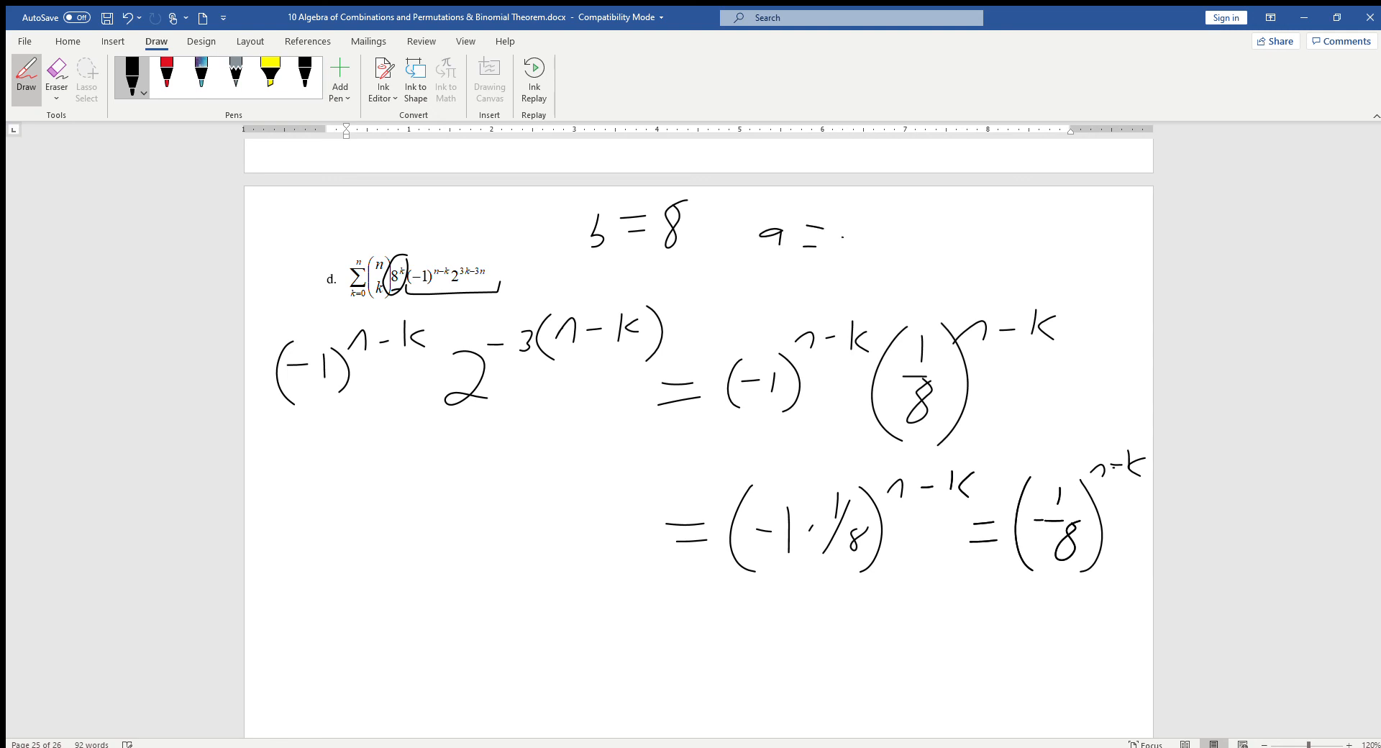
left_click_drag(828, 238, 921, 256)
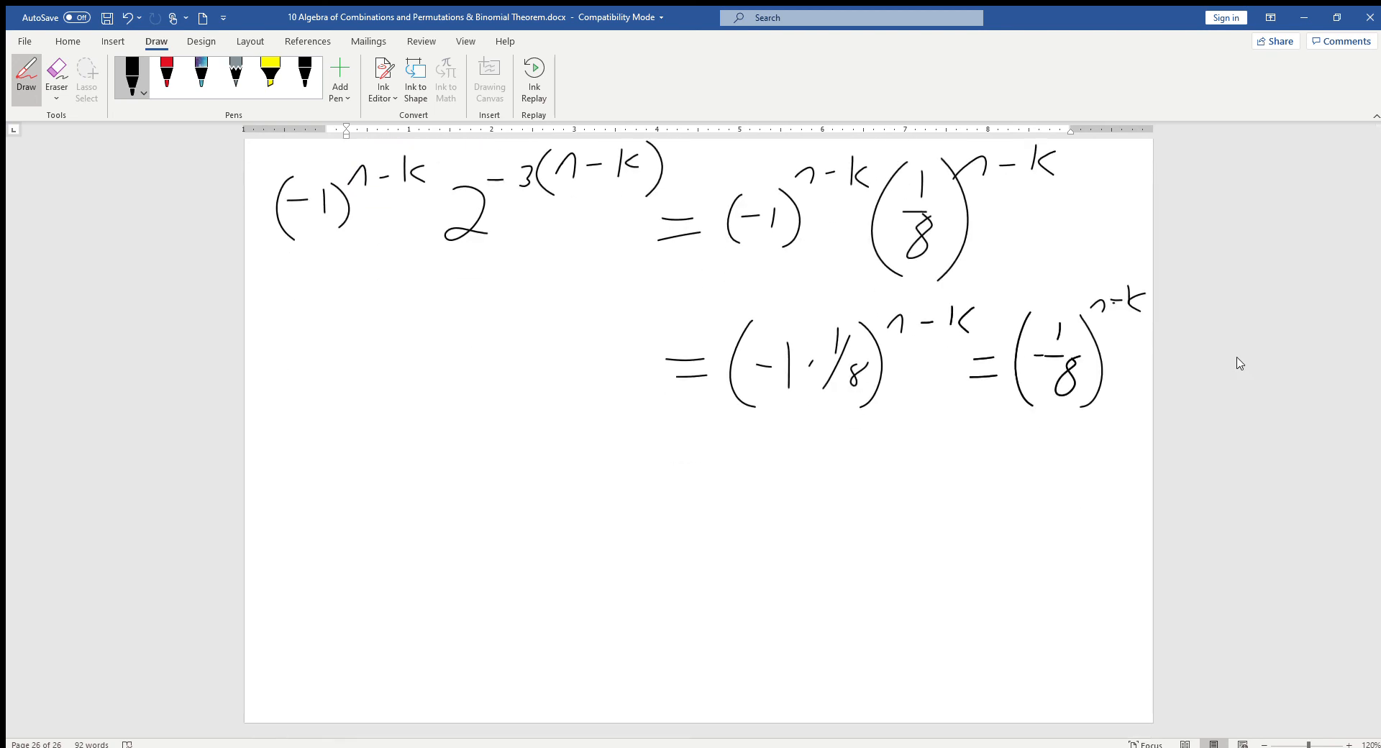
Step: Ink (−1/8 + 8)^n followed by an equals sign
left_click_drag(309, 432, 317, 542)
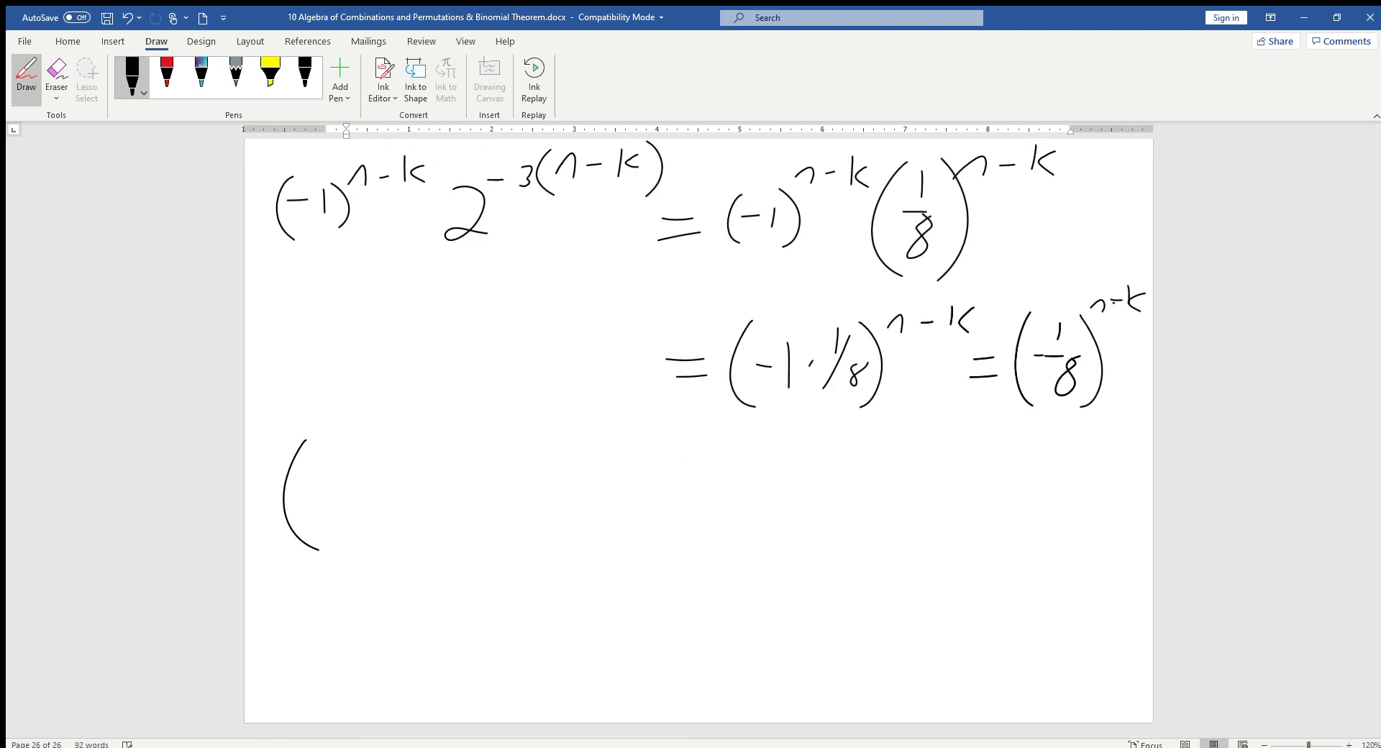
left_click_drag(317, 475, 370, 520)
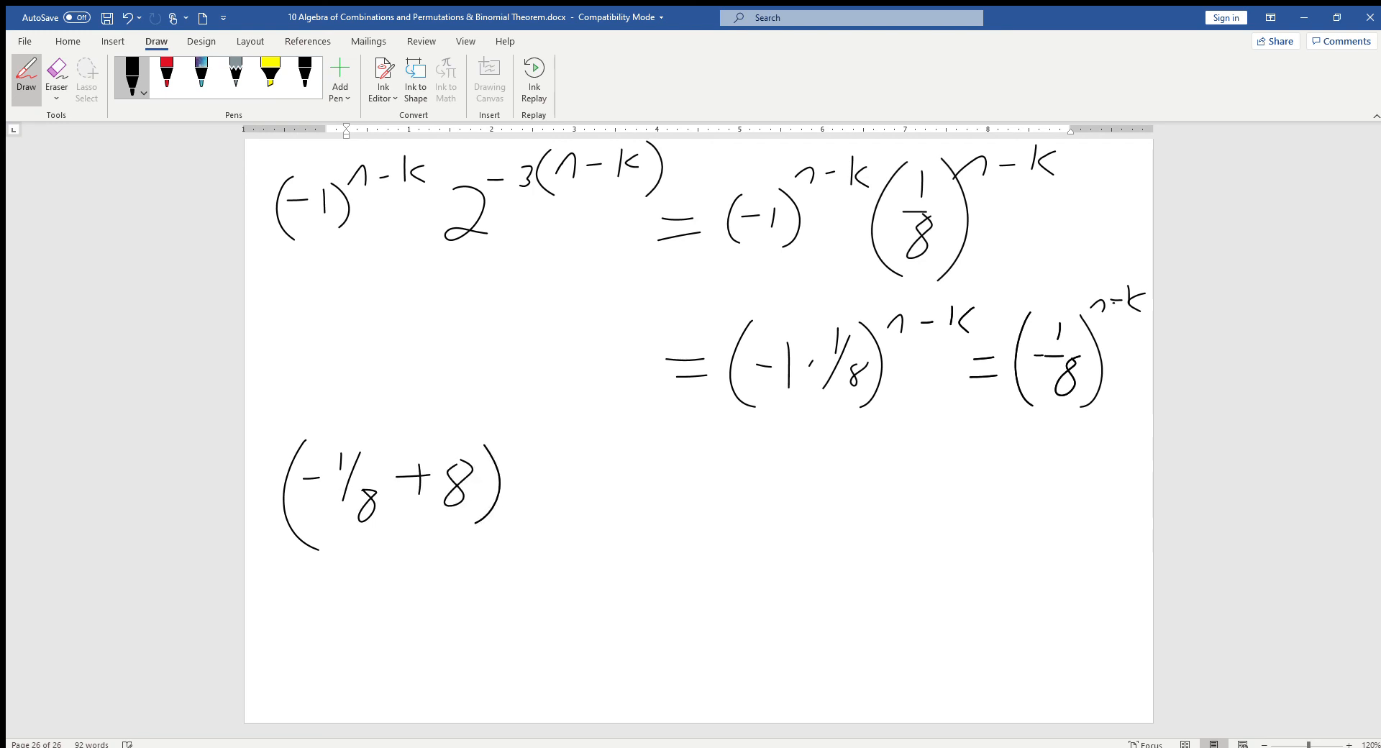
left_click_drag(520, 440, 581, 481)
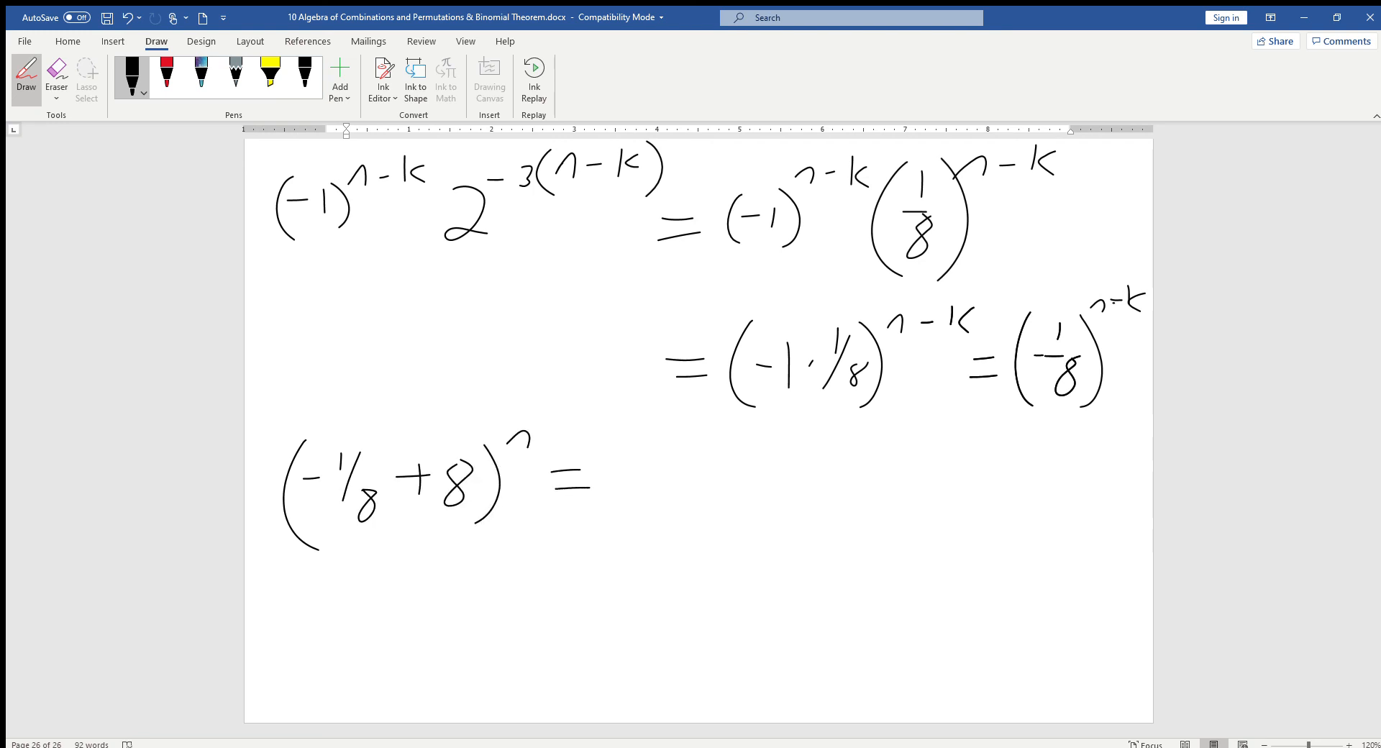
Step: Write the simplified result (63/8)^n and box it as the final answer
left_click_drag(669, 458, 656, 507)
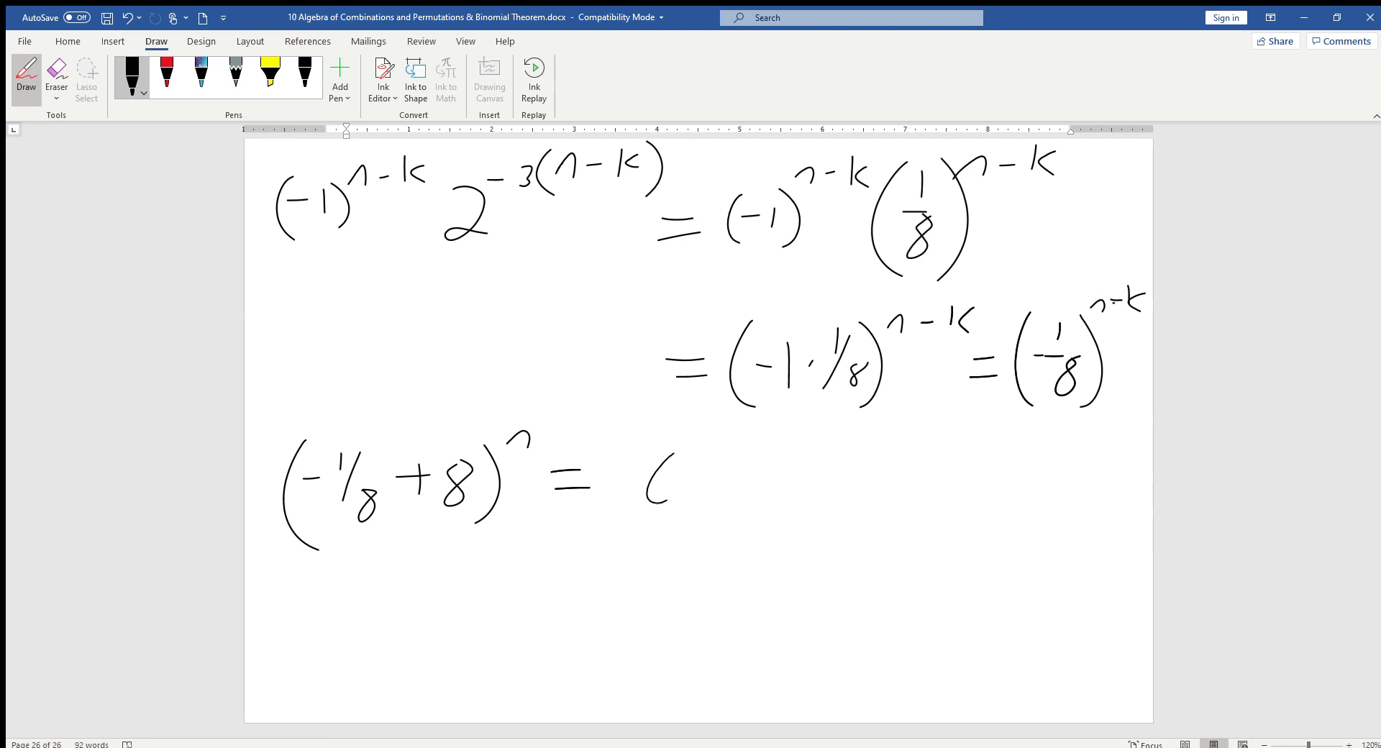
left_click_drag(652, 458, 731, 529)
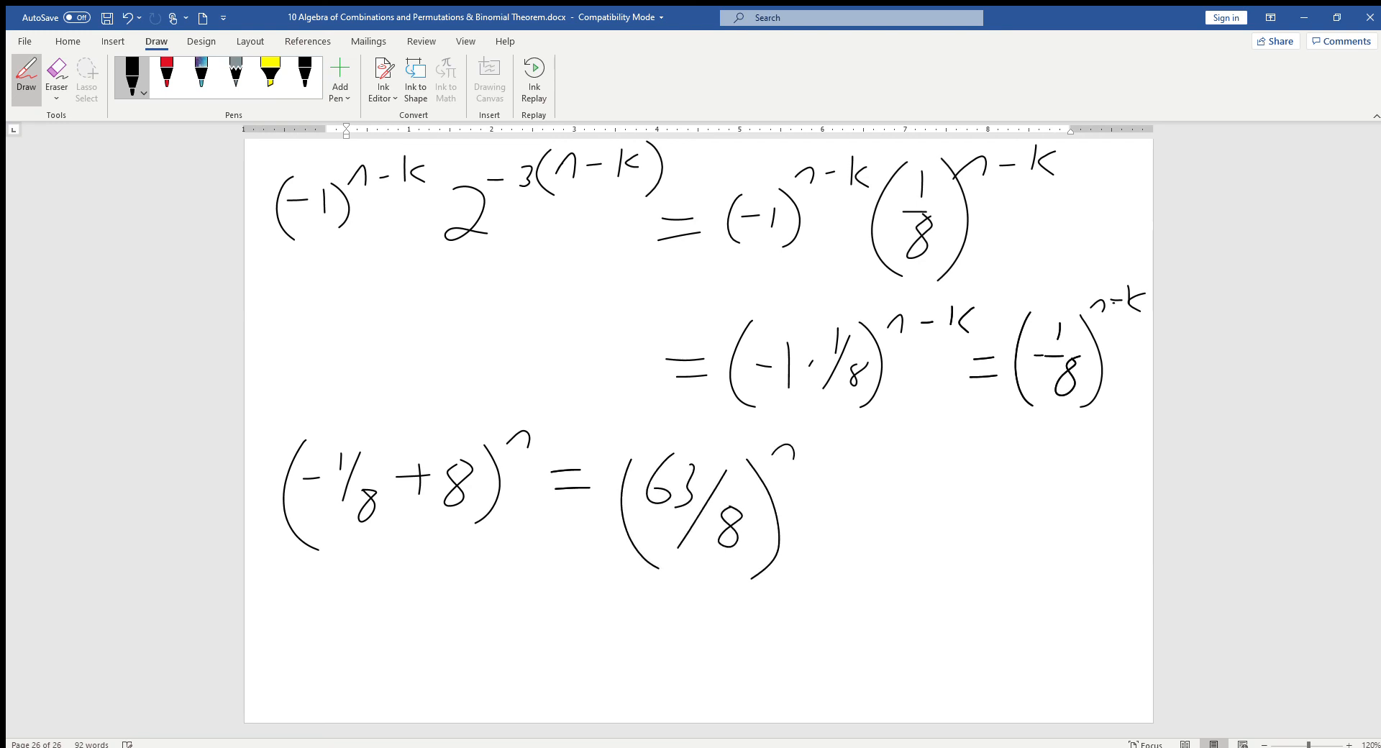
left_click_drag(599, 440, 836, 599)
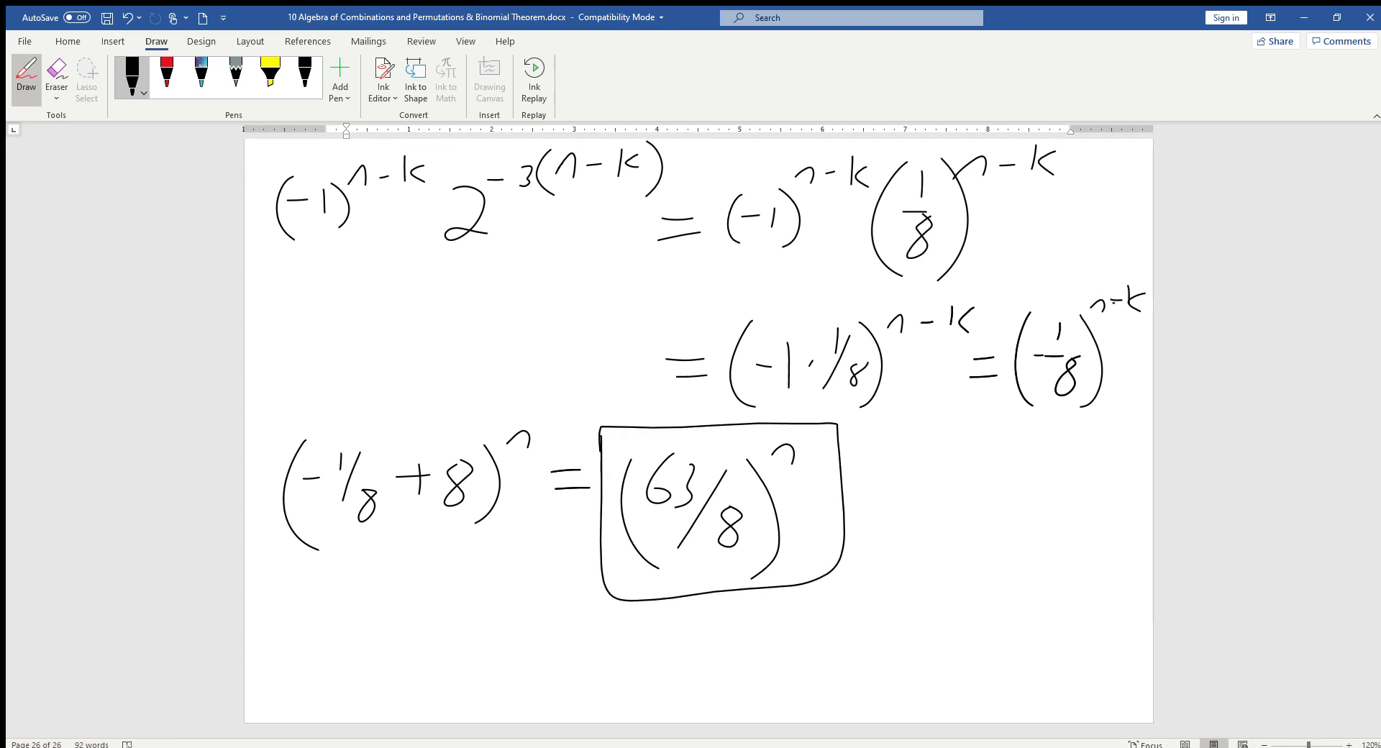
mouse_move(1264, 354)
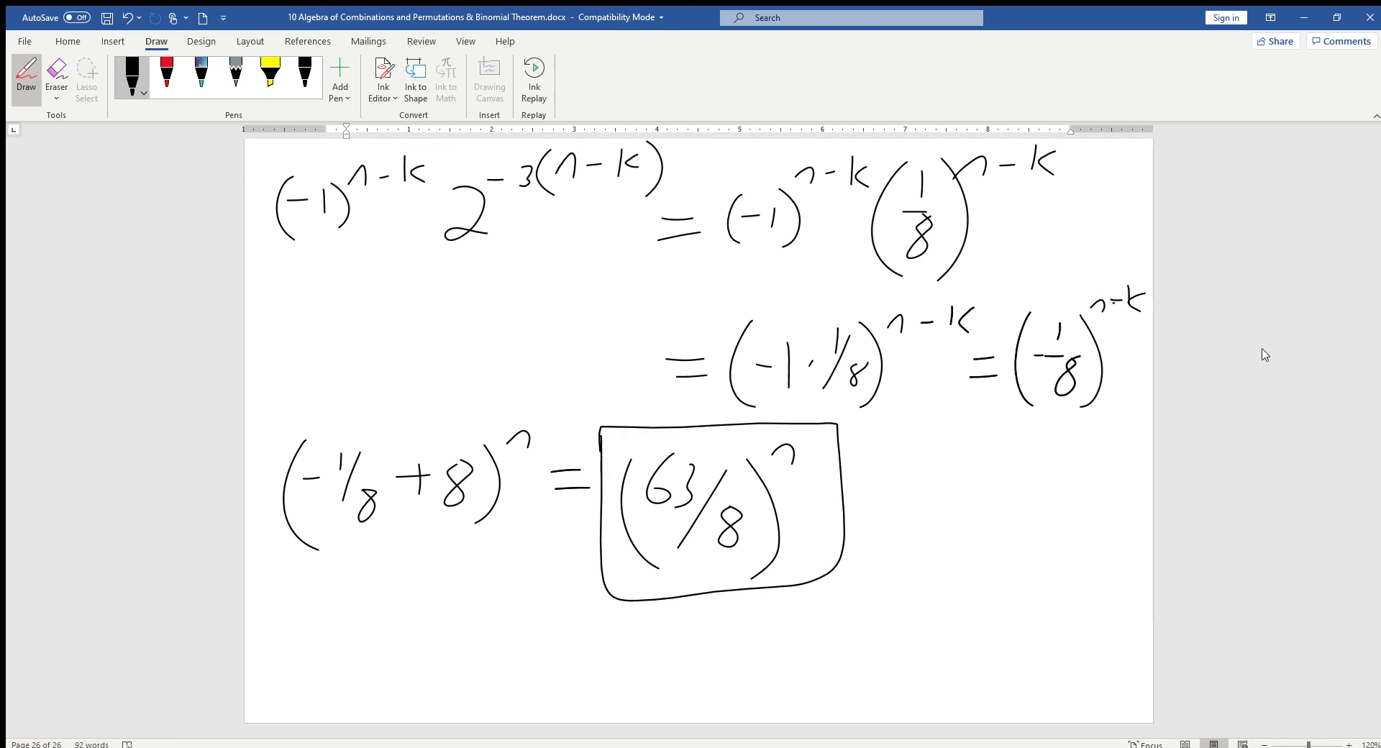
mouse_move(1223, 557)
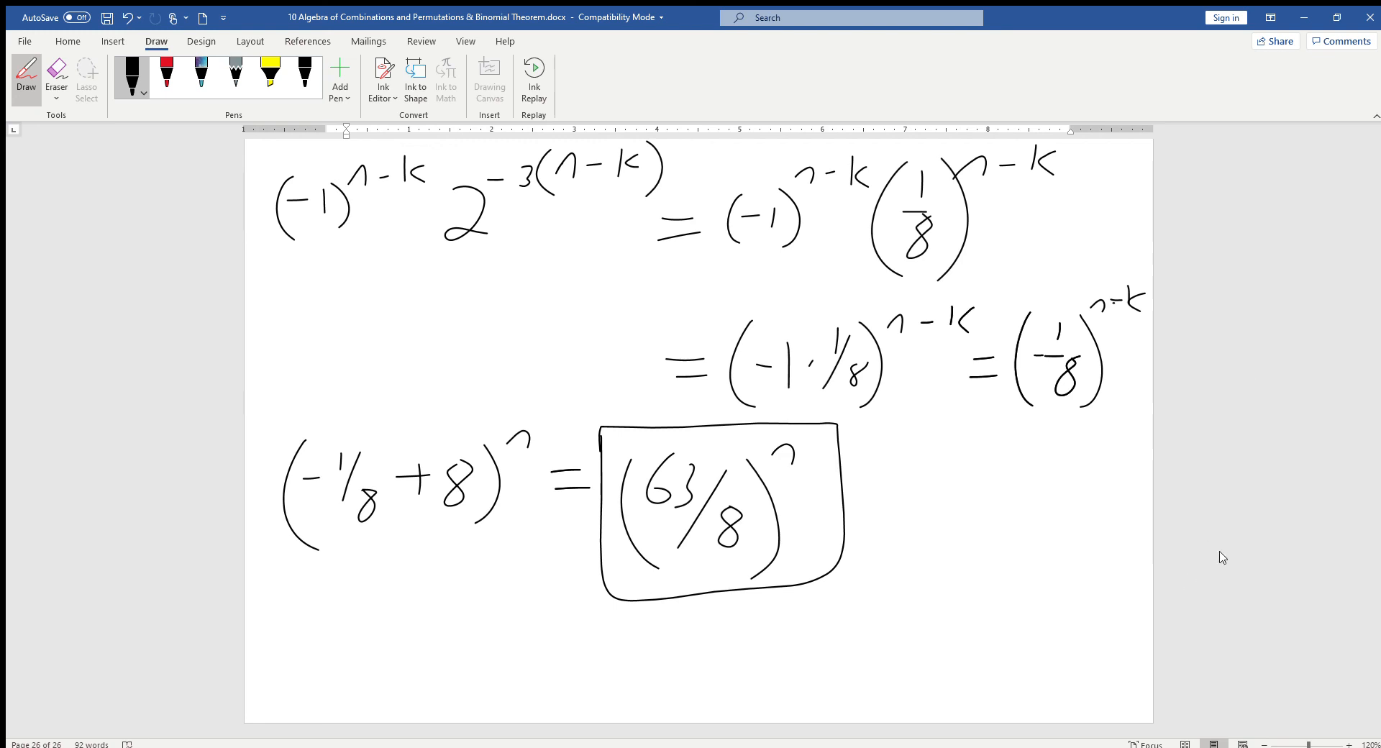
mouse_move(1198, 553)
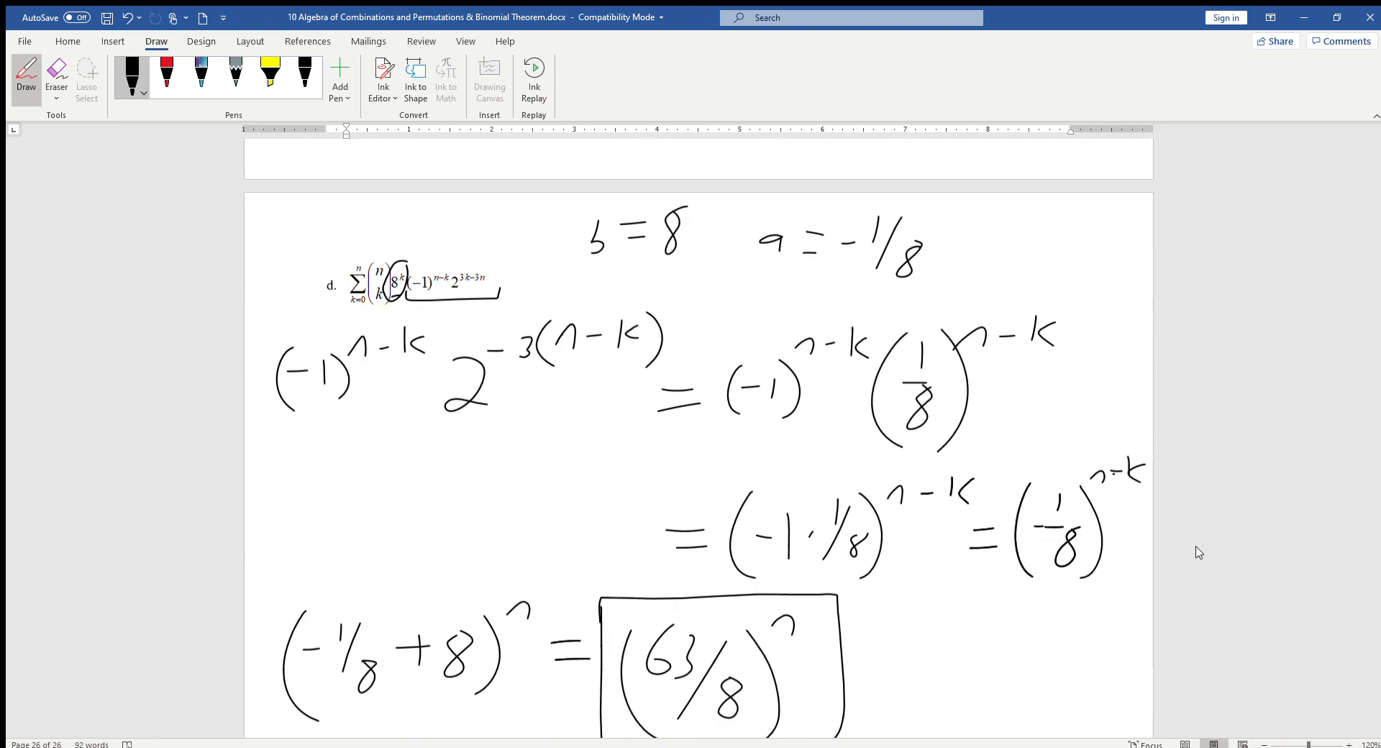
scroll("down", 3)
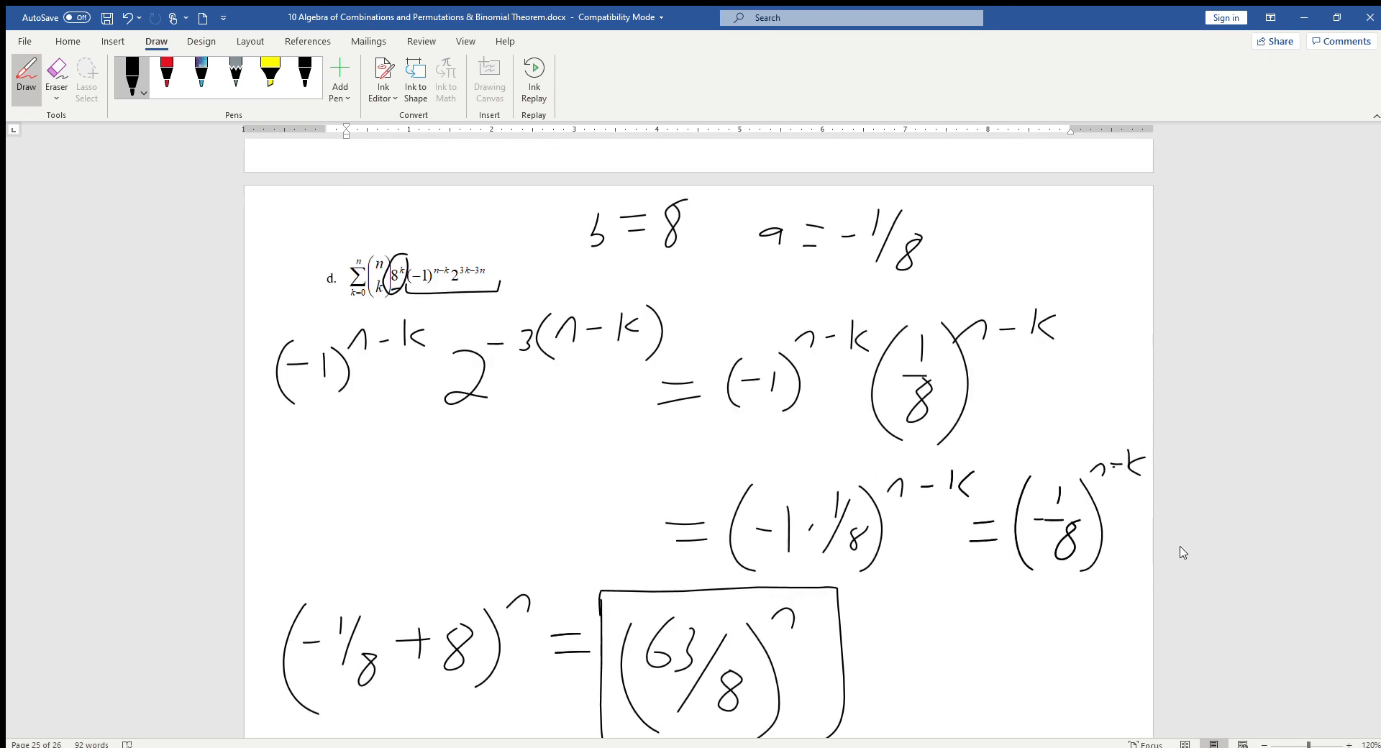
scroll("down", 3)
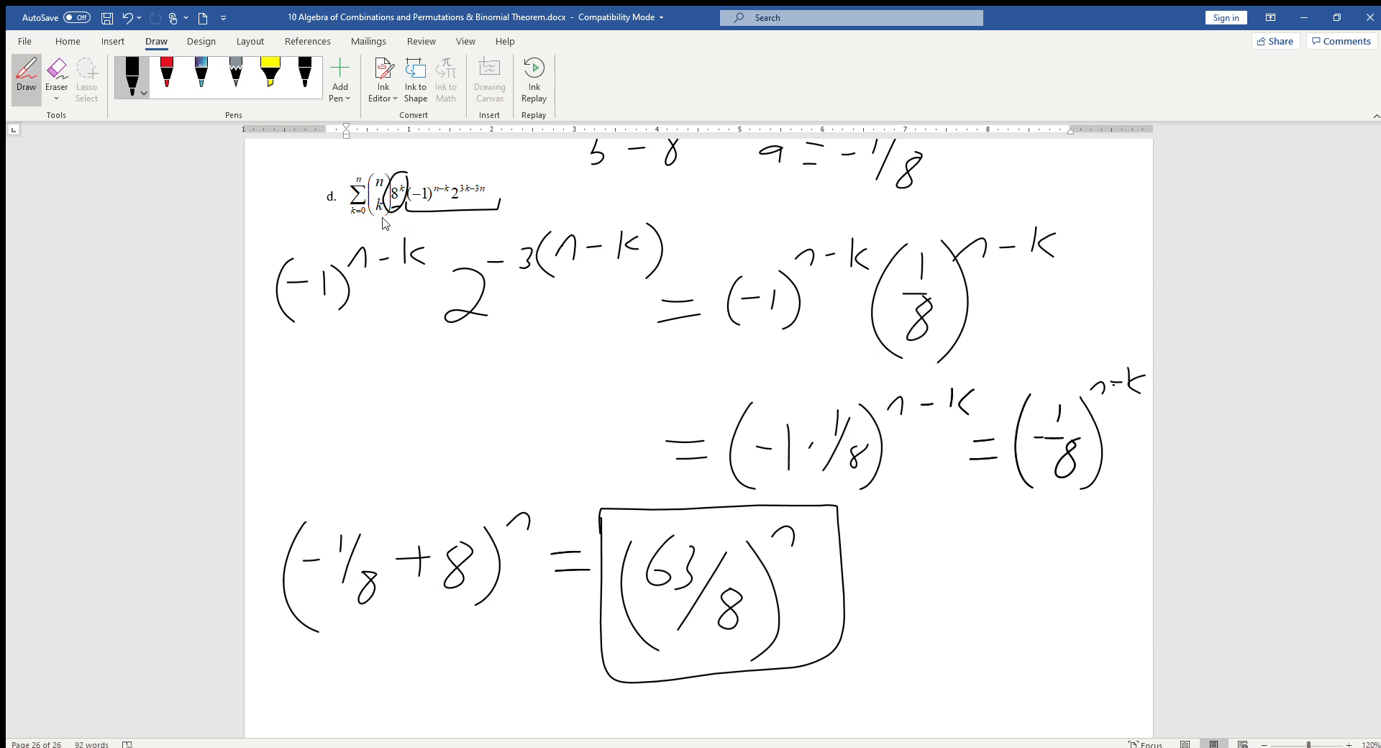
mouse_move(513, 279)
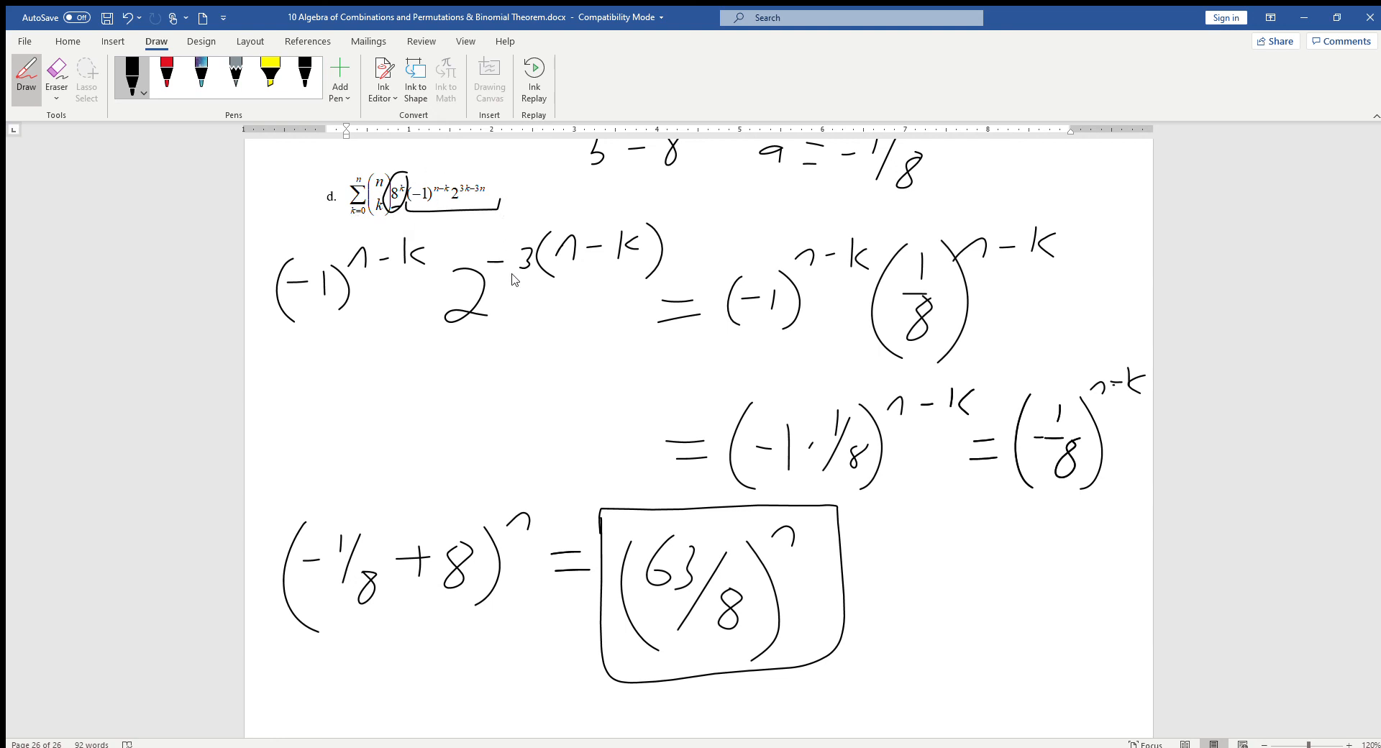
mouse_move(574, 537)
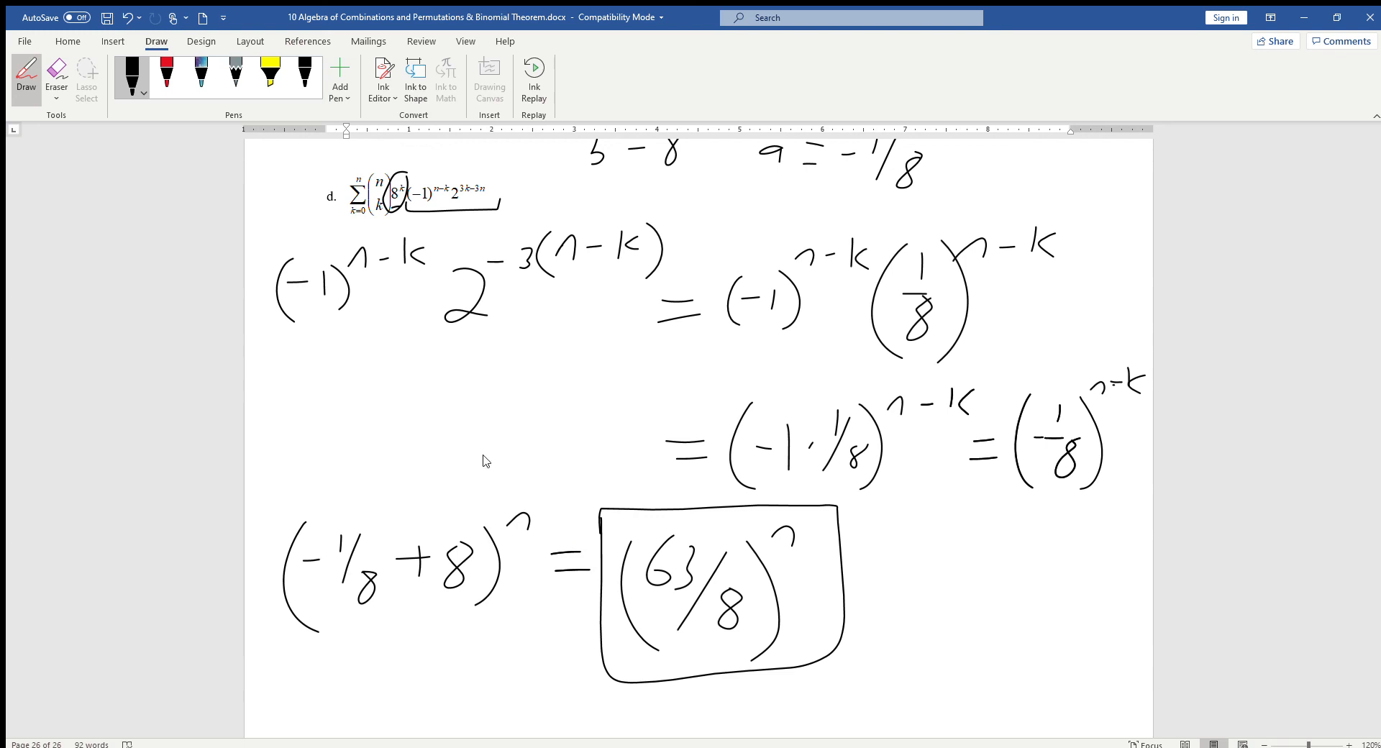
mouse_move(372, 215)
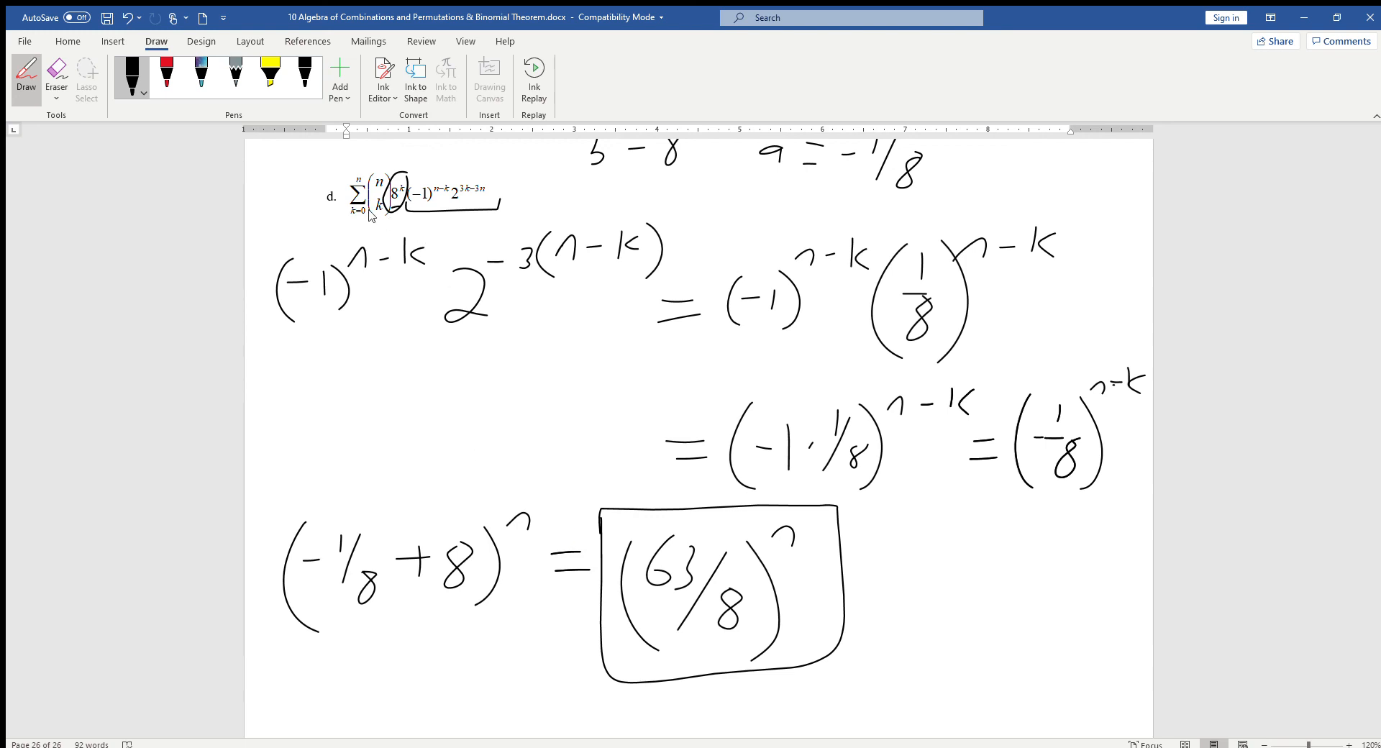
mouse_move(674, 542)
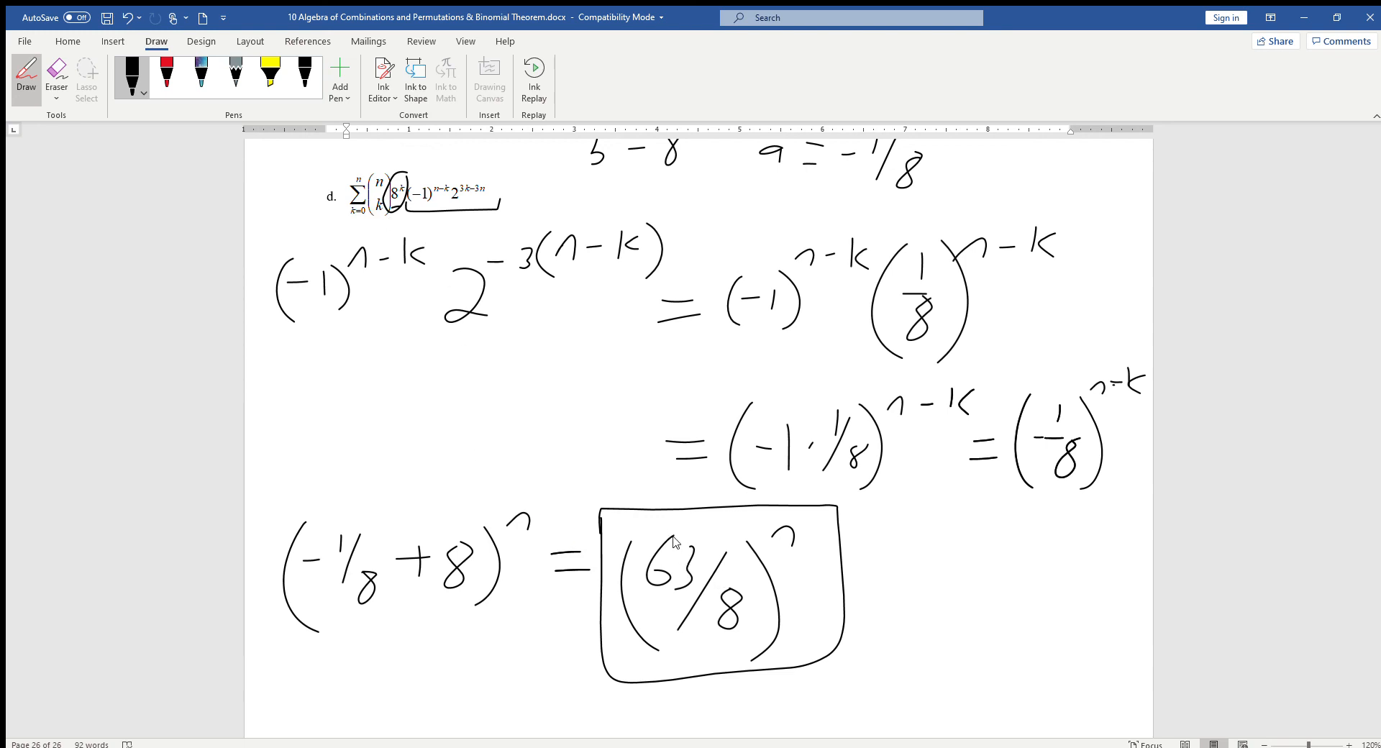